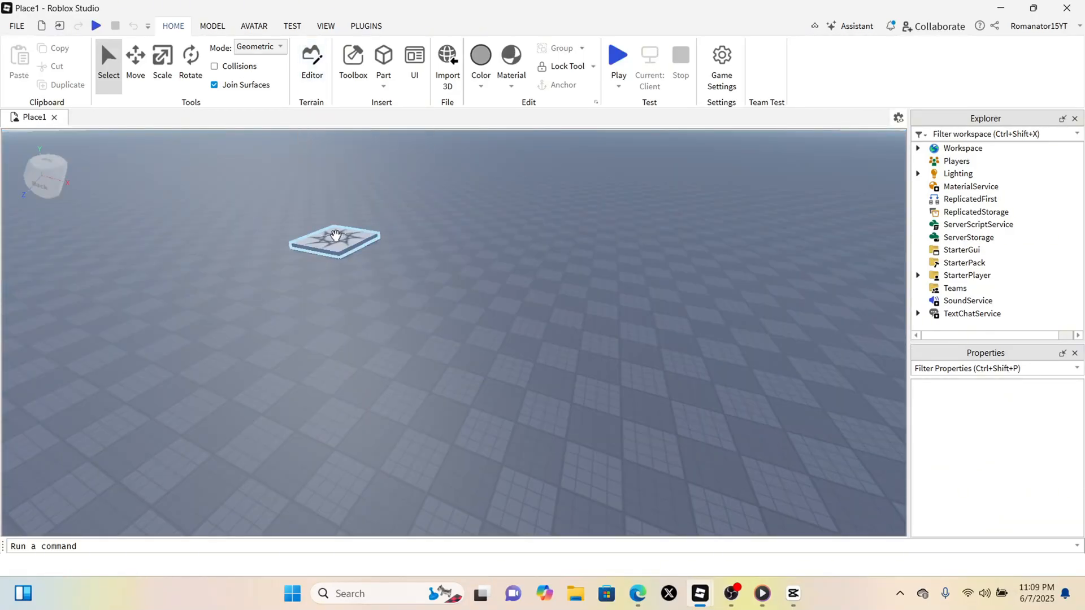
# While logged out, ask ChatGPT 'to make me a grow a garden game in roblox' and skim the reply.
pyautogui.click(636, 594)
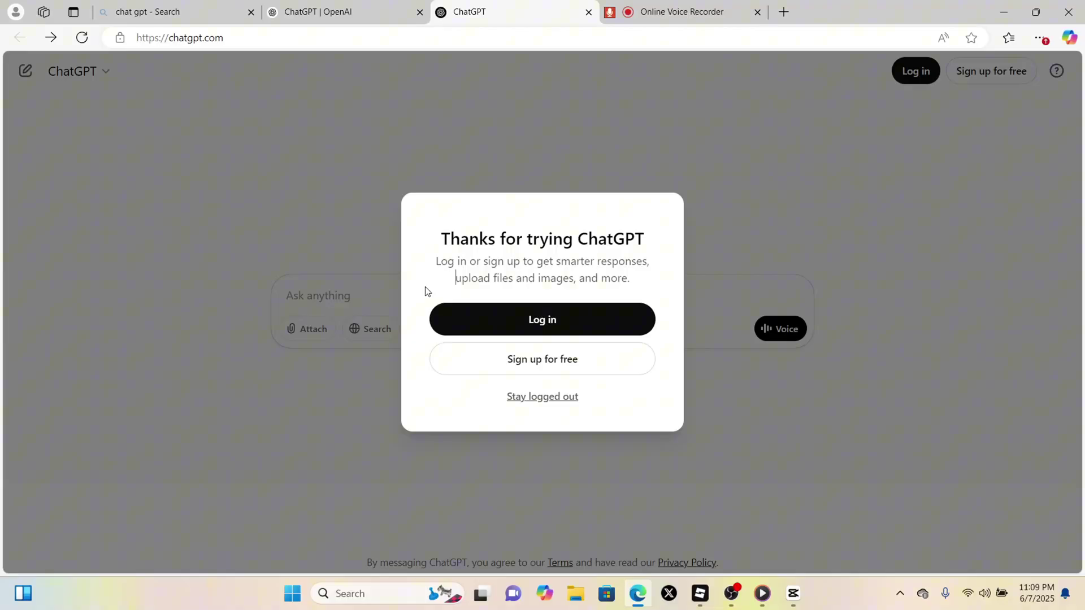
pyautogui.click(543, 397)
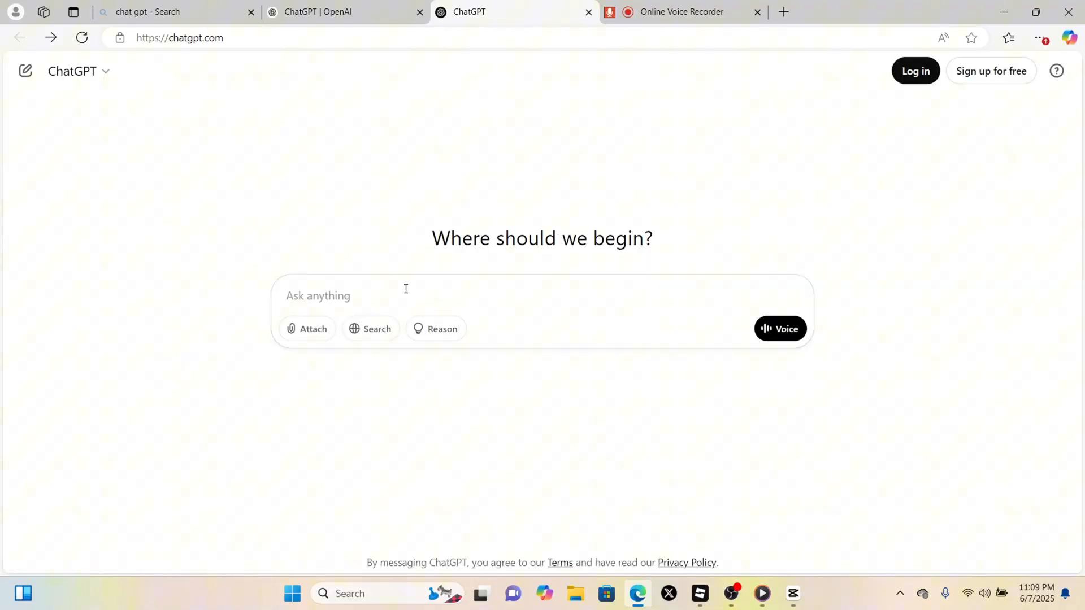
pyautogui.write('to')
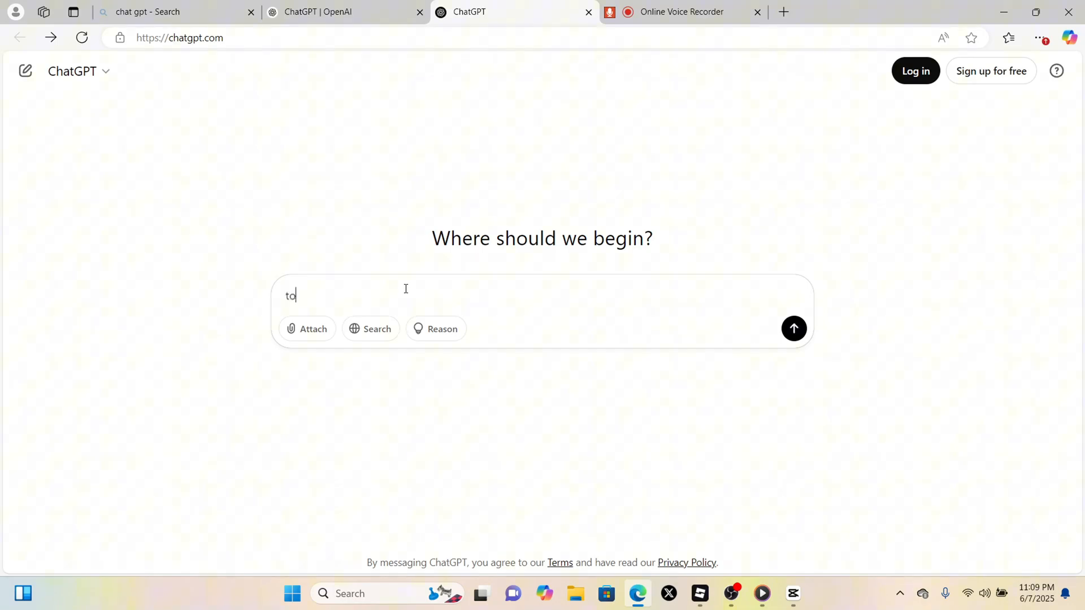
pyautogui.write('make me')
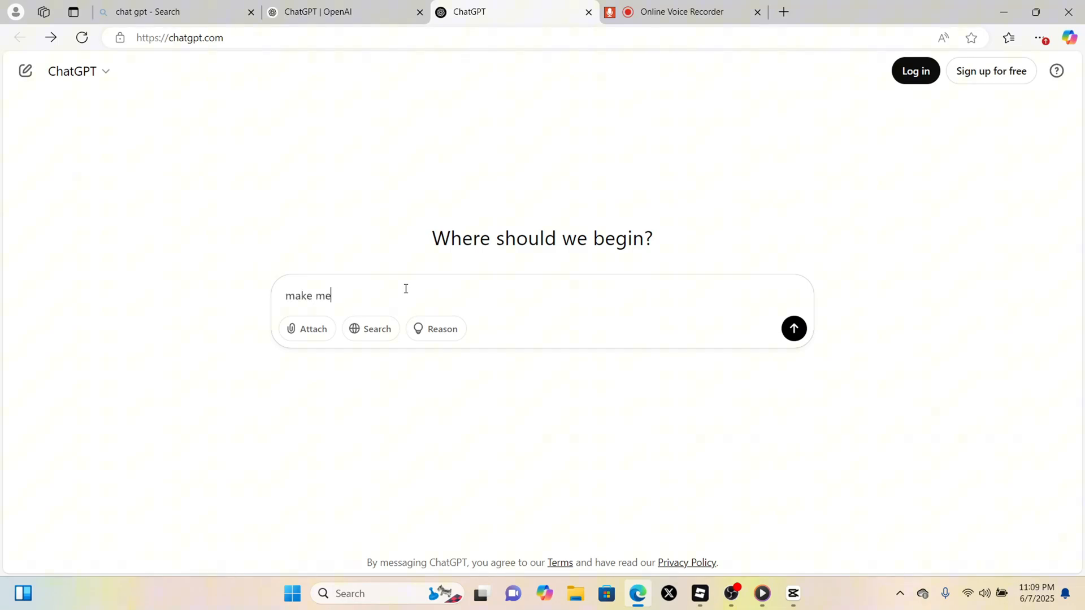
pyautogui.write('a grow a gar')
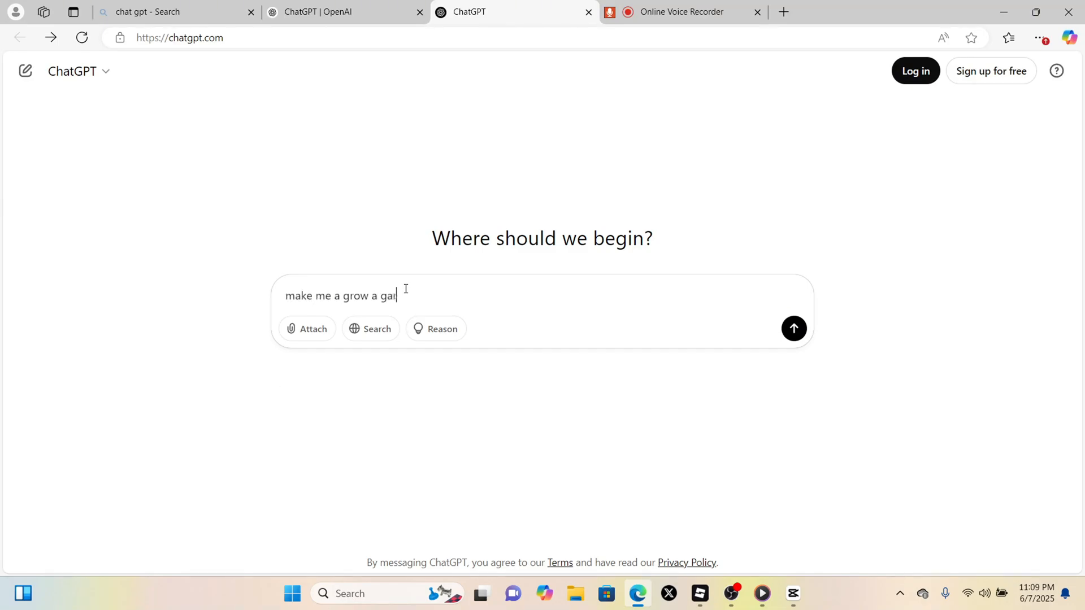
pyautogui.write('den game in ro')
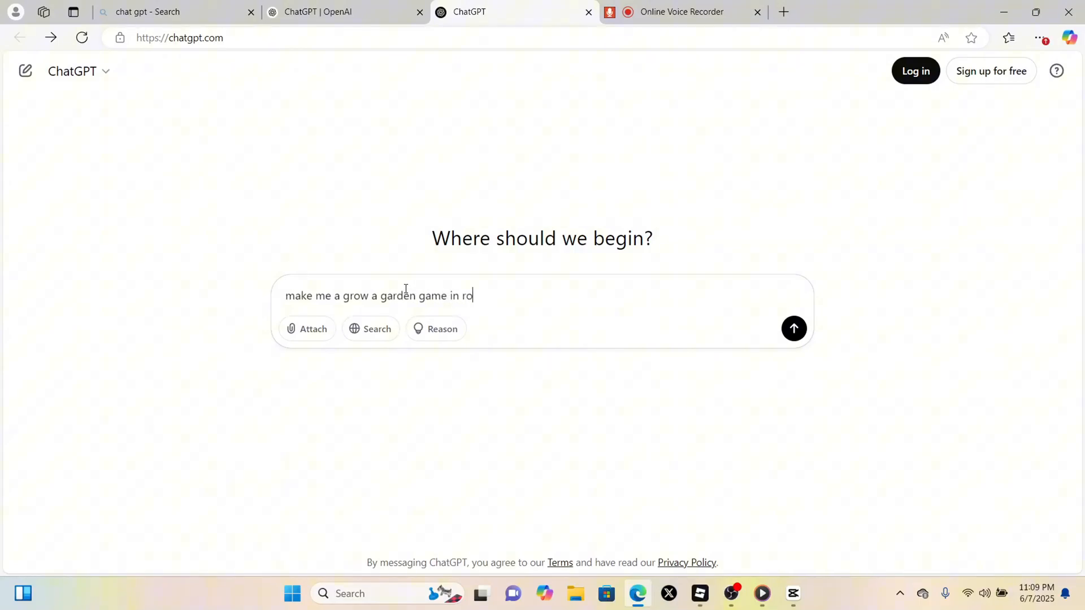
pyautogui.write('blox')
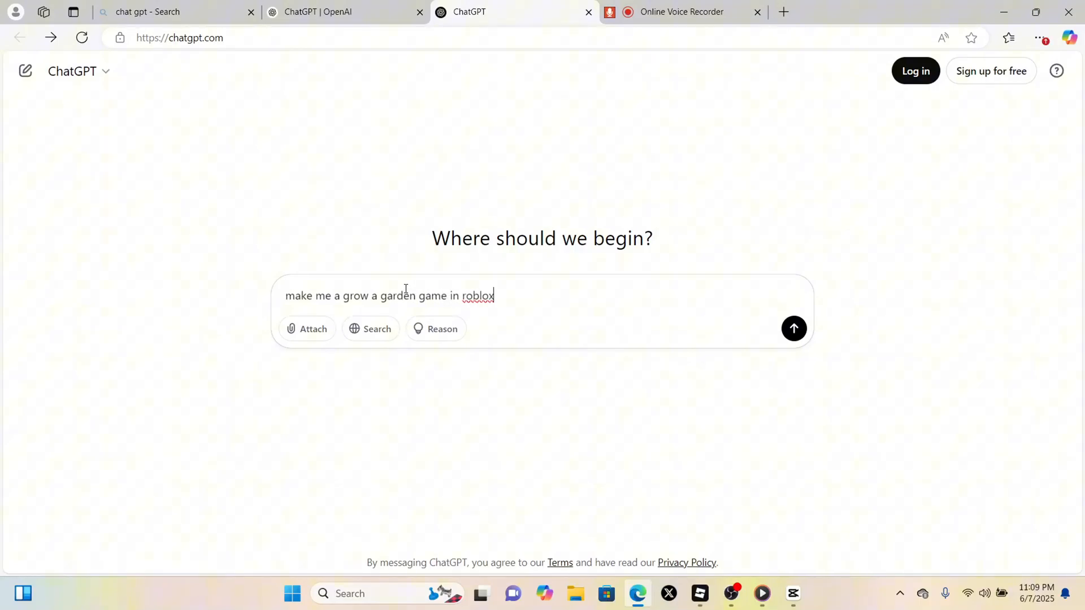
pyautogui.click(794, 329)
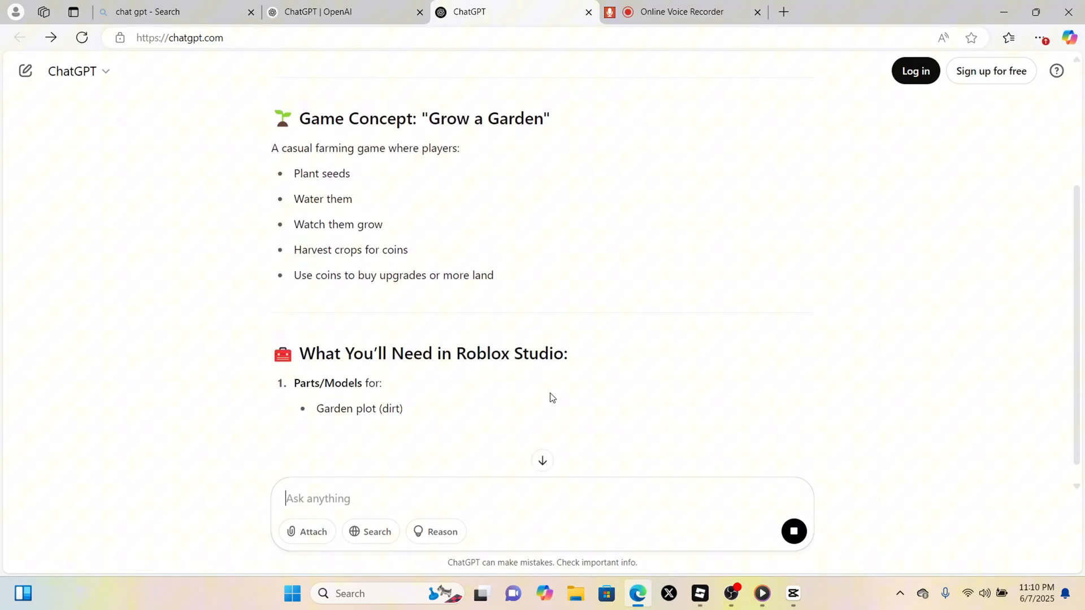
pyautogui.scroll(-3)
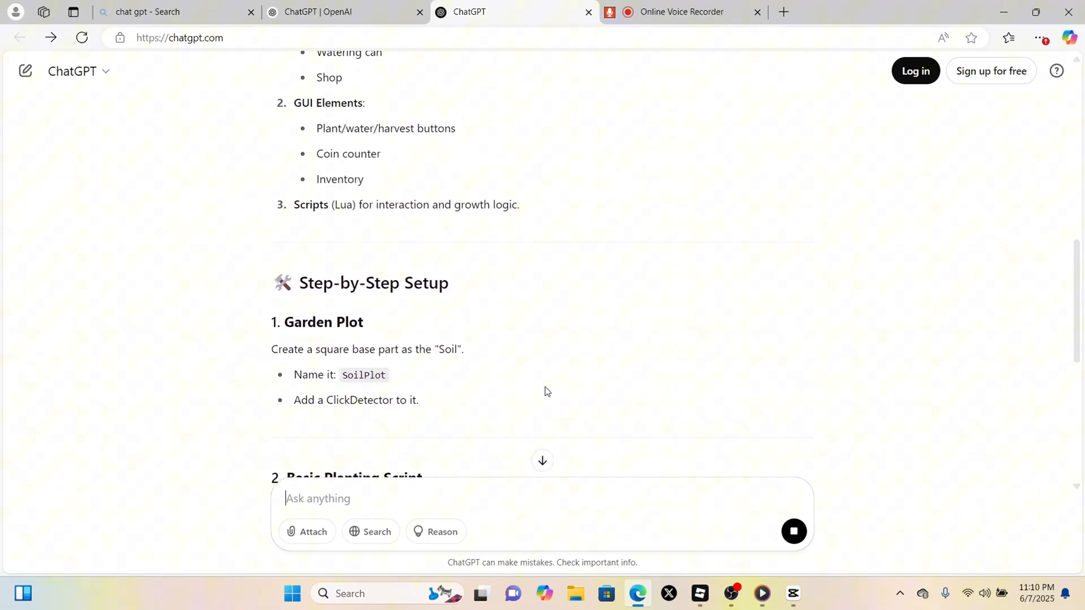
pyautogui.scroll(-3)
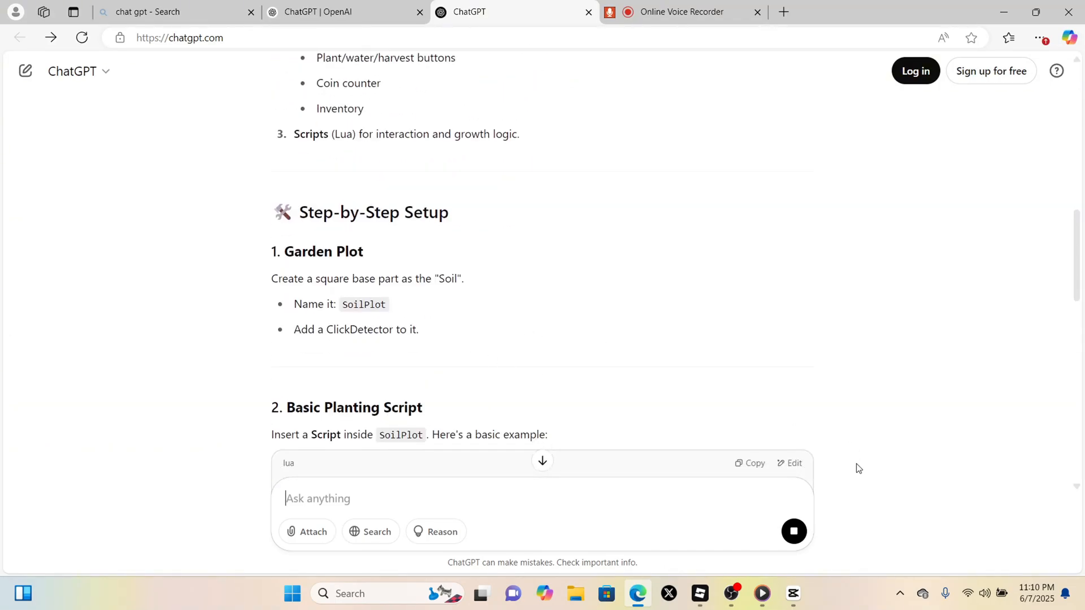
pyautogui.moveTo(699, 593)
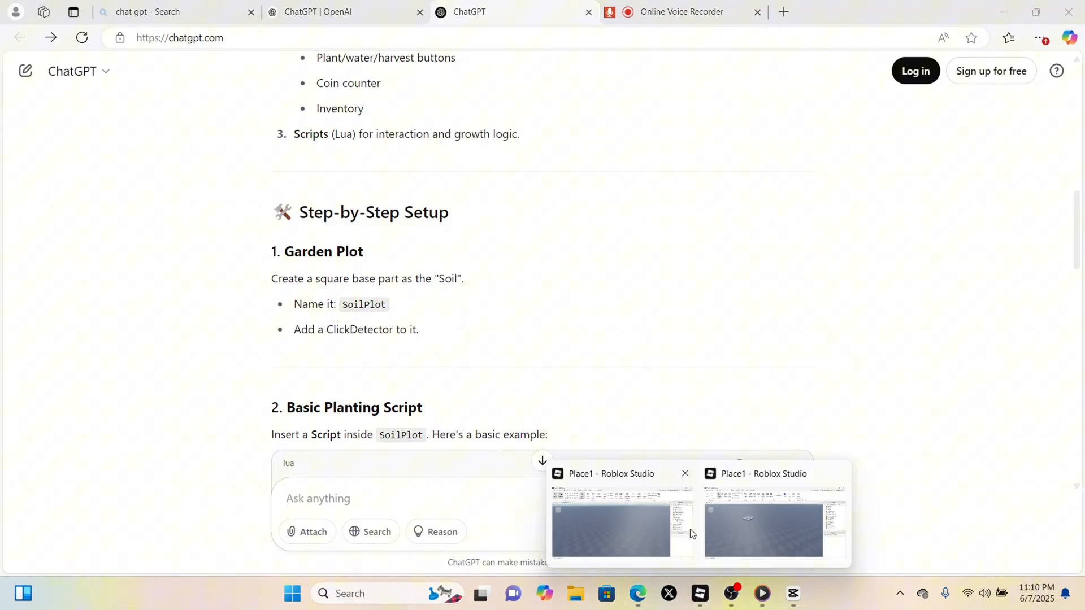
# Insert a part sized 25, 1, 25, anchored, coloured Burnt Sienna with Mud material.
pyautogui.click(610, 526)
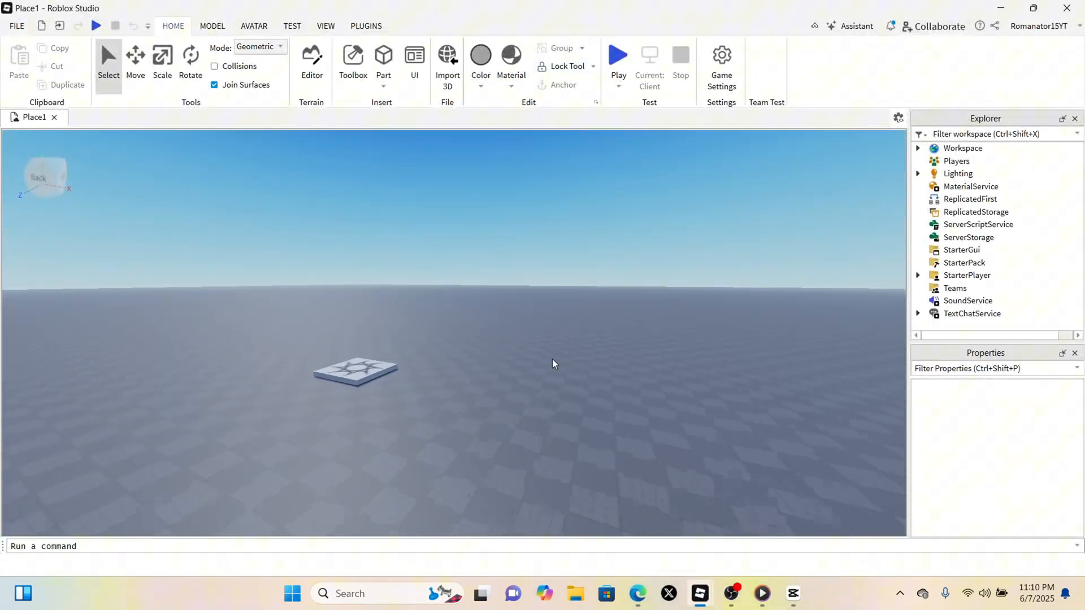
pyautogui.click(354, 371)
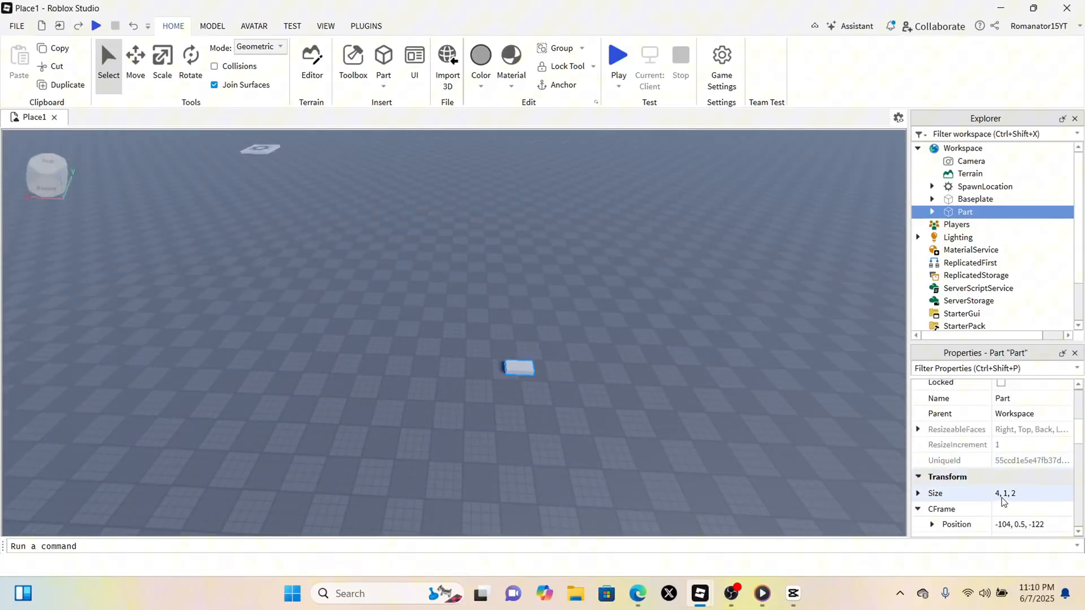
pyautogui.click(1031, 493)
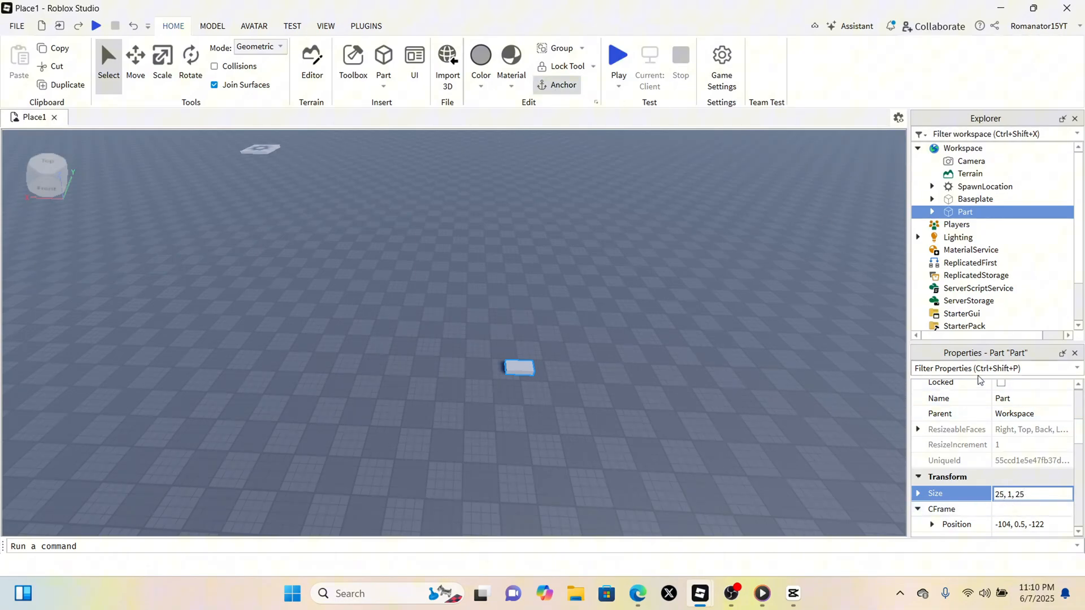
pyautogui.click(481, 61)
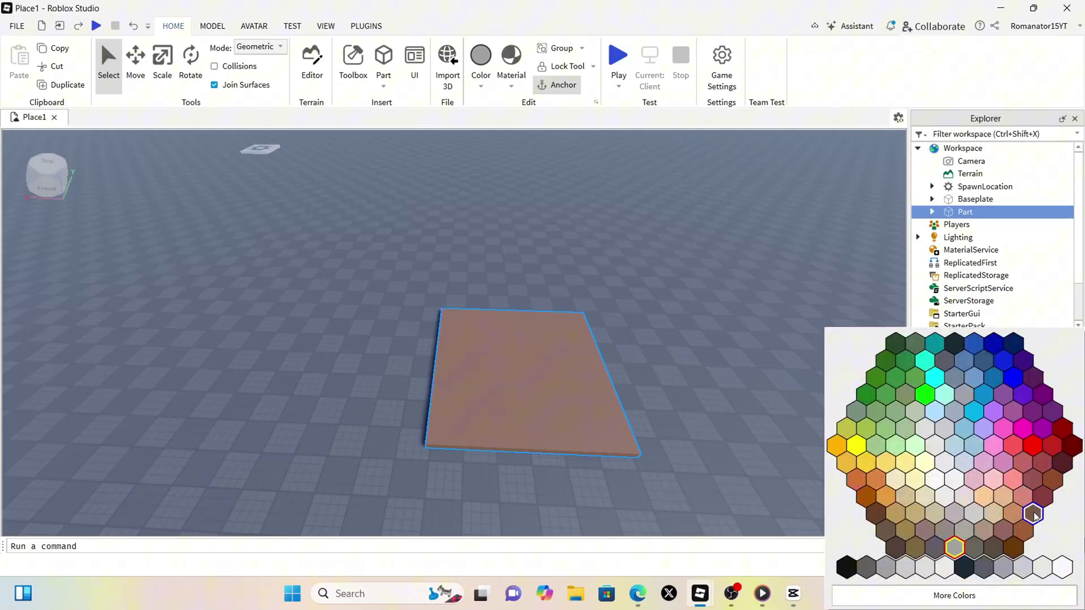
pyautogui.click(1033, 514)
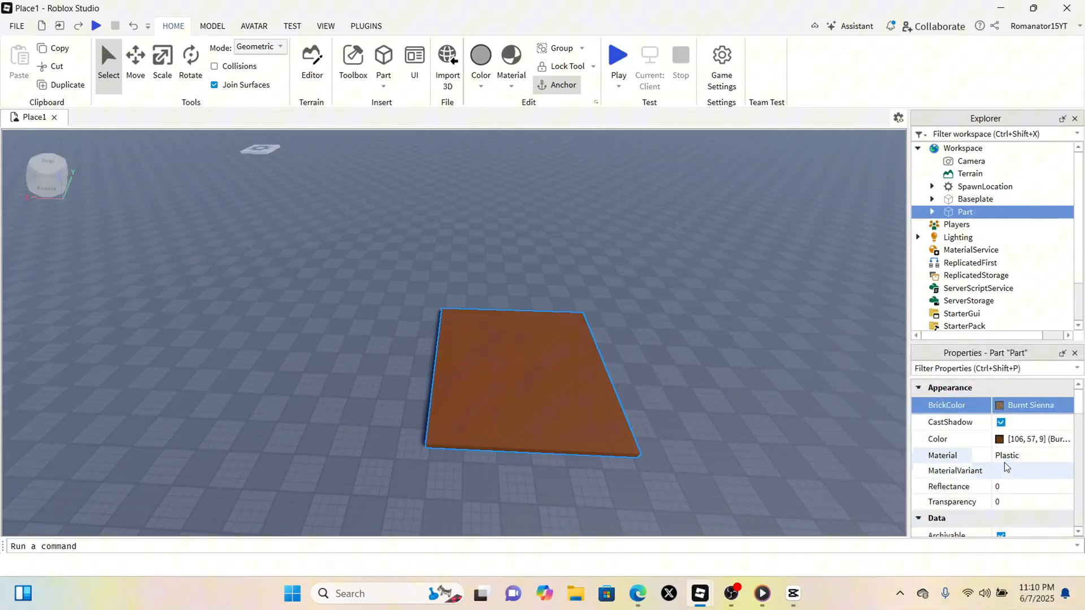
pyautogui.click(1031, 455)
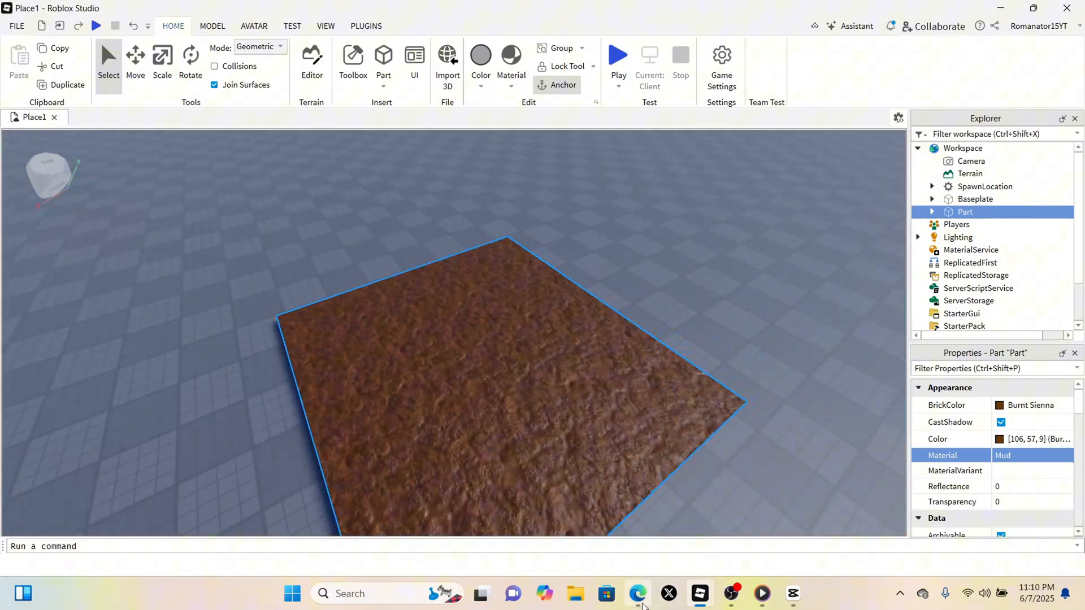
# Rename the Part to SoilPlot, copying the name from ChatGPT, and insert a ClickDetector into it.
pyautogui.click(637, 594)
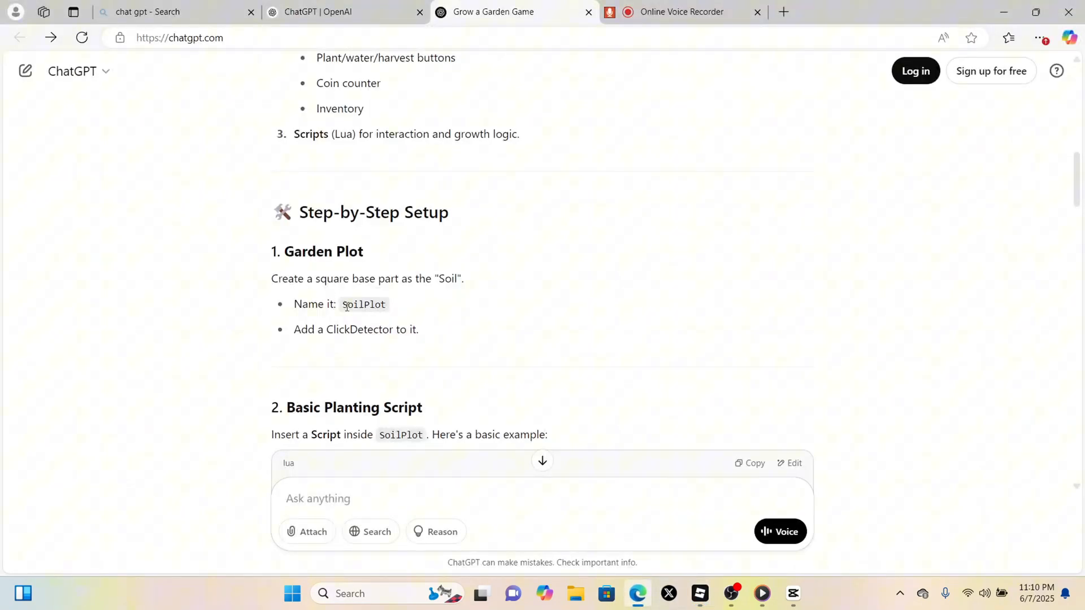
pyautogui.doubleClick(363, 304)
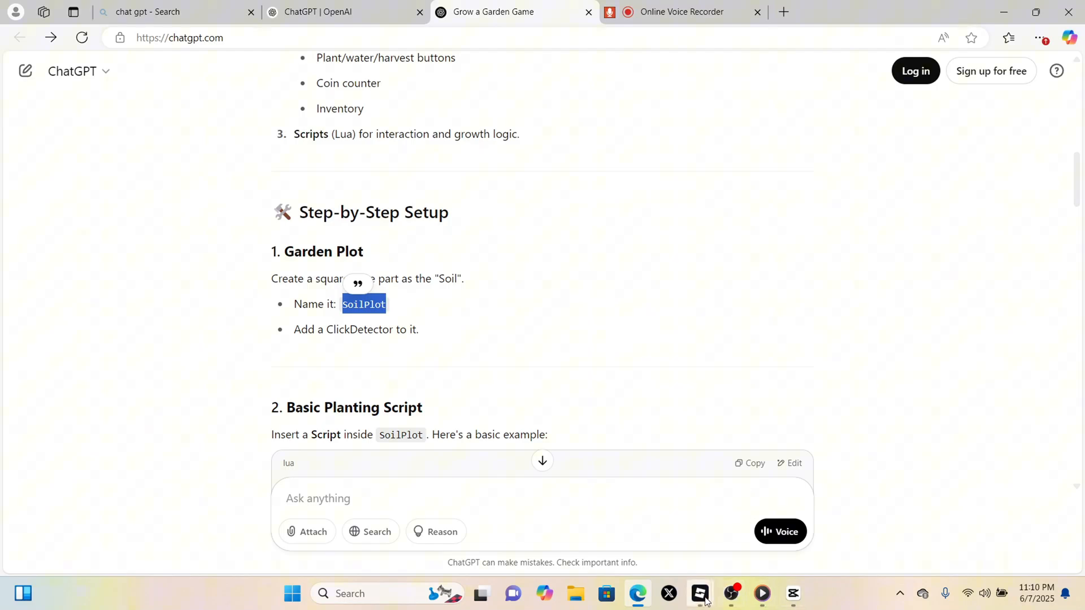
pyautogui.click(699, 594)
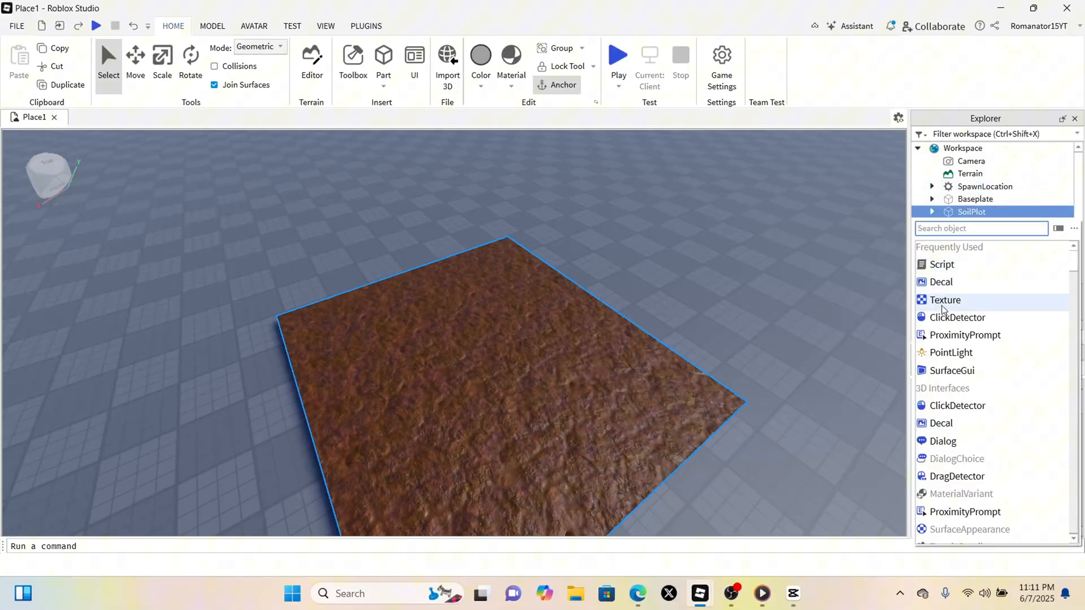
pyautogui.click(958, 317)
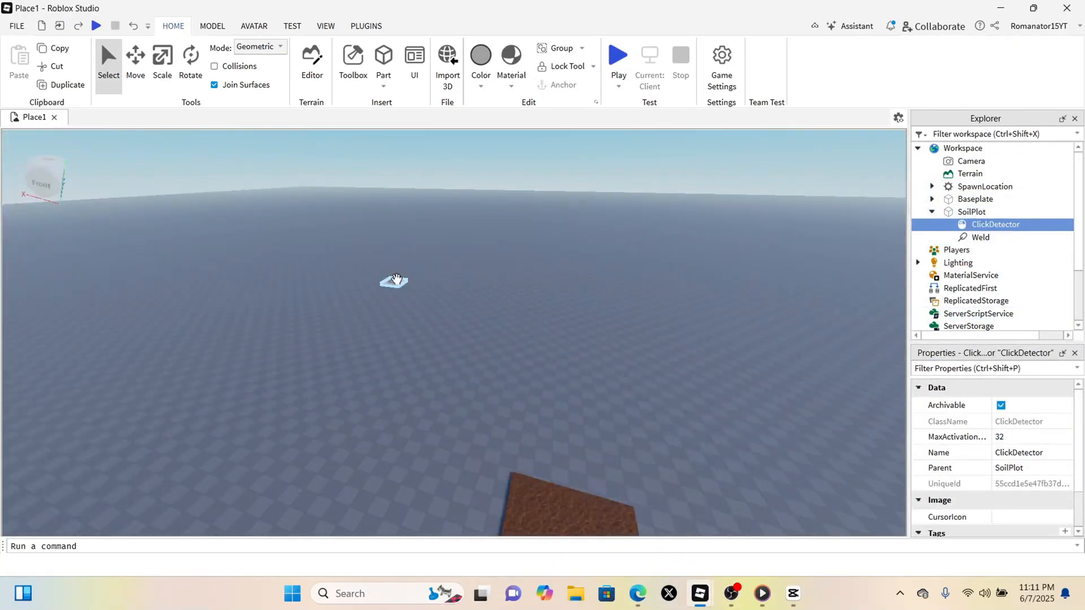
# Copy the Basic Planting Script Lua code block from ChatGPT, then return to Studio.
pyautogui.click(637, 593)
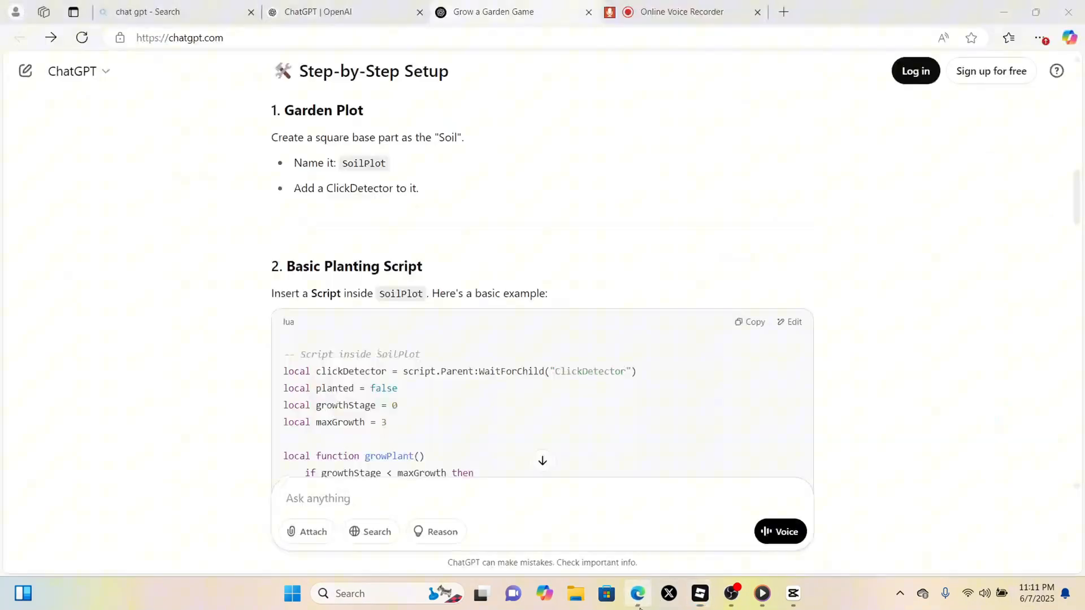
pyautogui.scroll(-3)
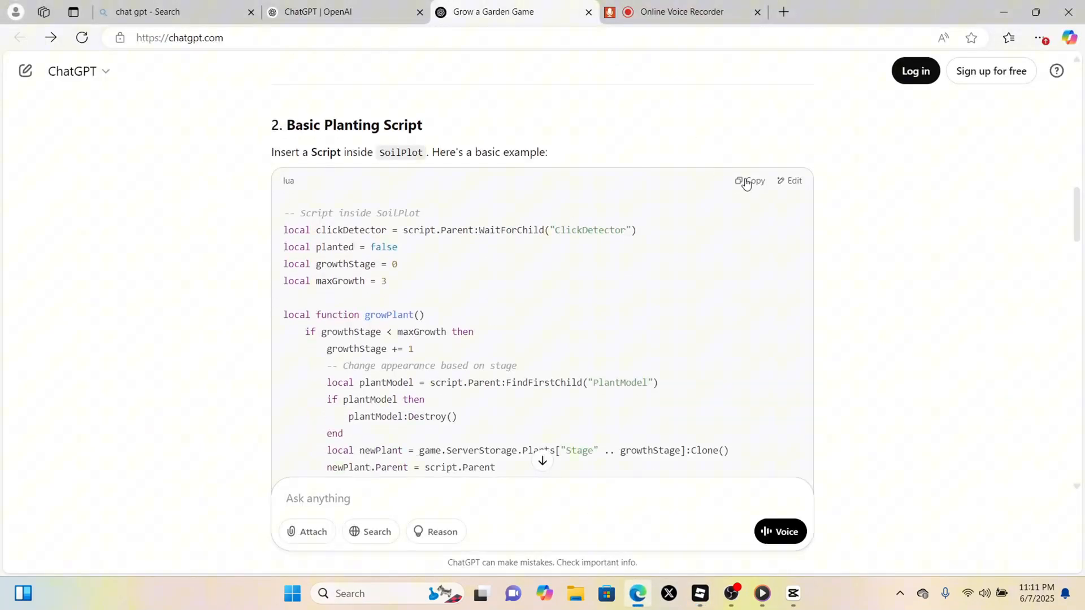
pyautogui.click(750, 181)
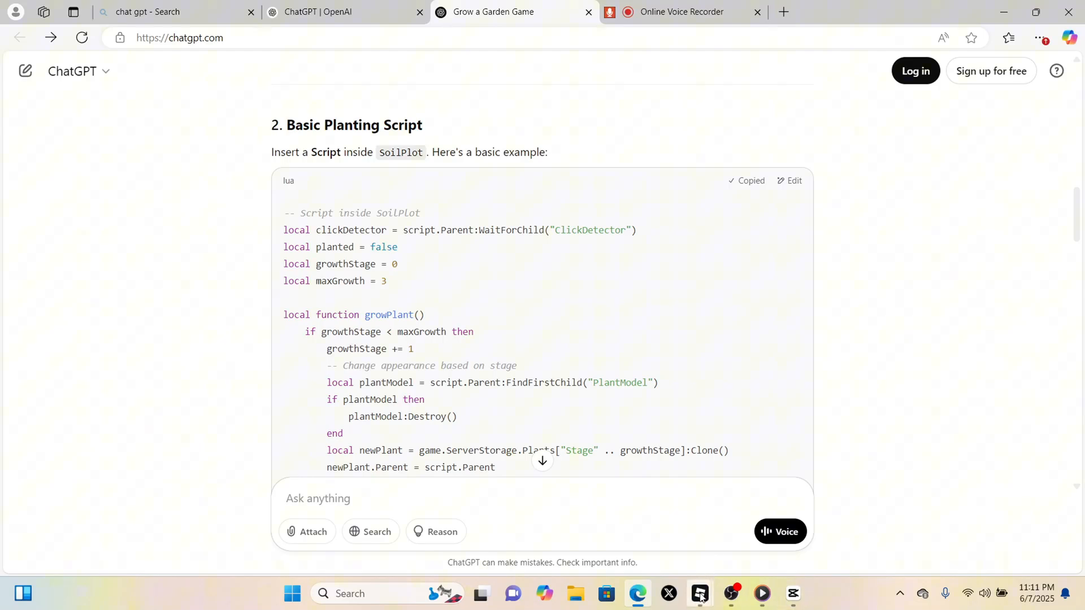
pyautogui.click(699, 594)
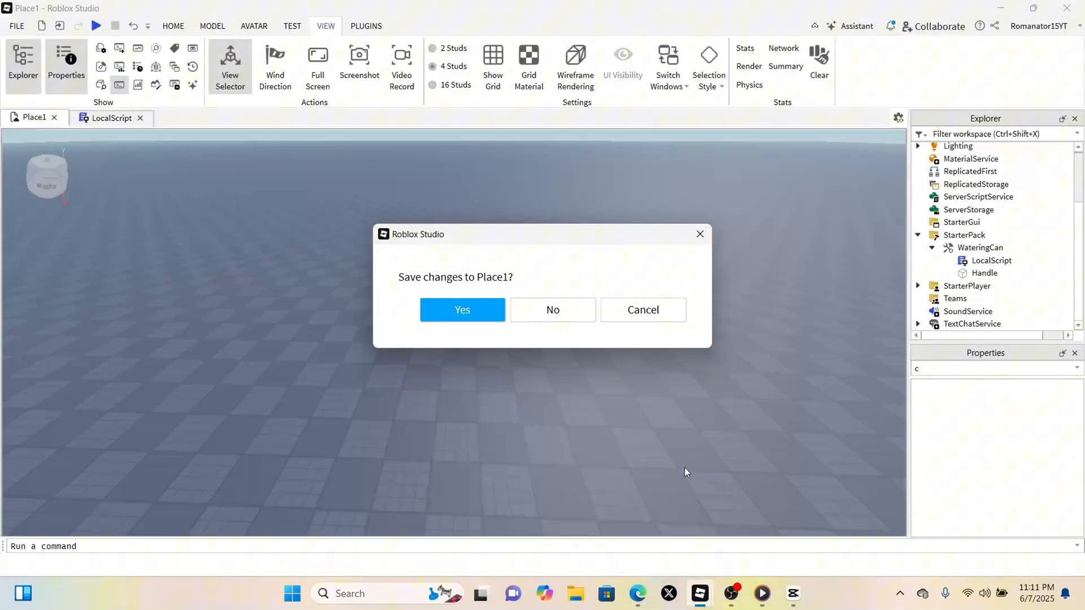
pyautogui.click(552, 309)
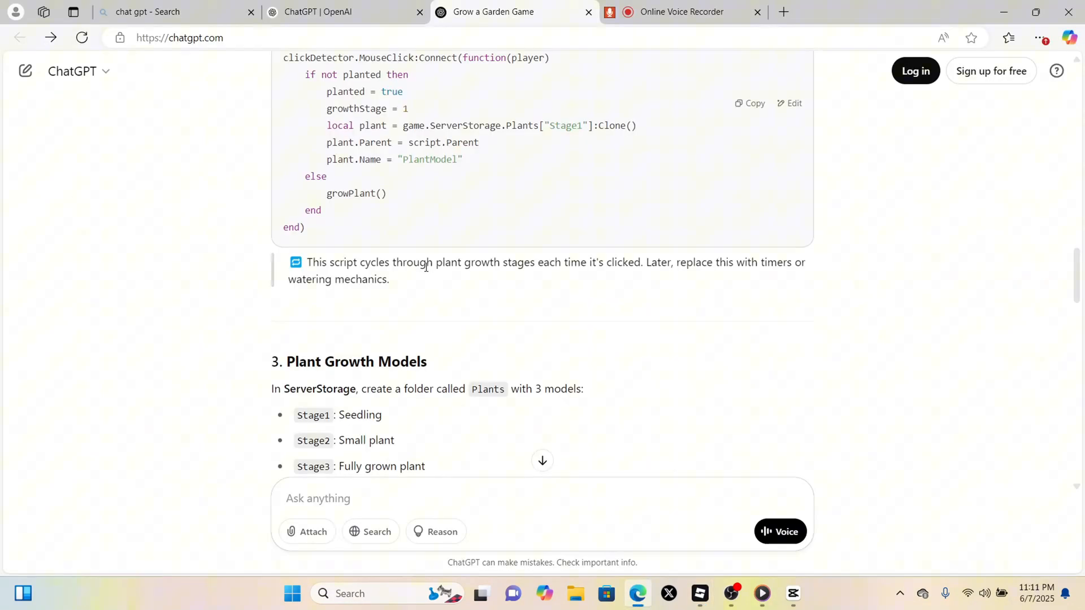
pyautogui.scroll(-3)
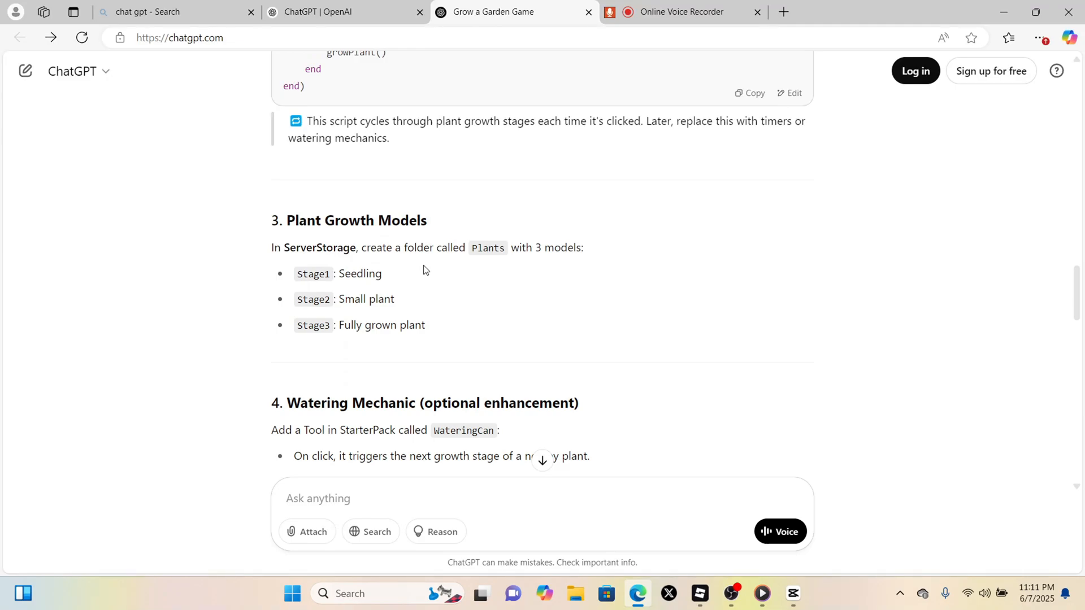
pyautogui.moveTo(448, 328)
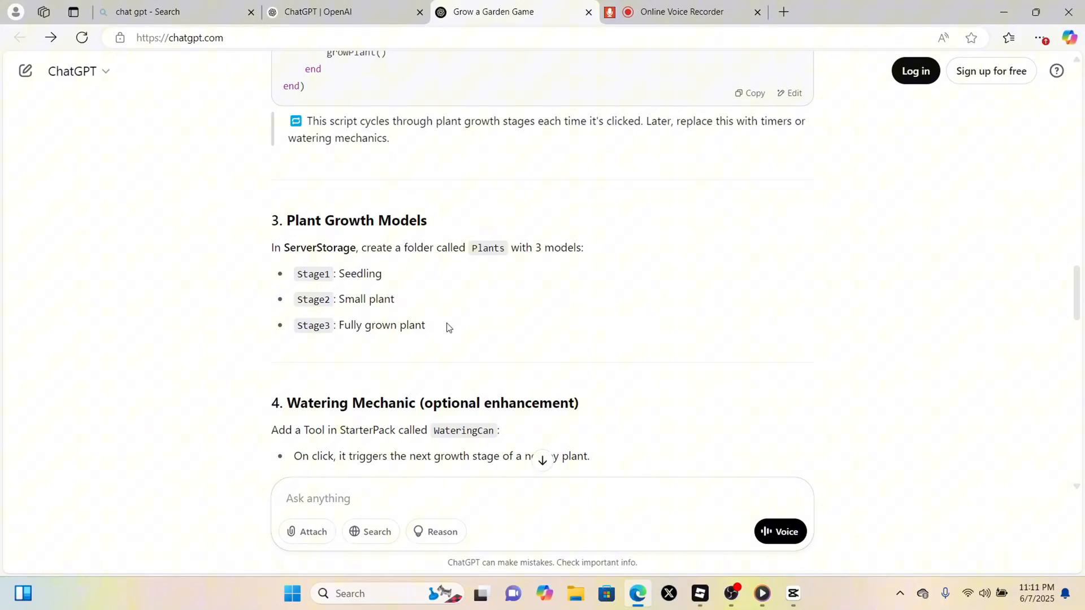
pyautogui.moveTo(318, 268)
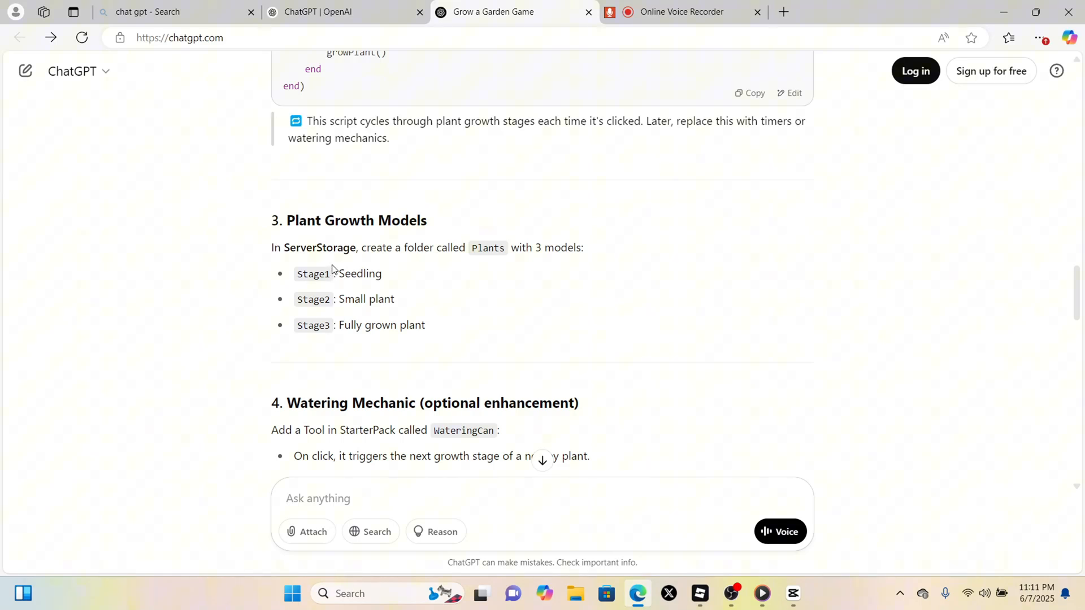
pyautogui.moveTo(700, 594)
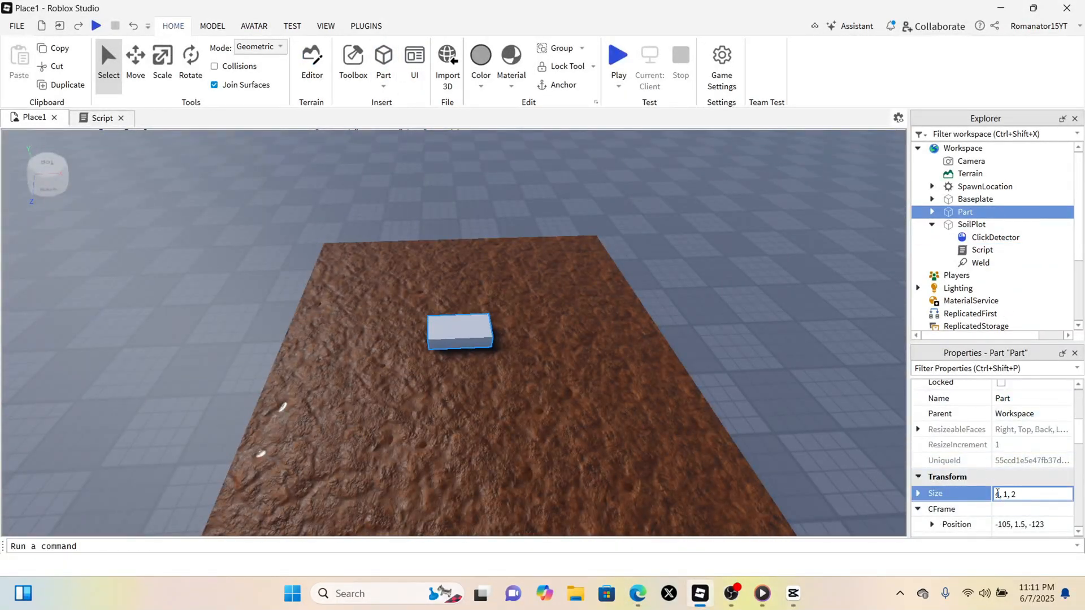
# Make the cube 1, 1, 1 and give it green Grass material.
pyautogui.press('Backspace')
pyautogui.write('1')
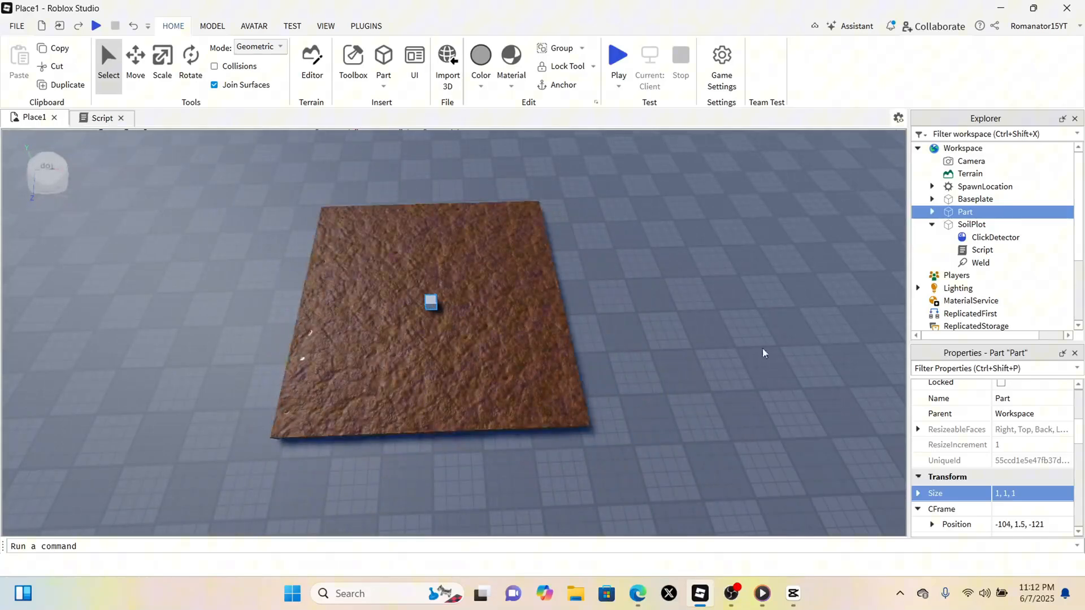
pyautogui.click(480, 56)
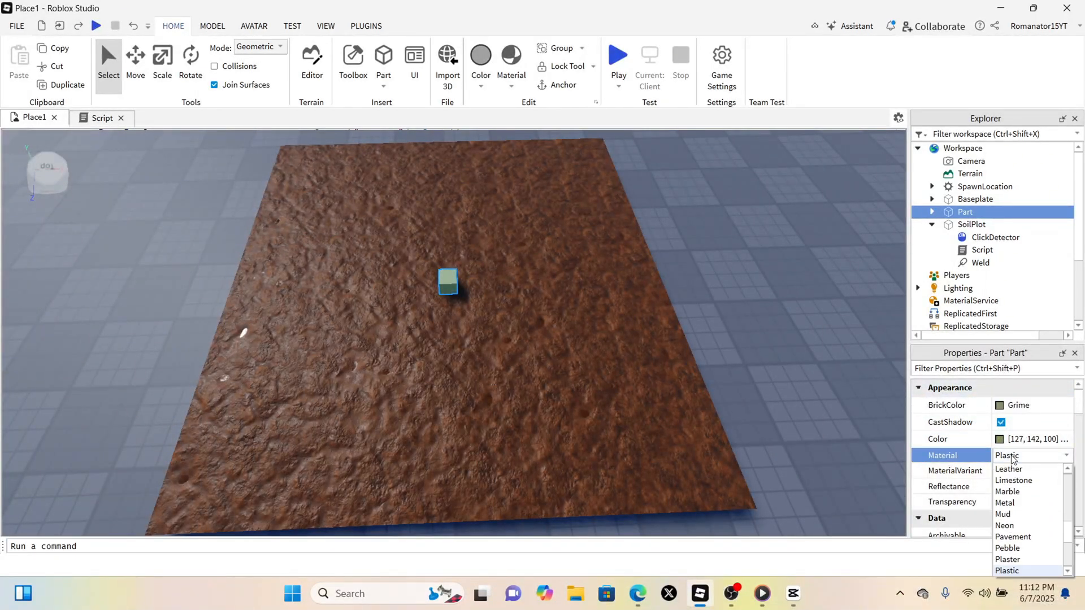
pyautogui.click(1004, 515)
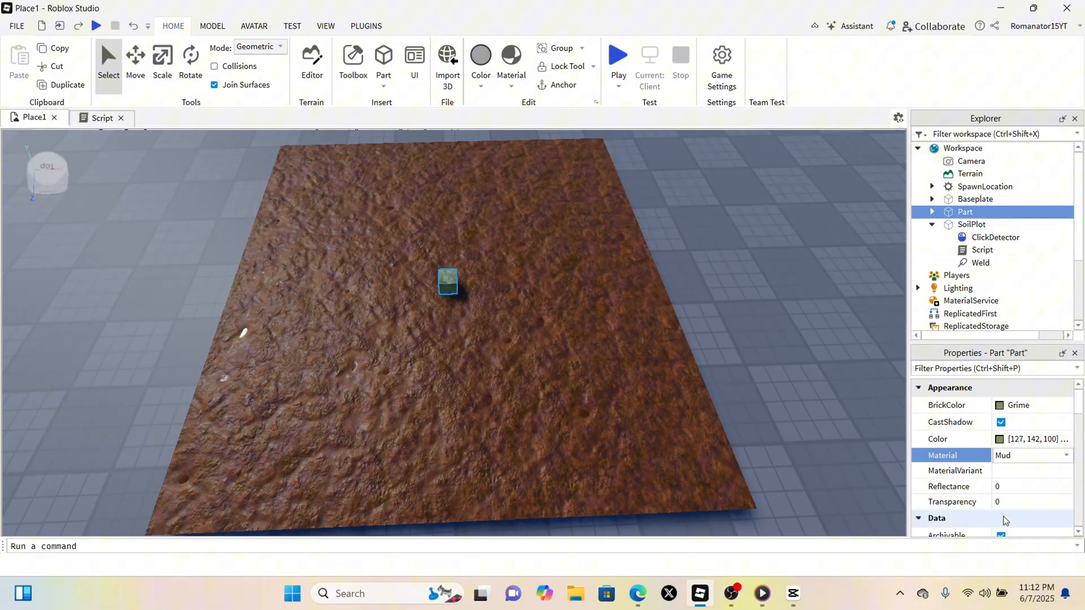
pyautogui.click(1066, 456)
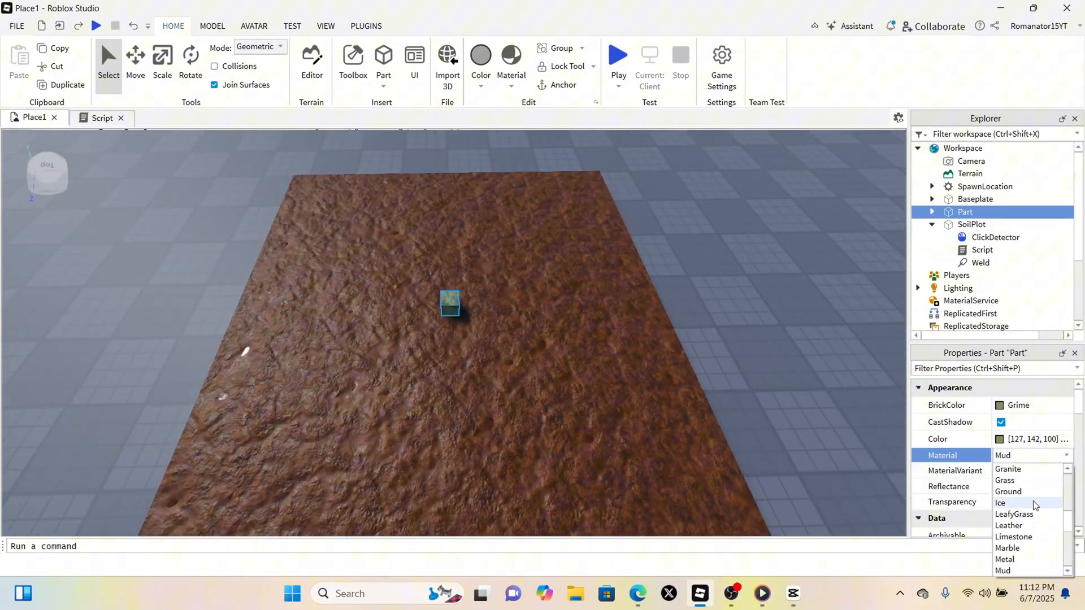
pyautogui.click(1009, 525)
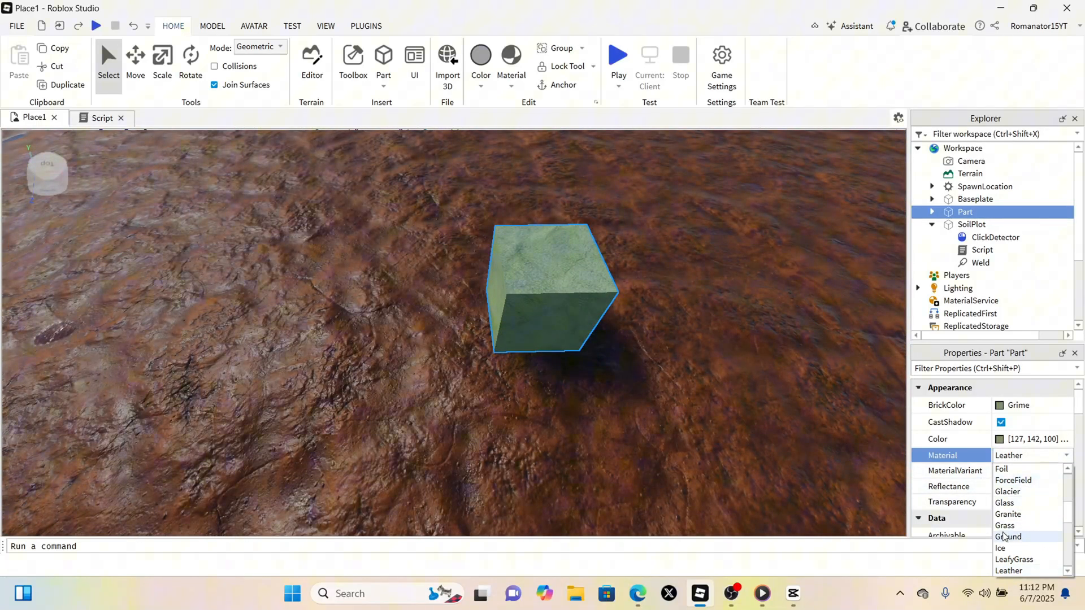
pyautogui.click(1009, 525)
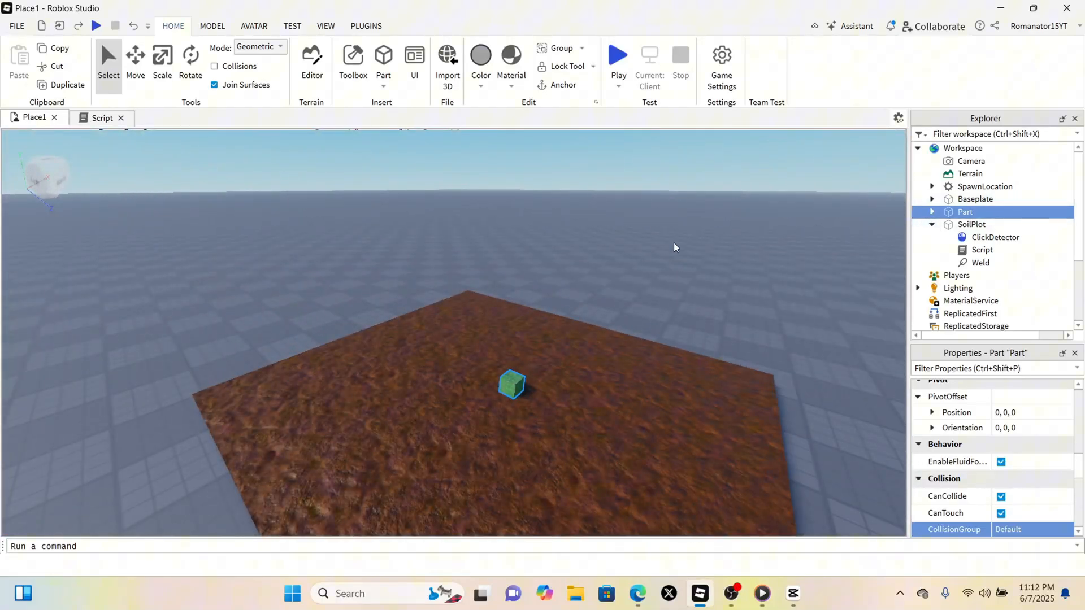
# Scale the part, duplicate it into three, and move them into ServerStorage.
pyautogui.click(162, 59)
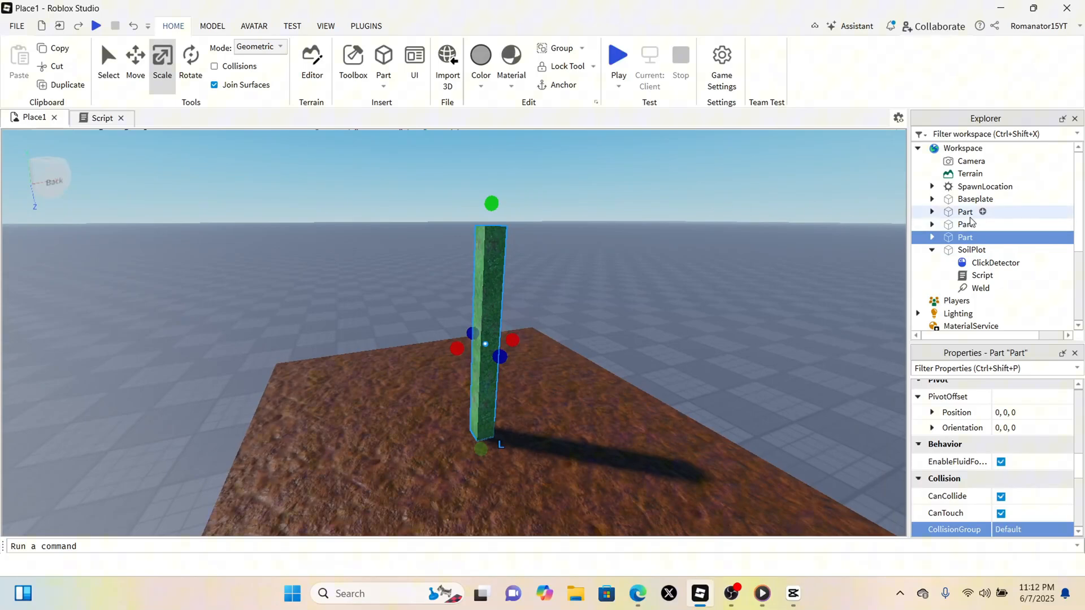
pyautogui.click(965, 225)
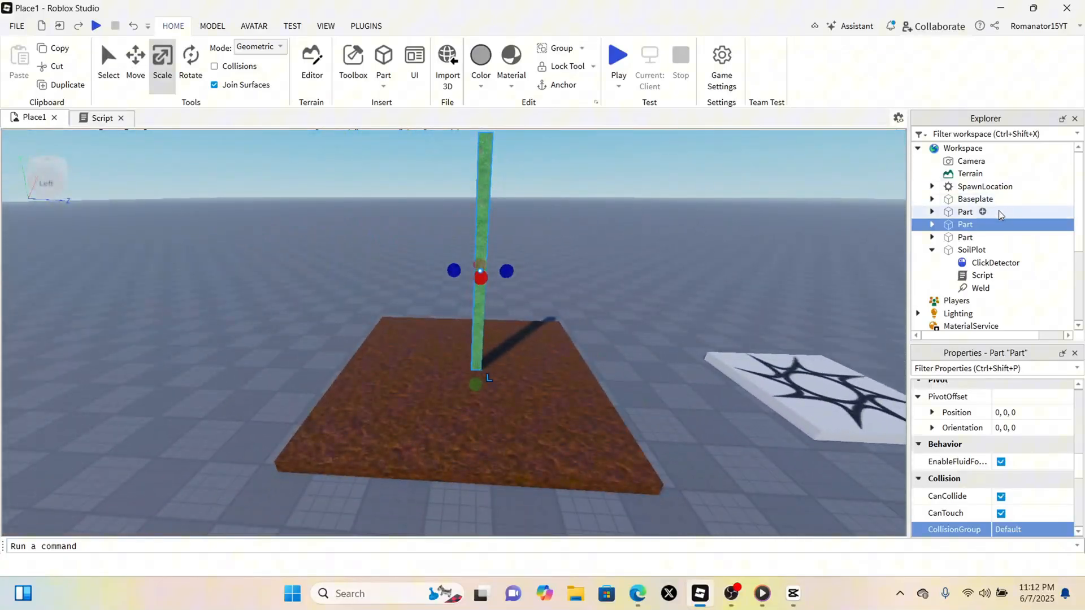
pyautogui.rightClick(965, 224)
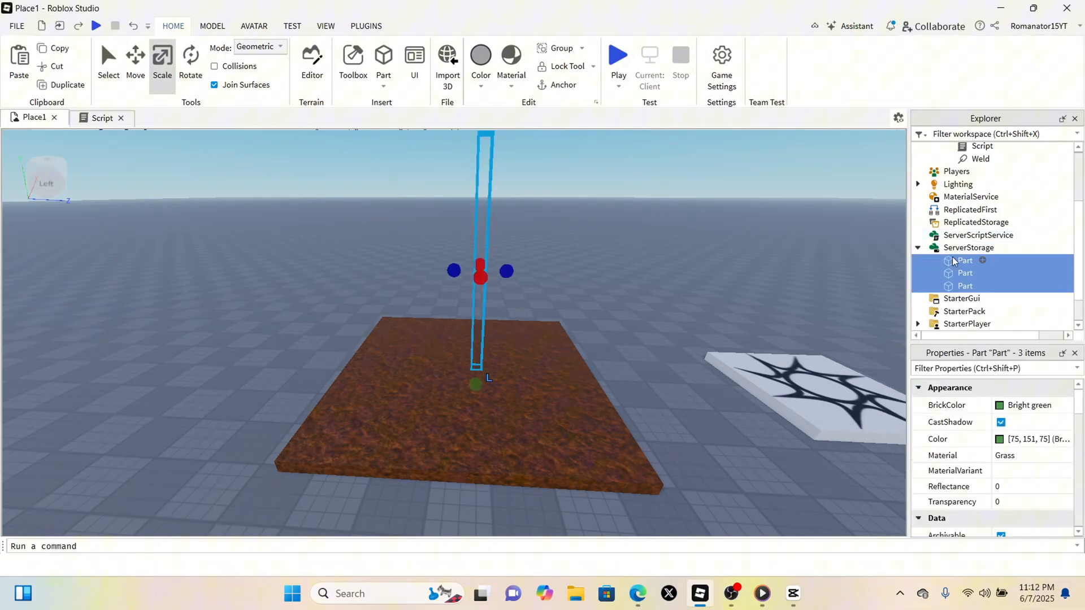
# Group each stored part into a model in a Plants folder, naming them Stage1, Stage2, Stage3.
pyautogui.rightClick(964, 272)
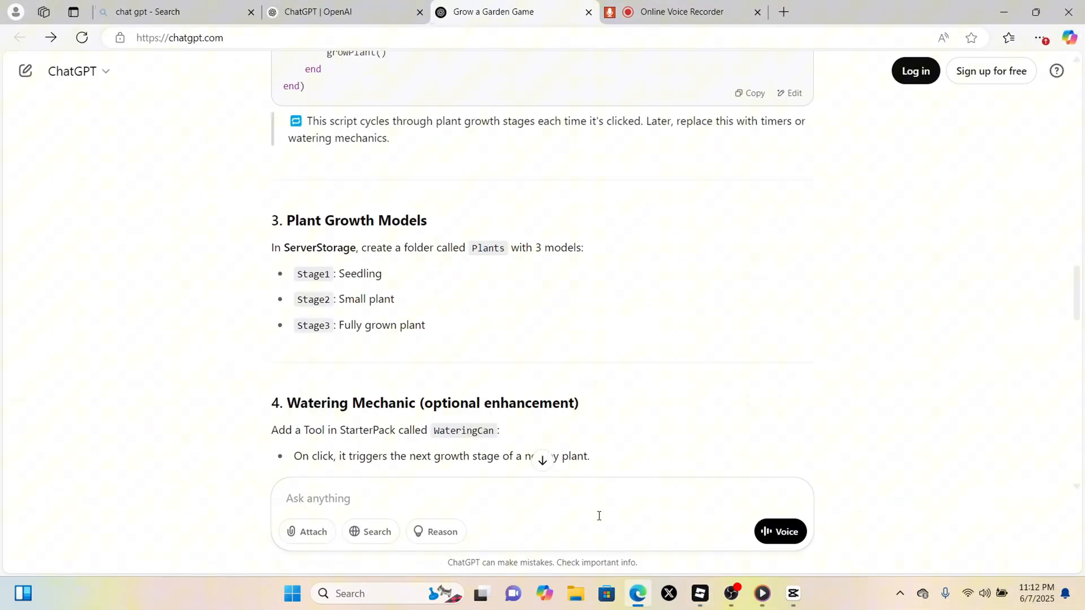
pyautogui.doubleClick(487, 247)
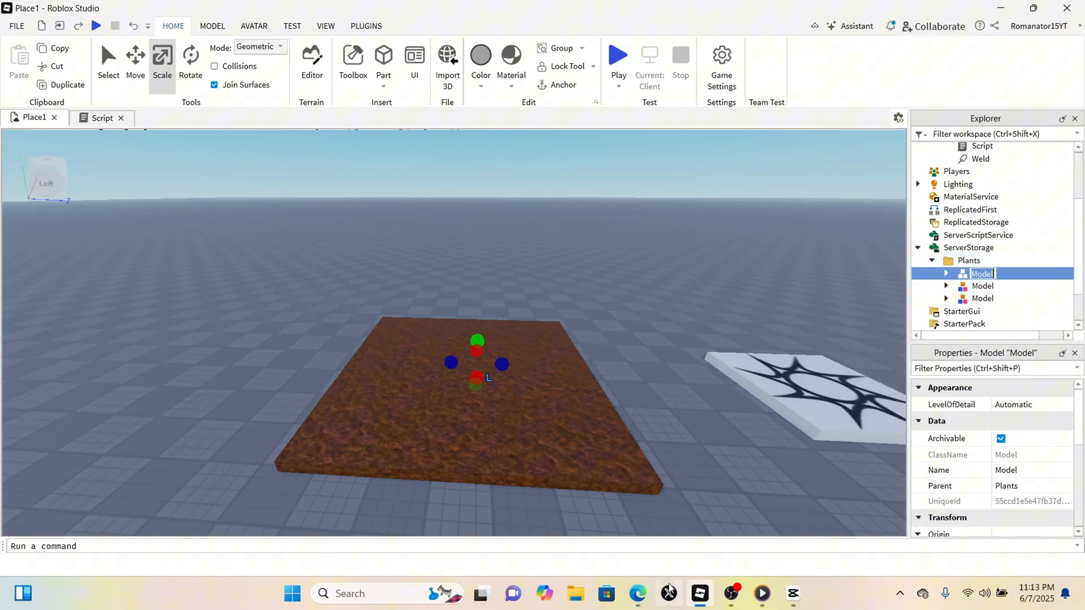
pyautogui.click(638, 594)
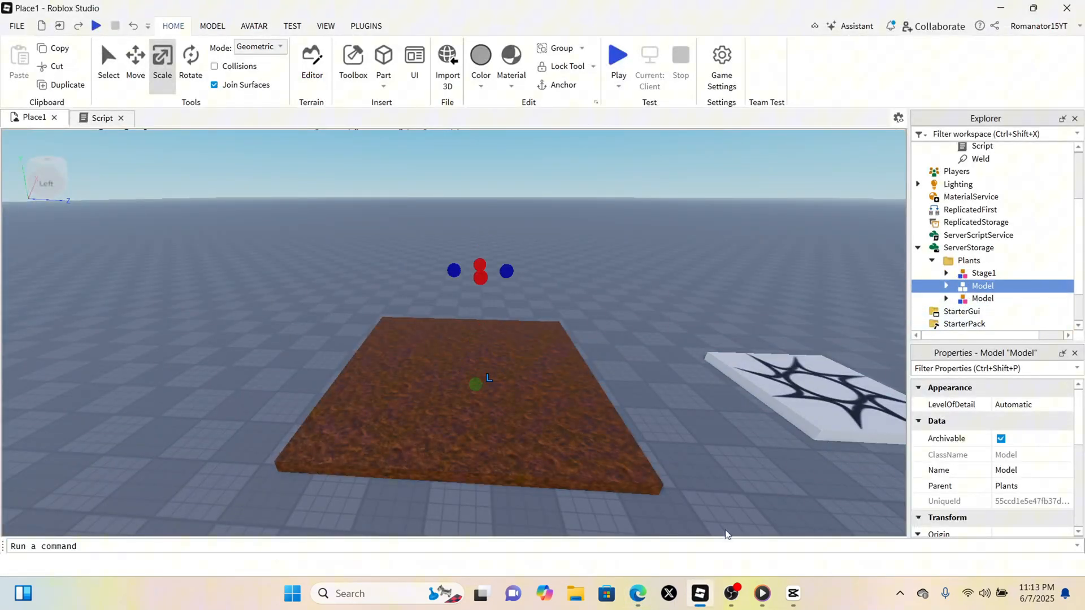
pyautogui.click(637, 594)
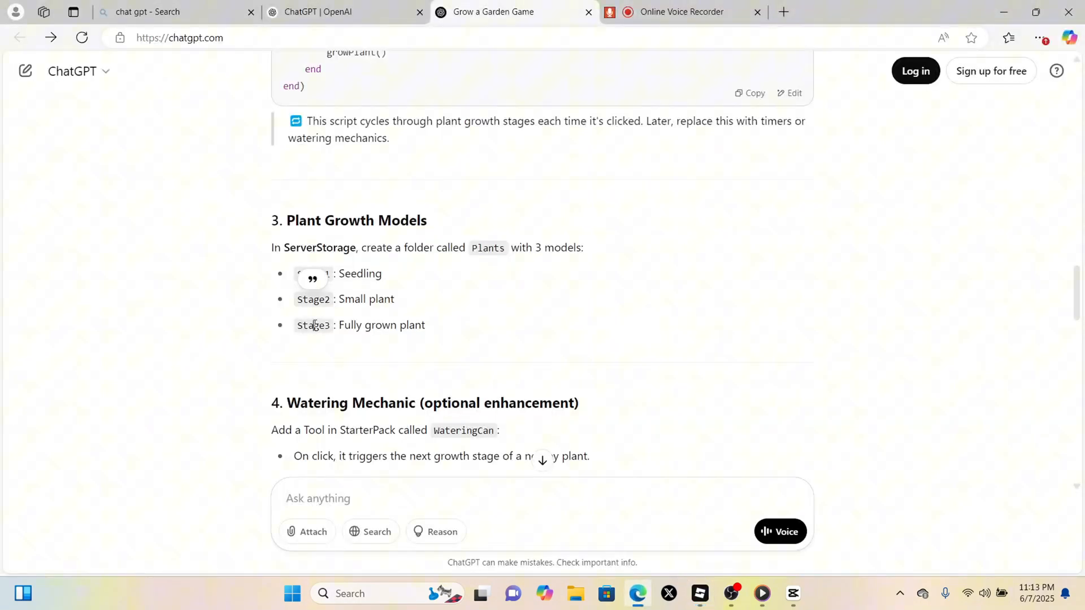
pyautogui.doubleClick(312, 326)
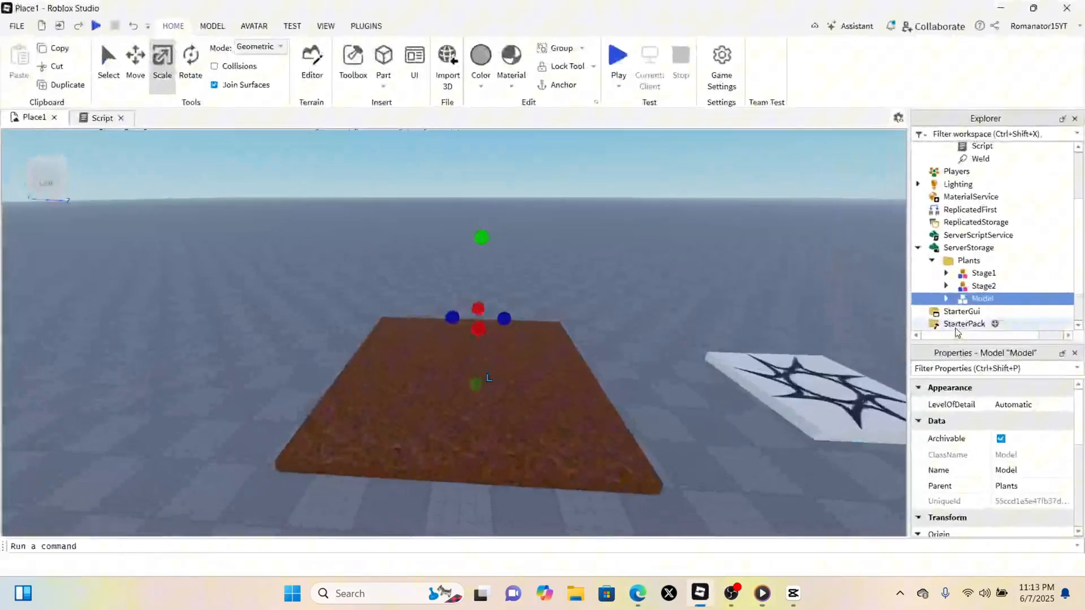
pyautogui.doubleClick(982, 298)
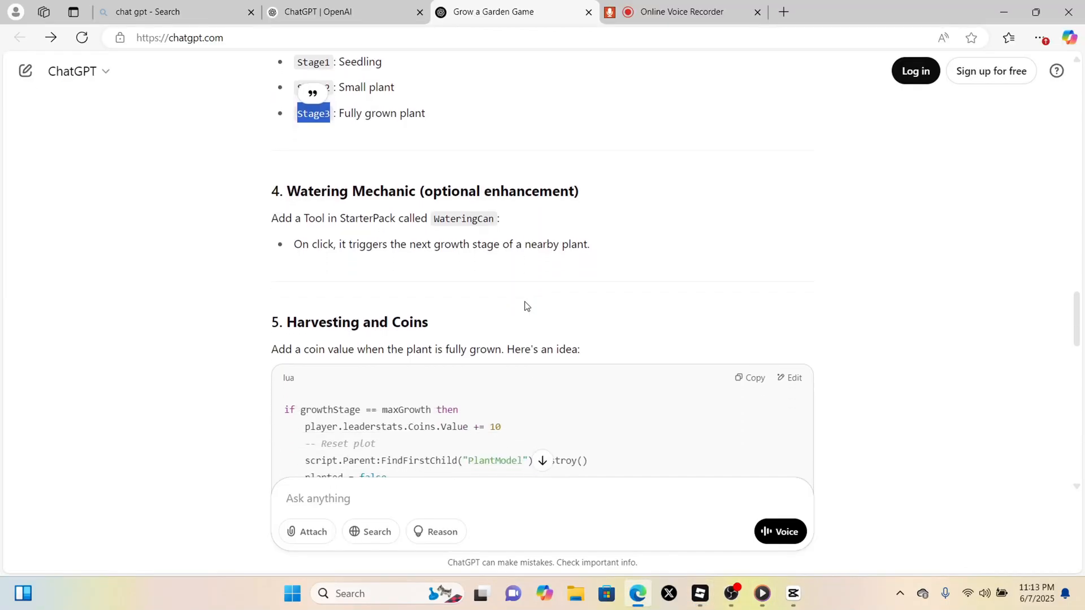
pyautogui.scroll(-3)
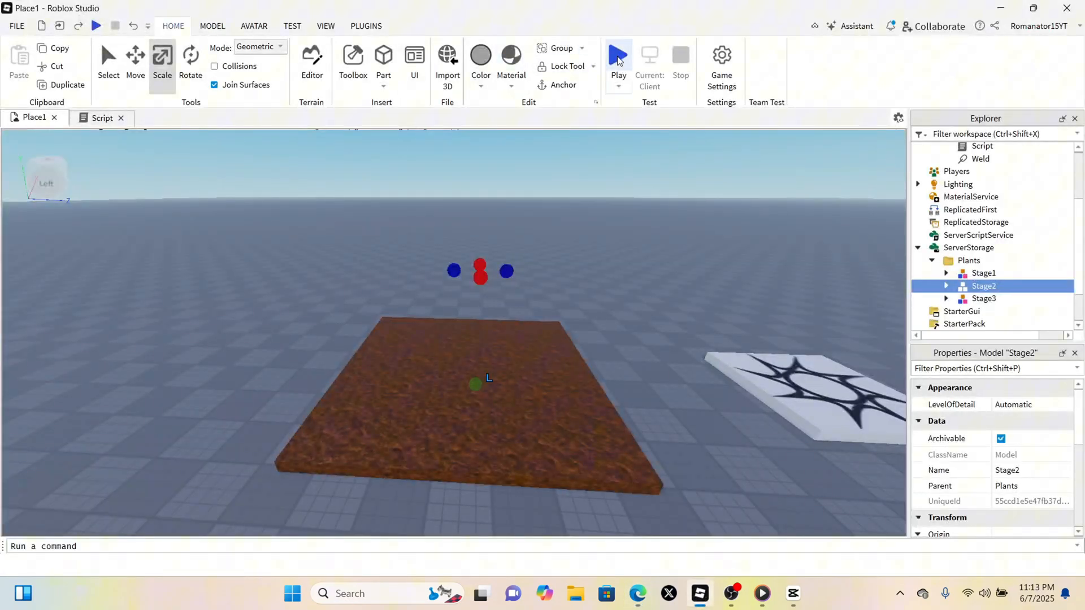
# Search the Toolbox Creator Store for 'tool part'.
pyautogui.click(616, 56)
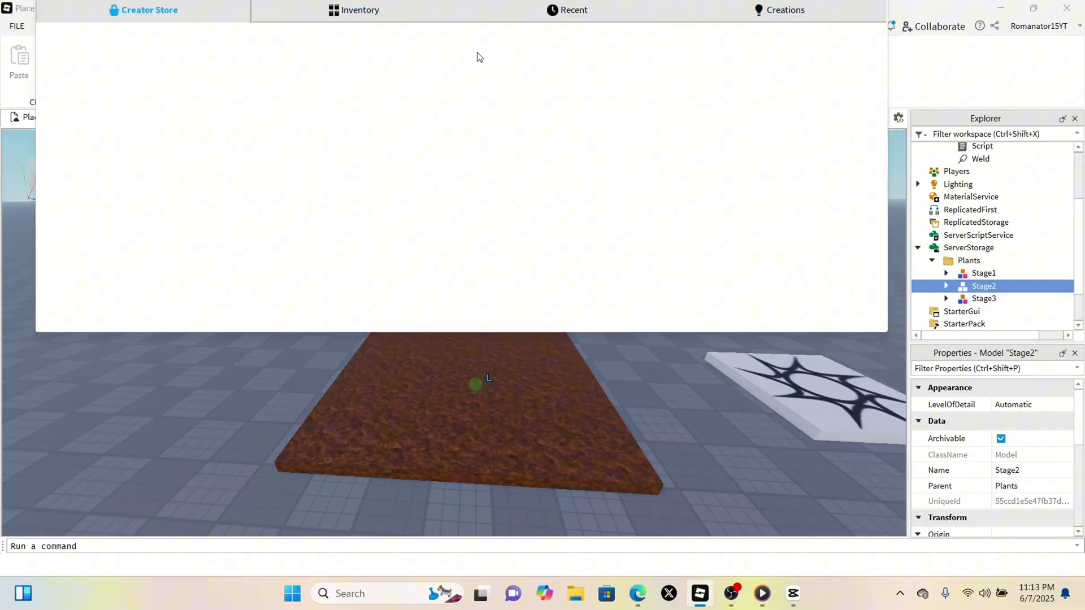
pyautogui.click(149, 10)
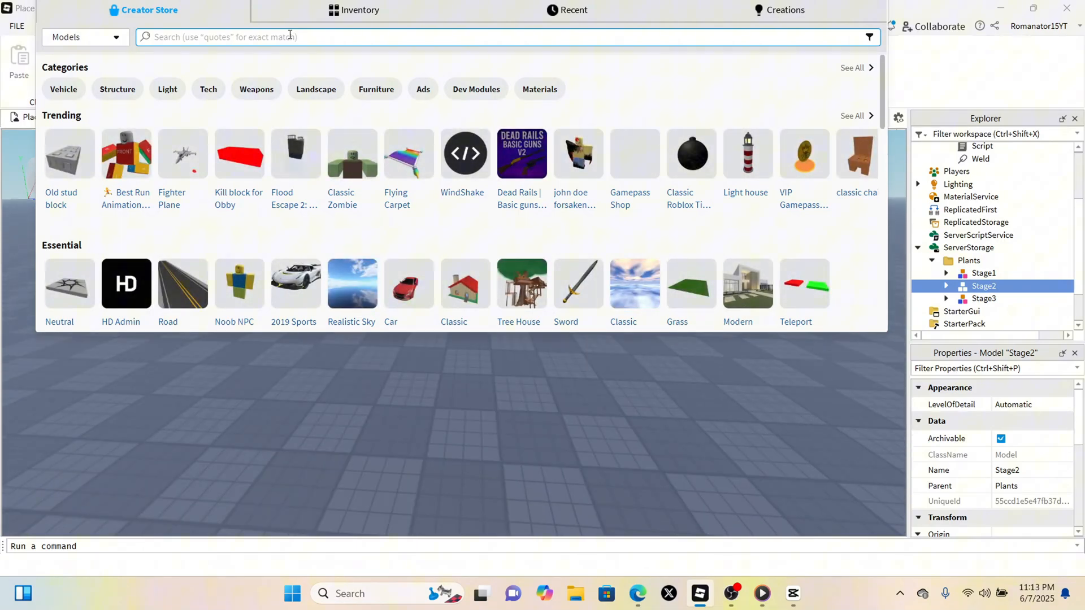
pyautogui.write('tool part')
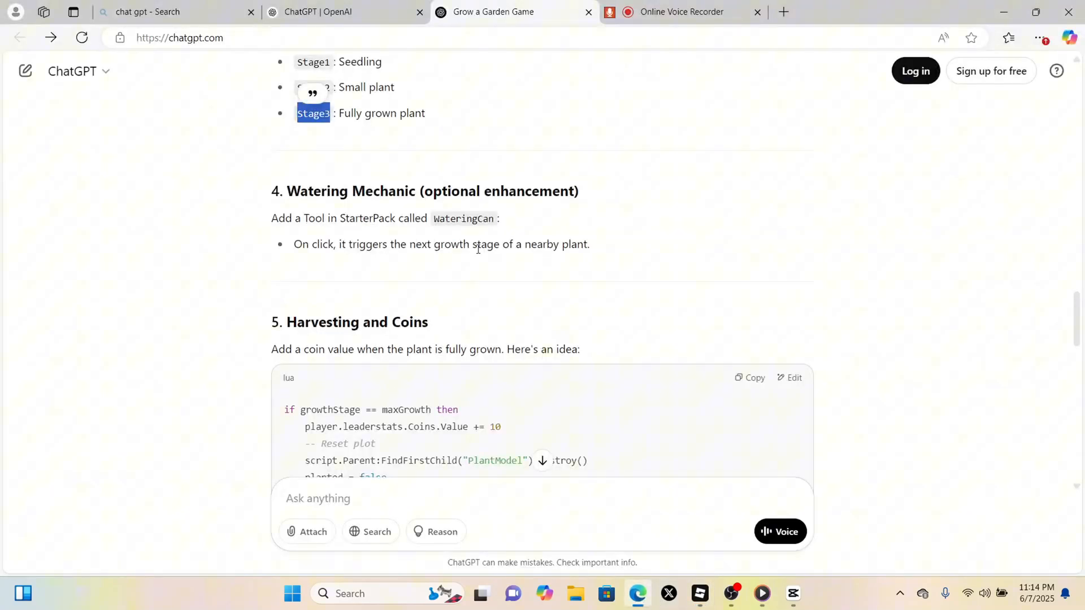
# Copy the WateringCan tool name, add the leaderstats coin script, and close its tab.
pyautogui.doubleClick(463, 219)
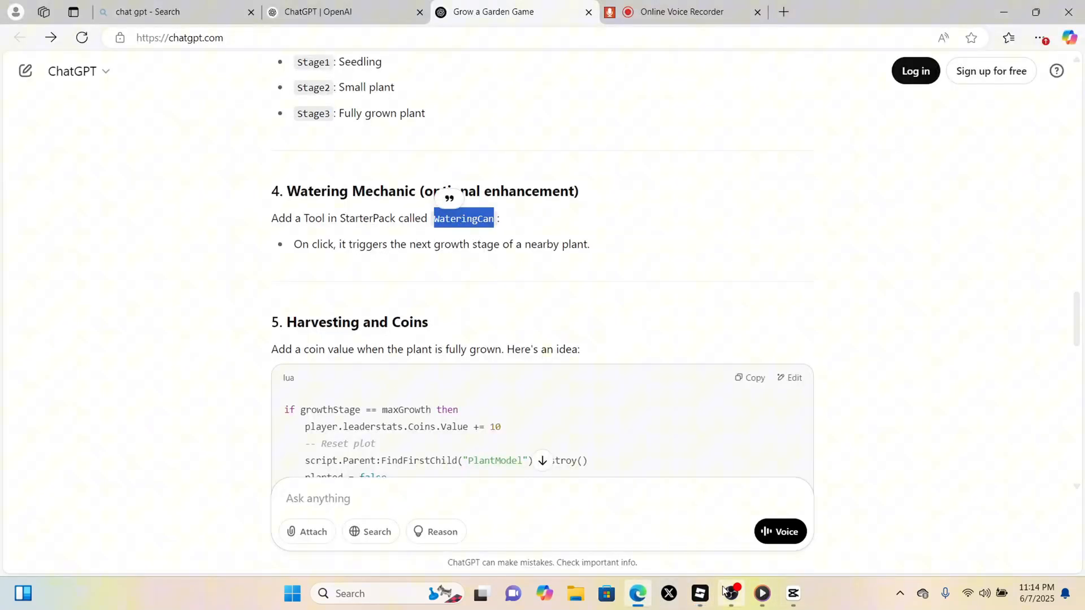
pyautogui.click(699, 593)
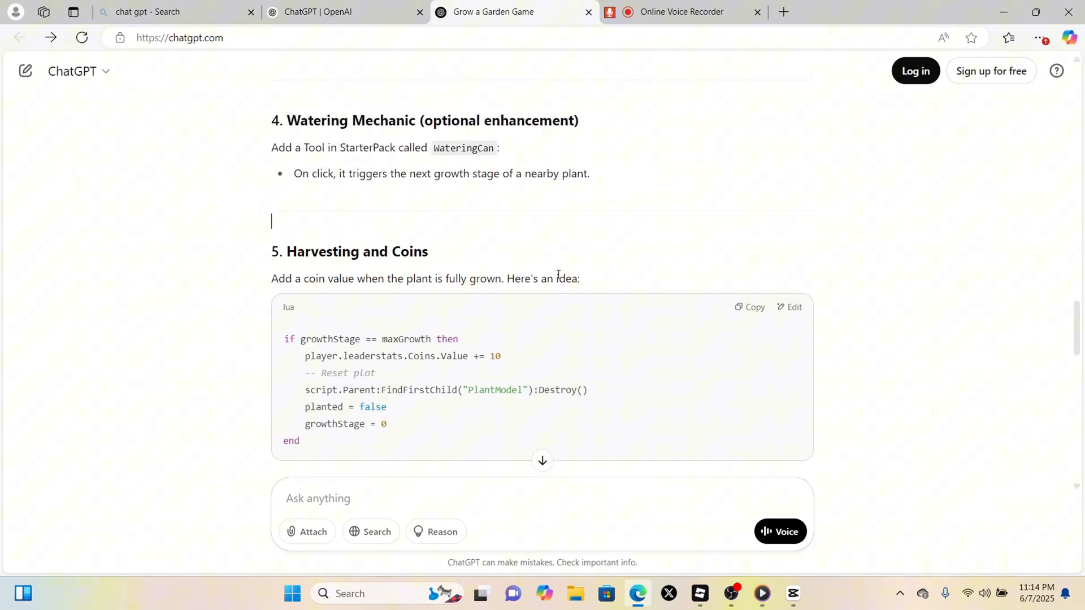
pyautogui.scroll(3)
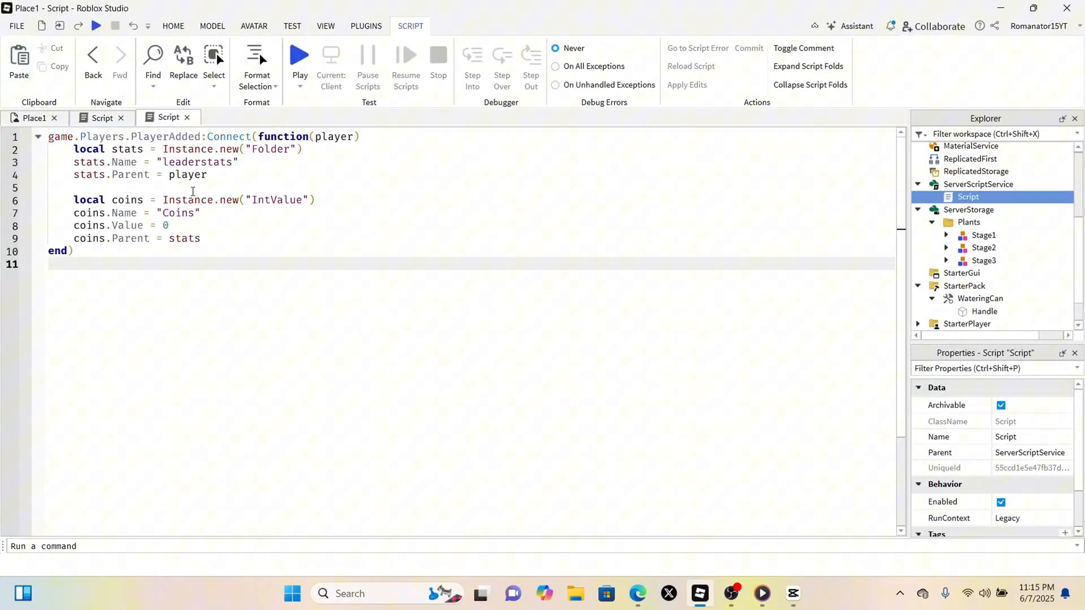
pyautogui.click(186, 118)
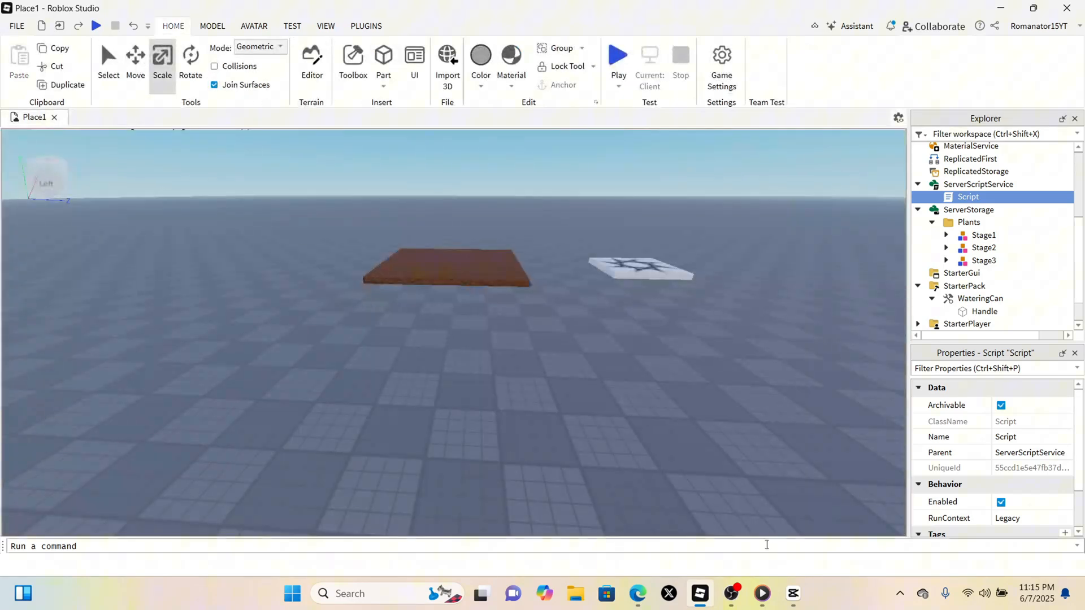
pyautogui.click(637, 594)
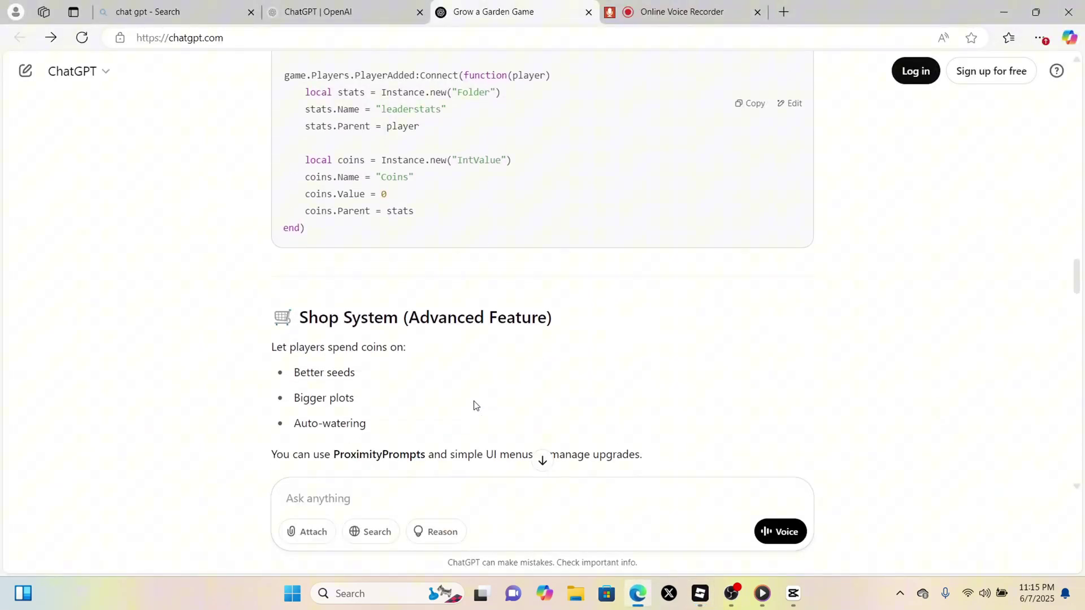
# Ask ChatGPT 'watering can script?' and read through the raycast-based script answer.
pyautogui.scroll(-3)
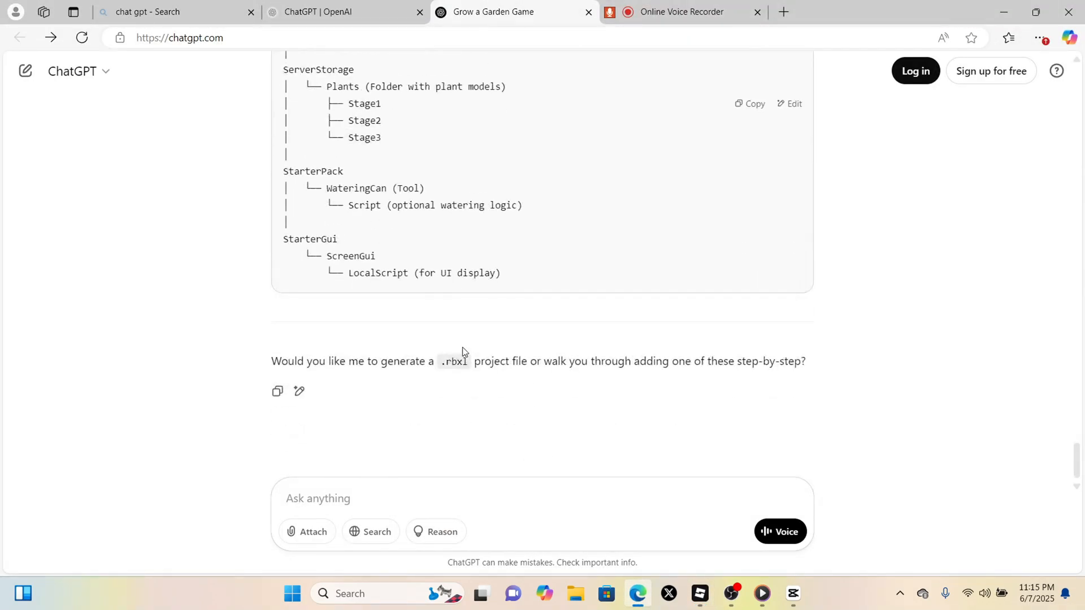
pyautogui.scroll(3)
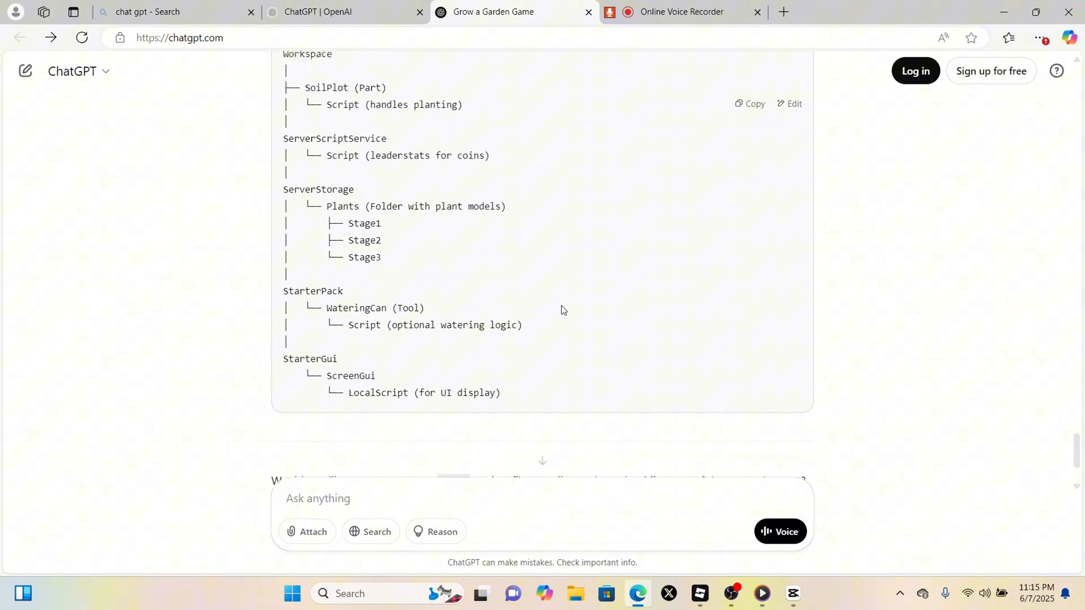
pyautogui.scroll(3)
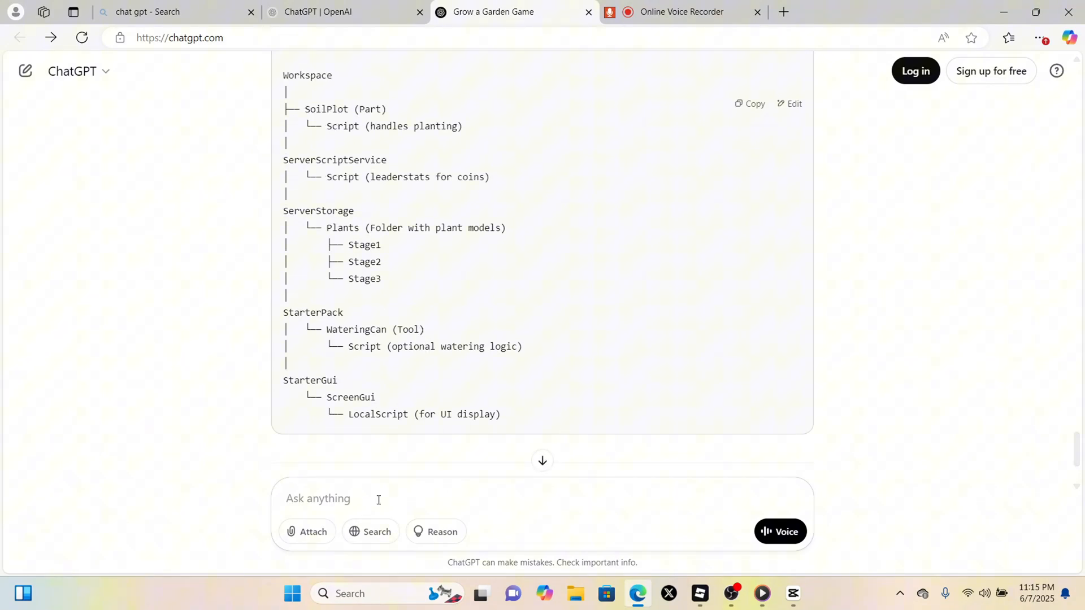
pyautogui.write('wate')
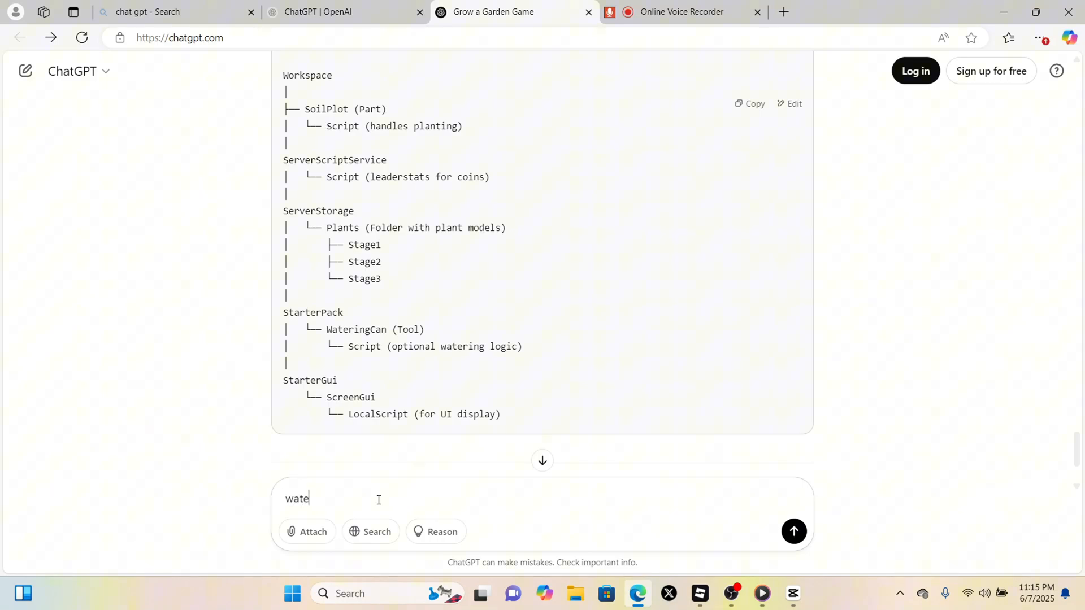
pyautogui.write('ring can script')
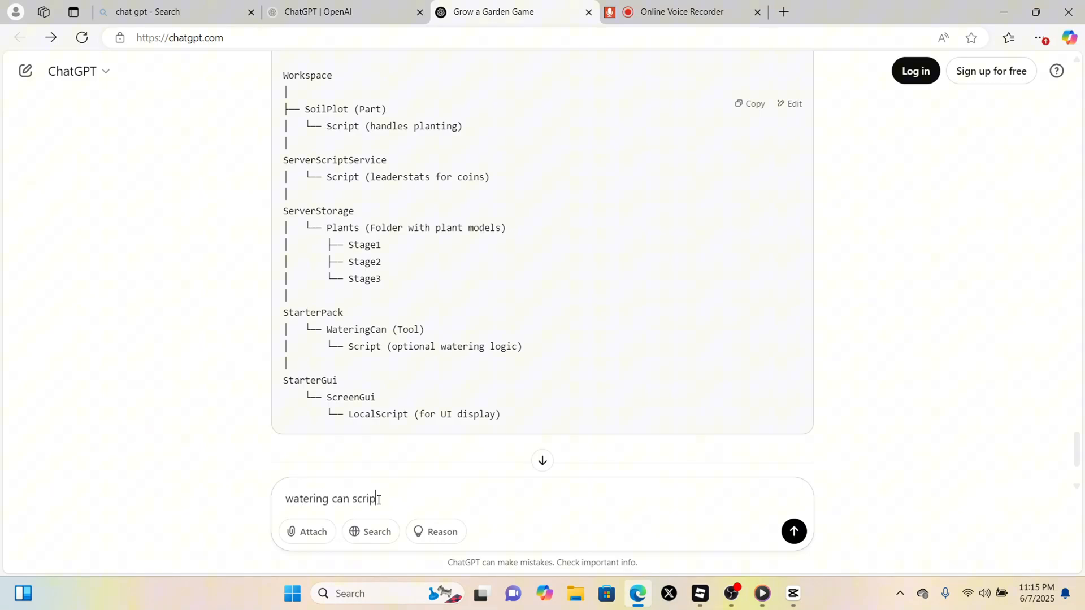
pyautogui.write('t?')
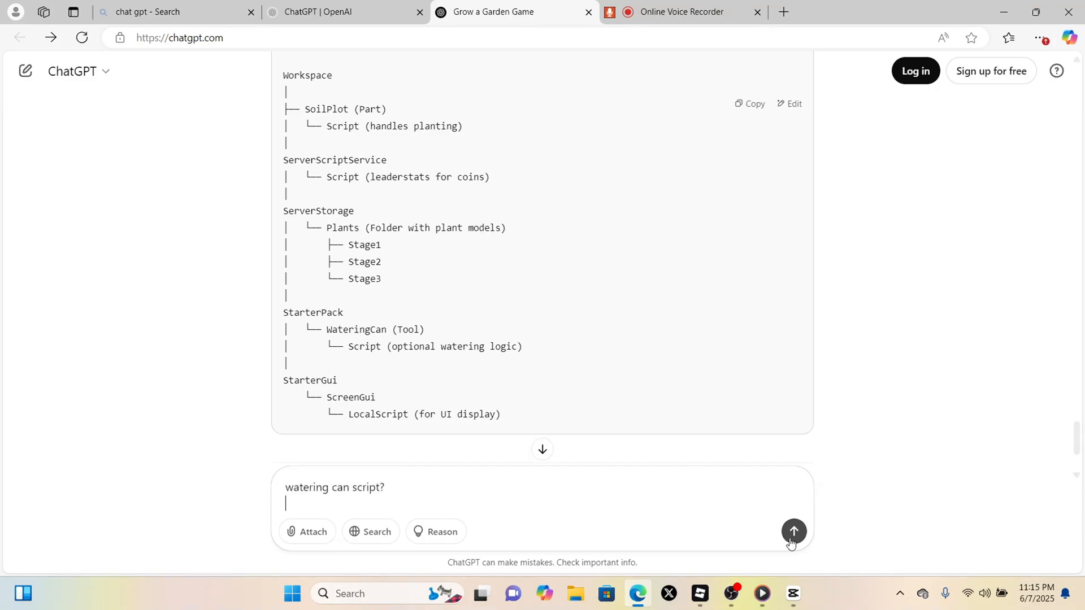
pyautogui.click(793, 531)
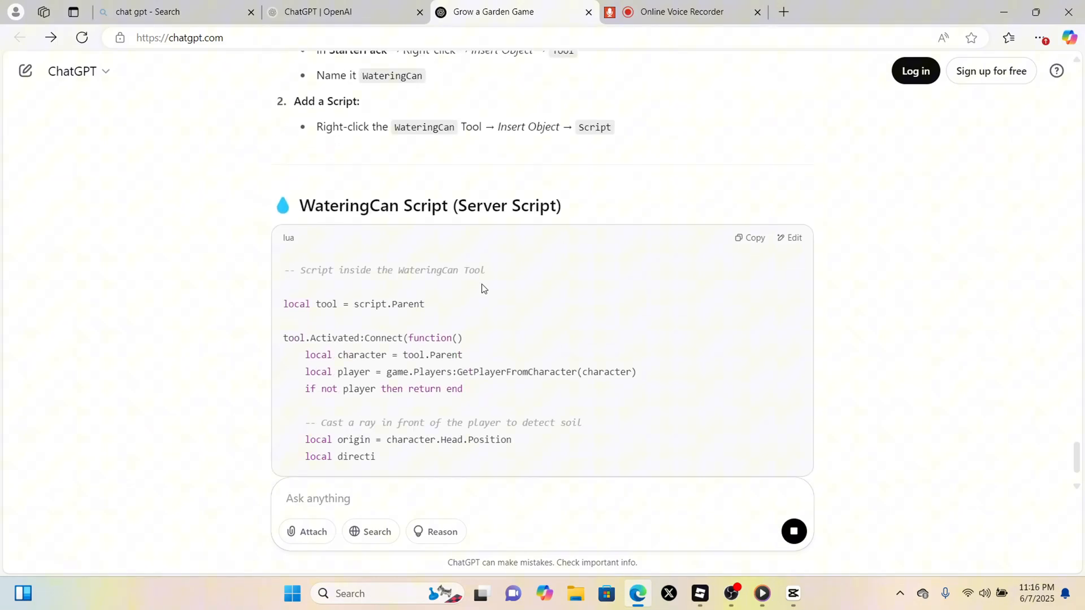
pyautogui.scroll(-3)
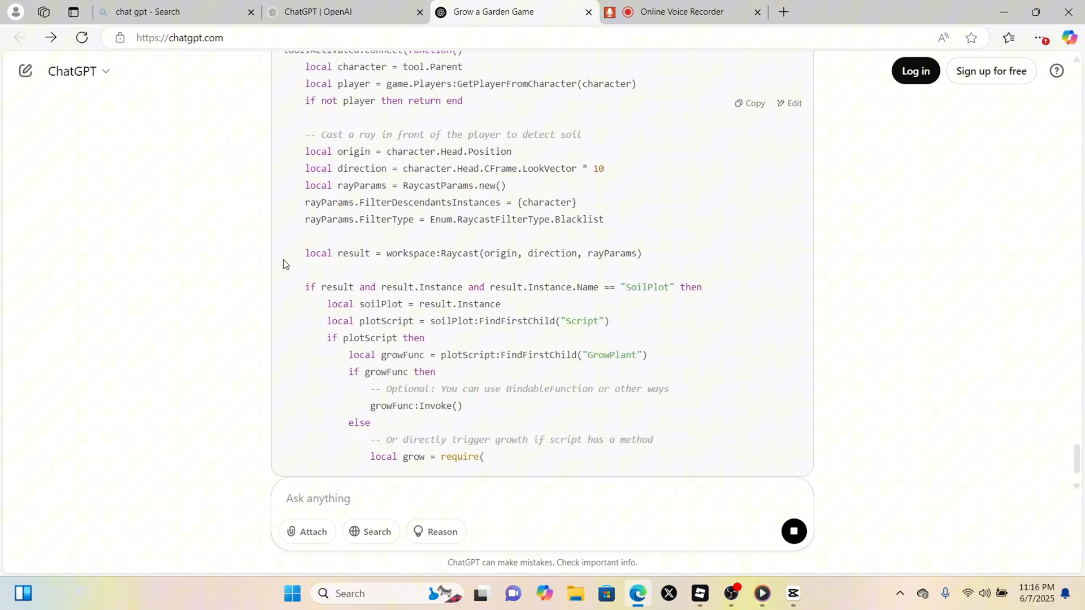
pyautogui.scroll(-3)
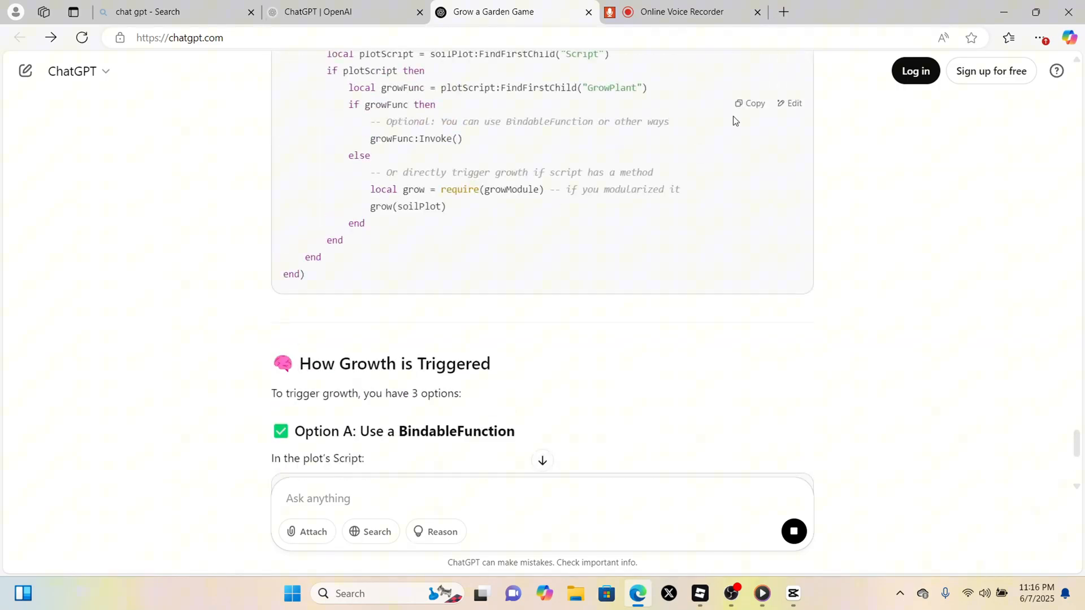
pyautogui.scroll(-3)
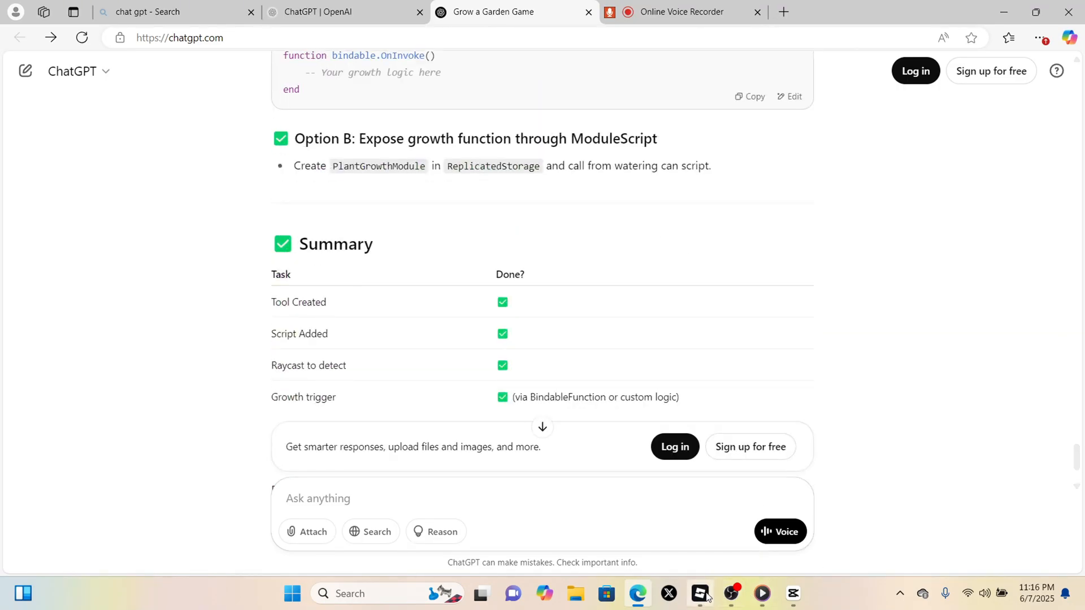
pyautogui.click(700, 594)
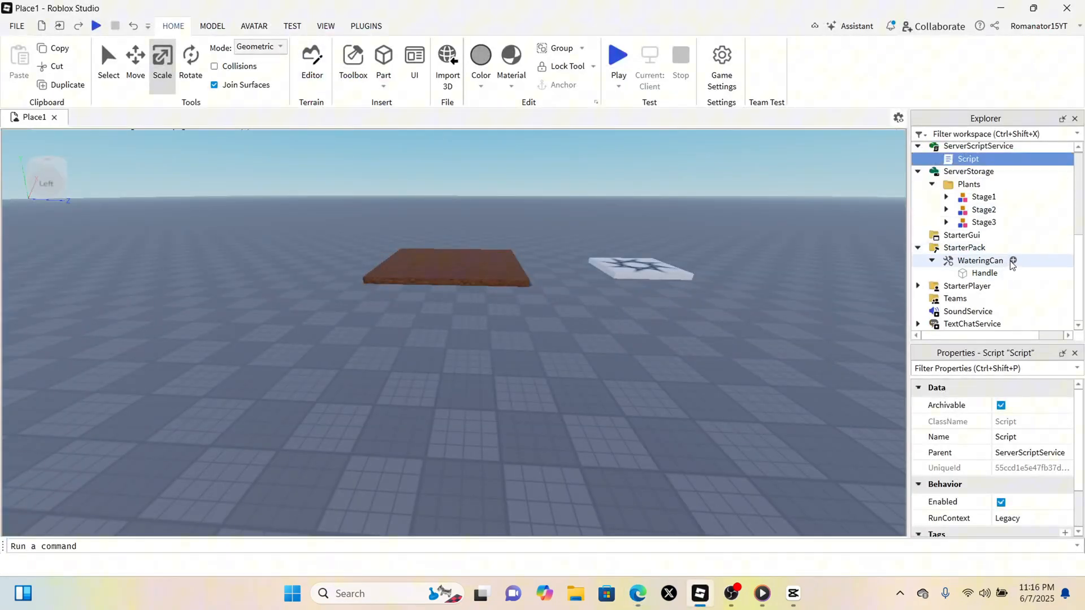
# Insert a Script with ChatGPT's raycast watering code under StarterPack > WateringCan, then close the editor.
pyautogui.doubleClick(981, 272)
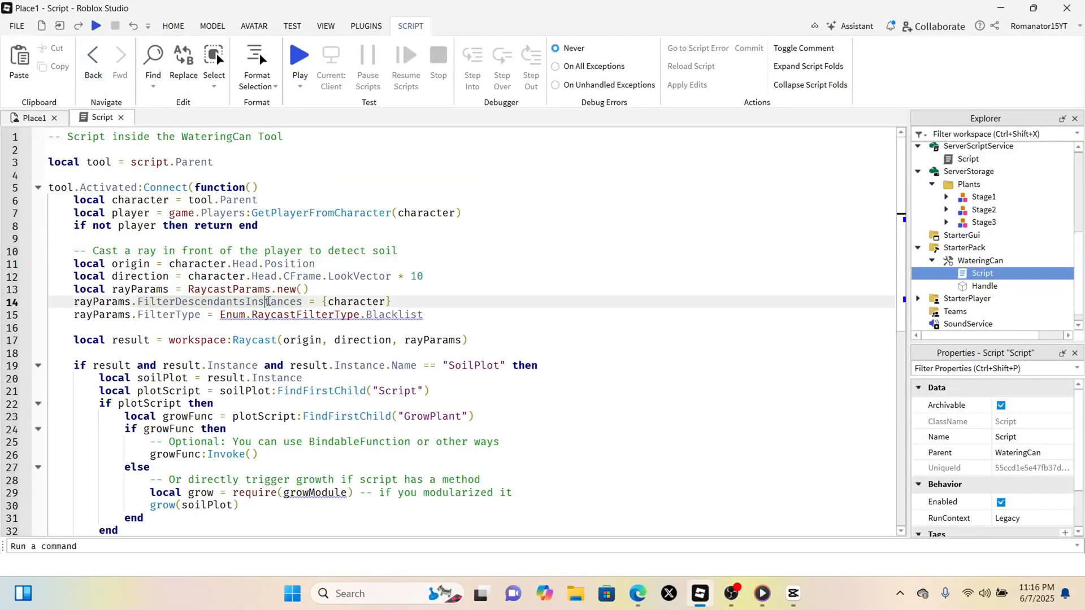
pyautogui.moveTo(120, 118)
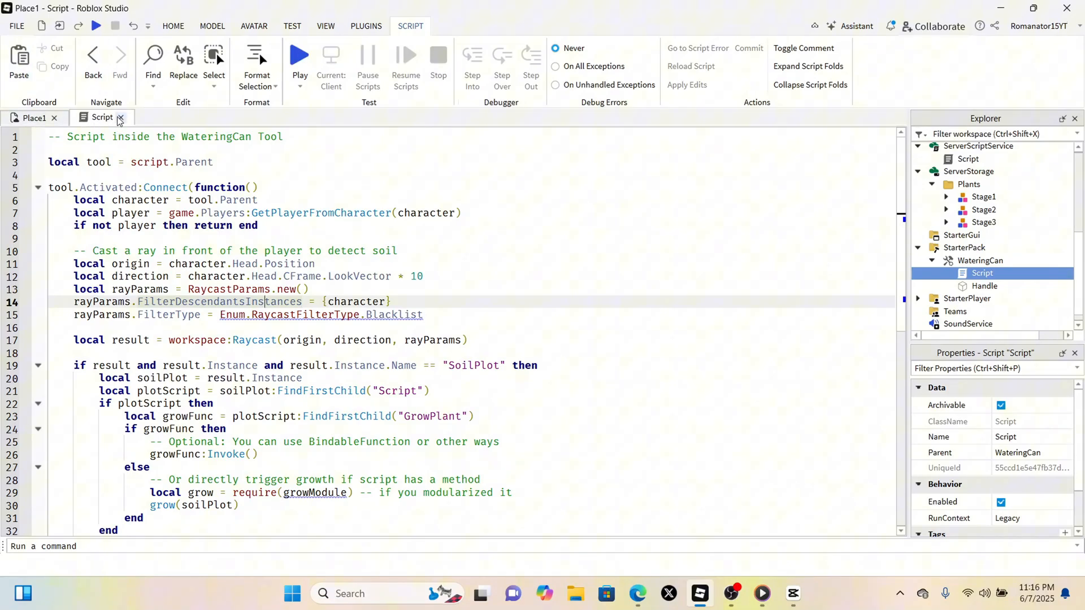
pyautogui.click(119, 117)
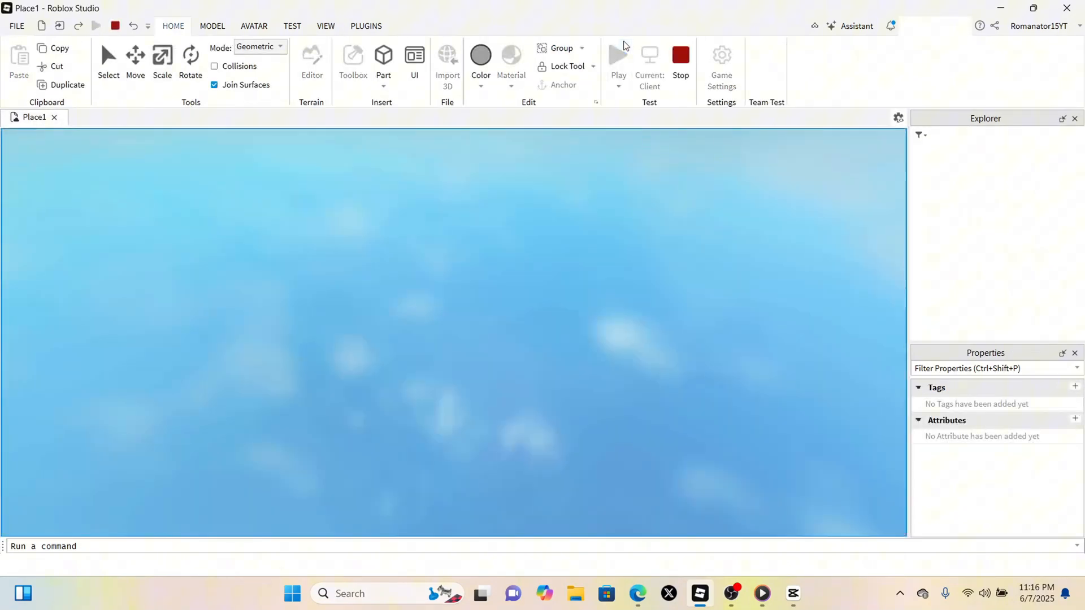
# Playtest the garden and use the WateringCan on the soil plot.
pyautogui.click(617, 55)
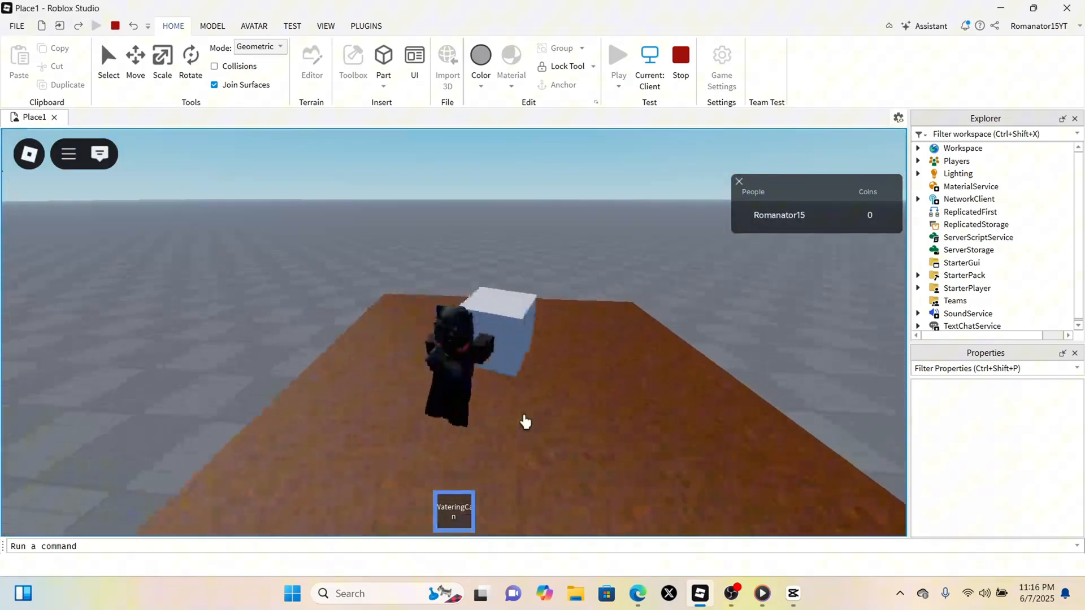
pyautogui.click(326, 25)
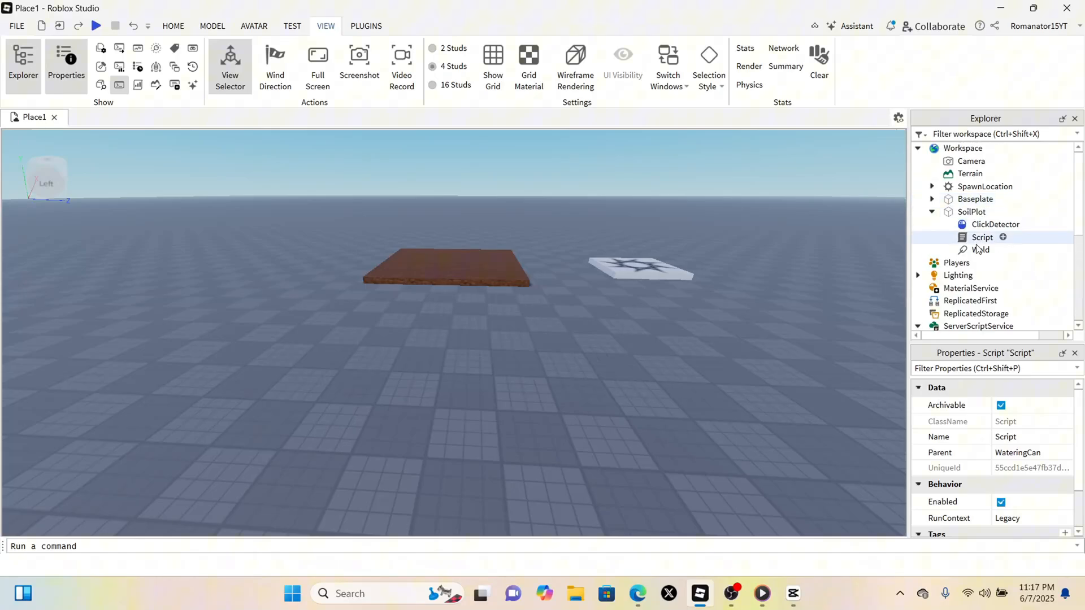
# Inspect SoilPlot's Script for CanGrow, GrowthStage attributes and growPlant, then return to ChatGPT.
pyautogui.doubleClick(983, 237)
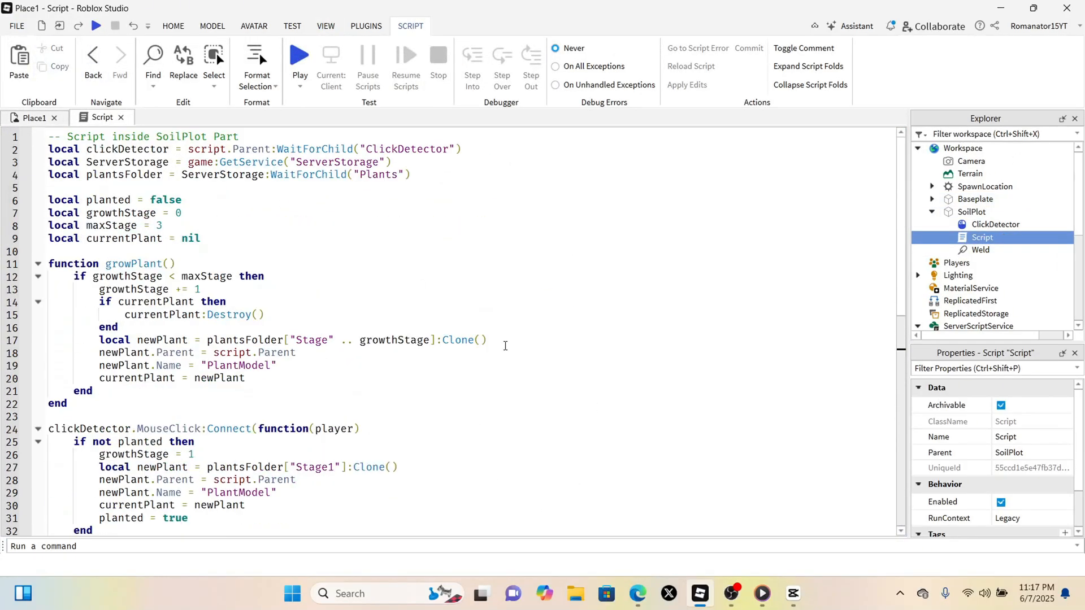
pyautogui.scroll(-3)
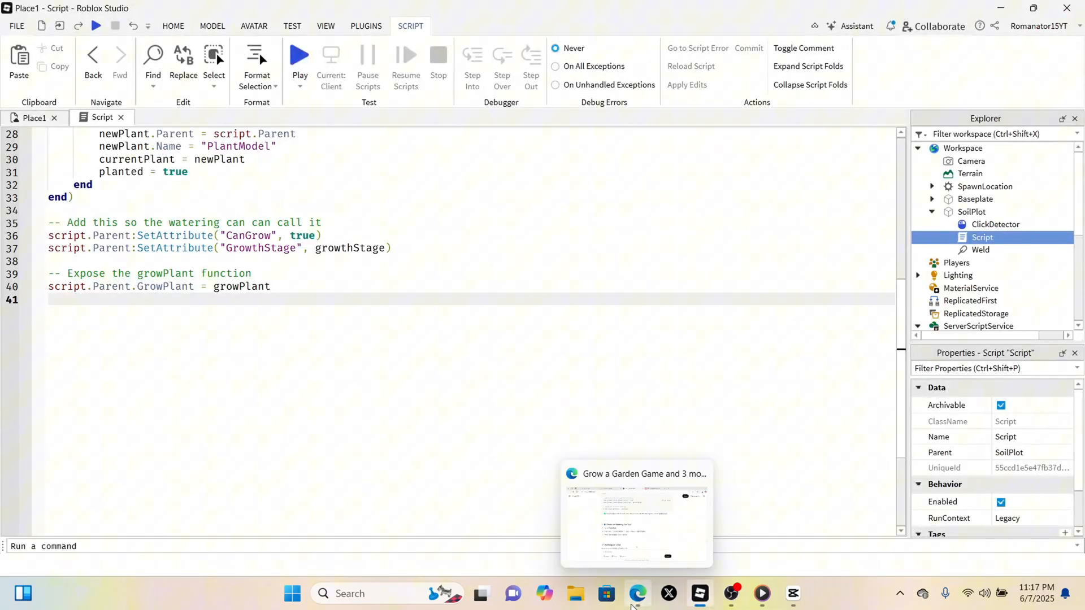
pyautogui.click(635, 515)
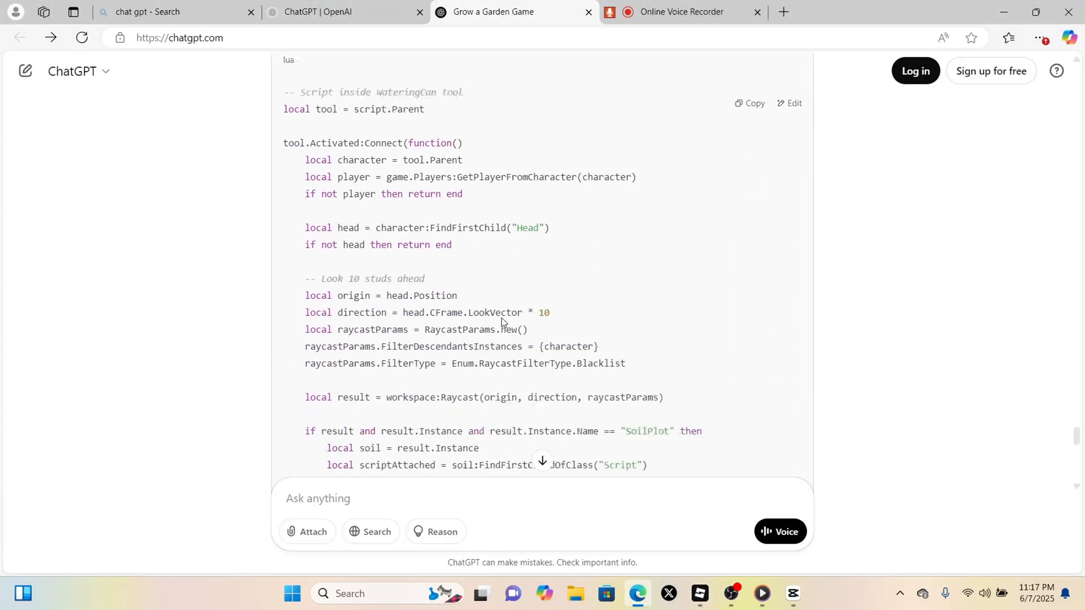
# Replace the WateringCan Script with ChatGPT's revised pcall-based GrowPlant code.
pyautogui.scroll(-3)
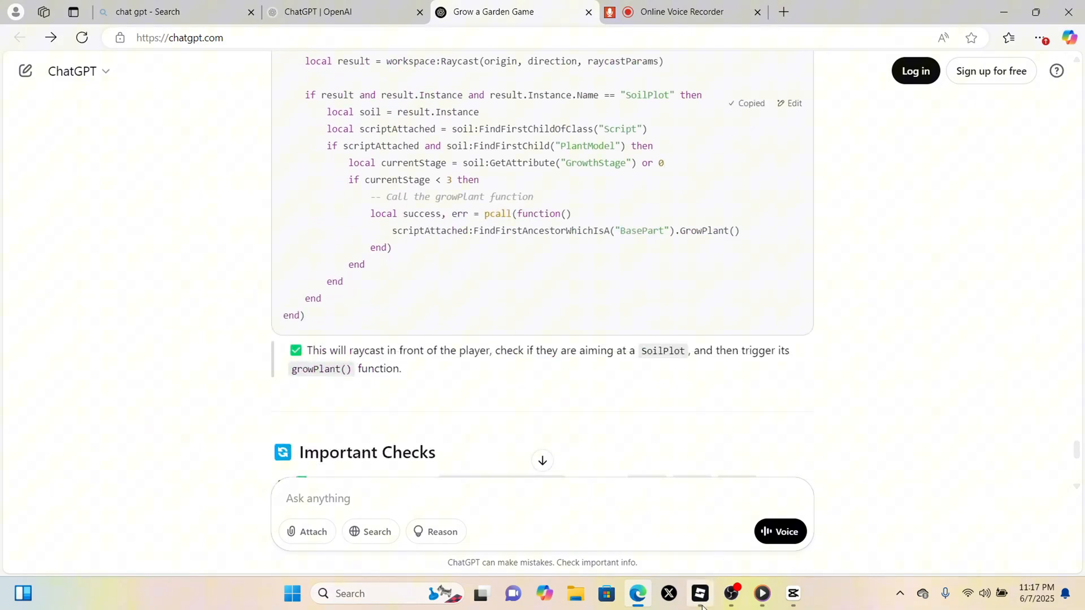
pyautogui.click(700, 593)
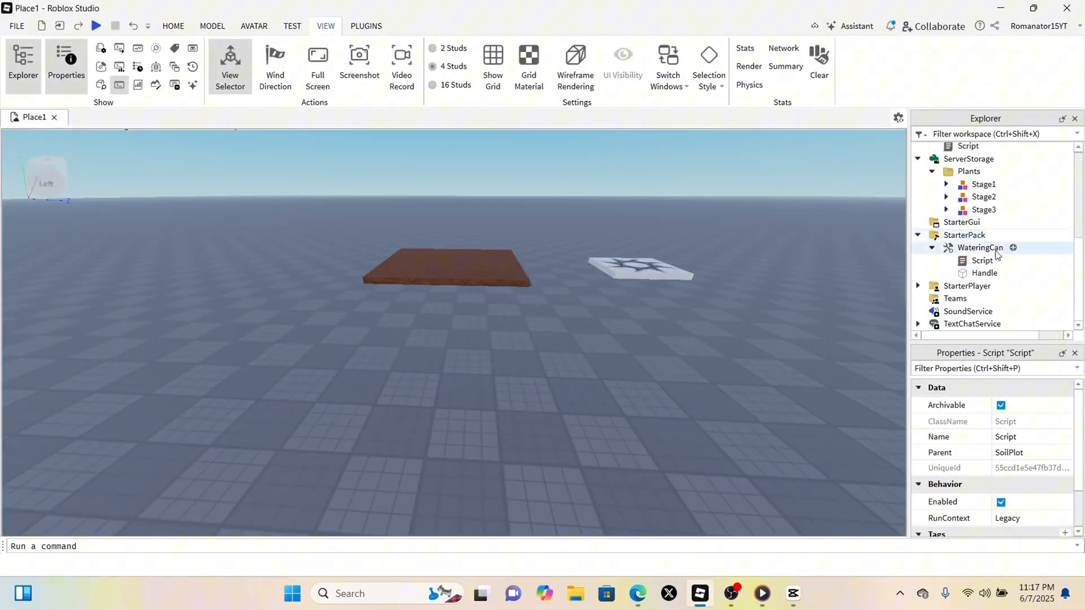
pyautogui.doubleClick(982, 260)
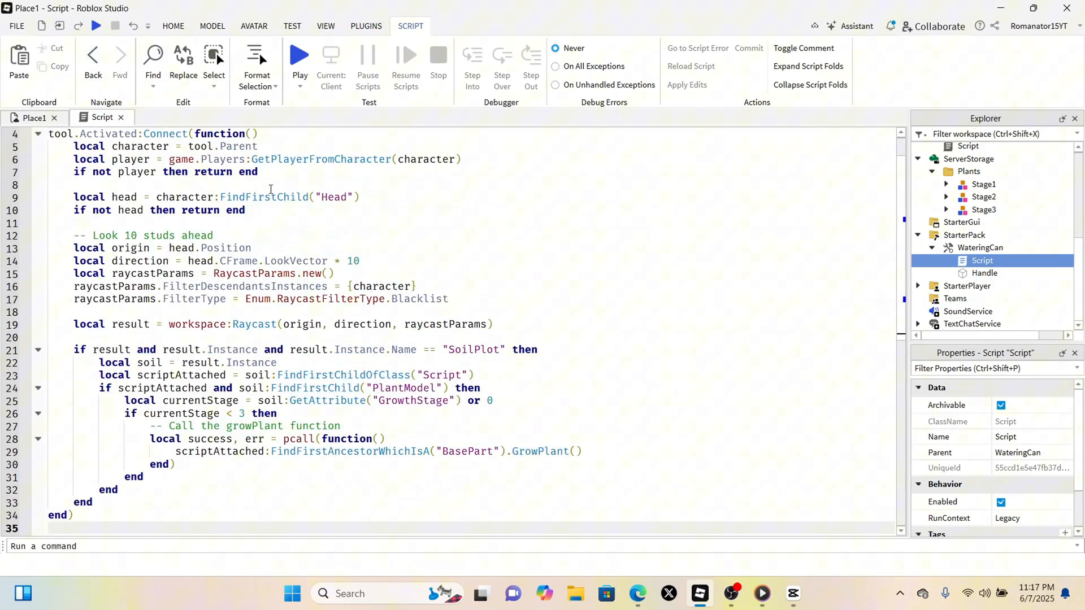
pyautogui.click(637, 594)
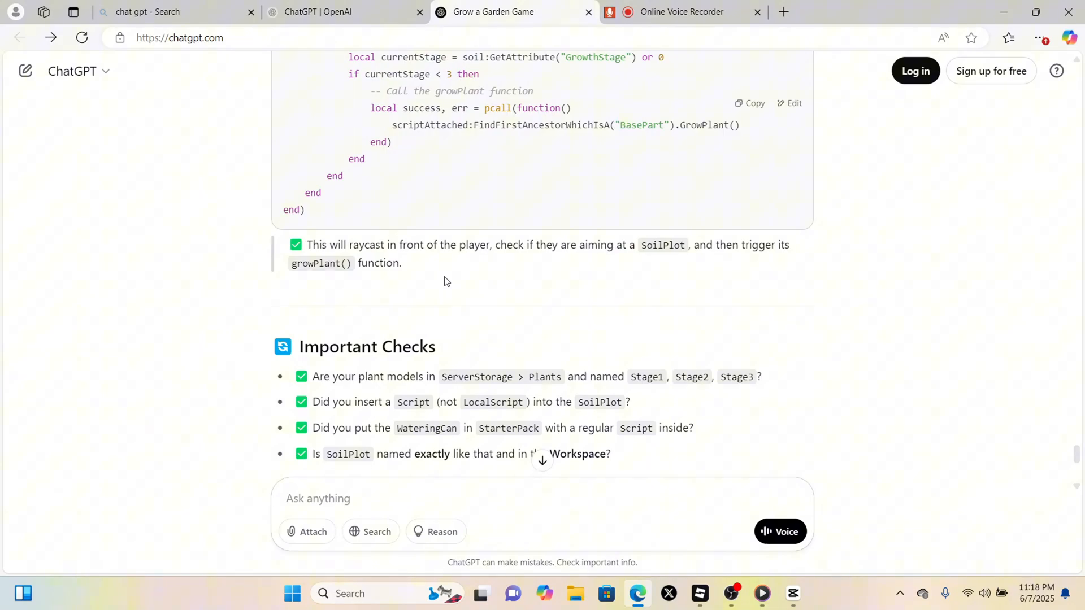
# Read ChatGPT's 'Want to Test It?' steps, open the SoilPlot script, and run a quick playtest.
pyautogui.scroll(-3)
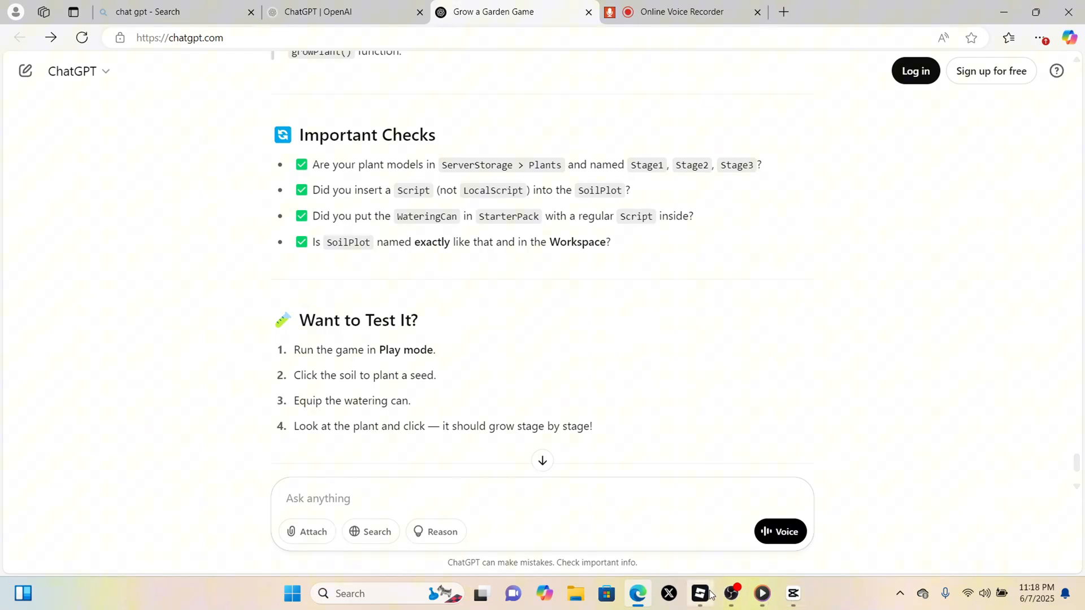
pyautogui.click(700, 594)
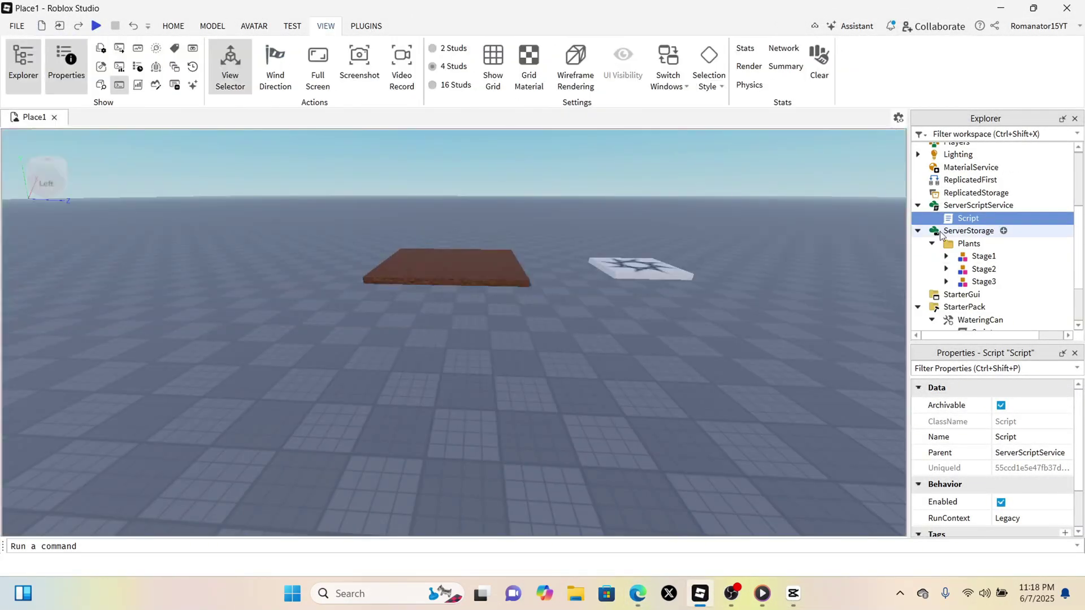
pyautogui.click(983, 282)
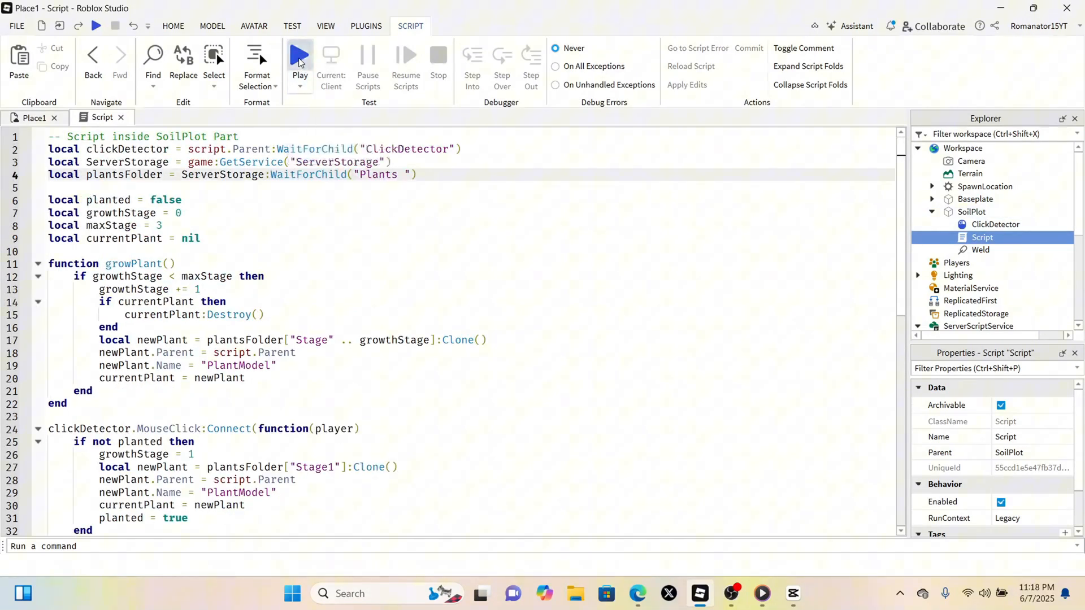
pyautogui.click(299, 55)
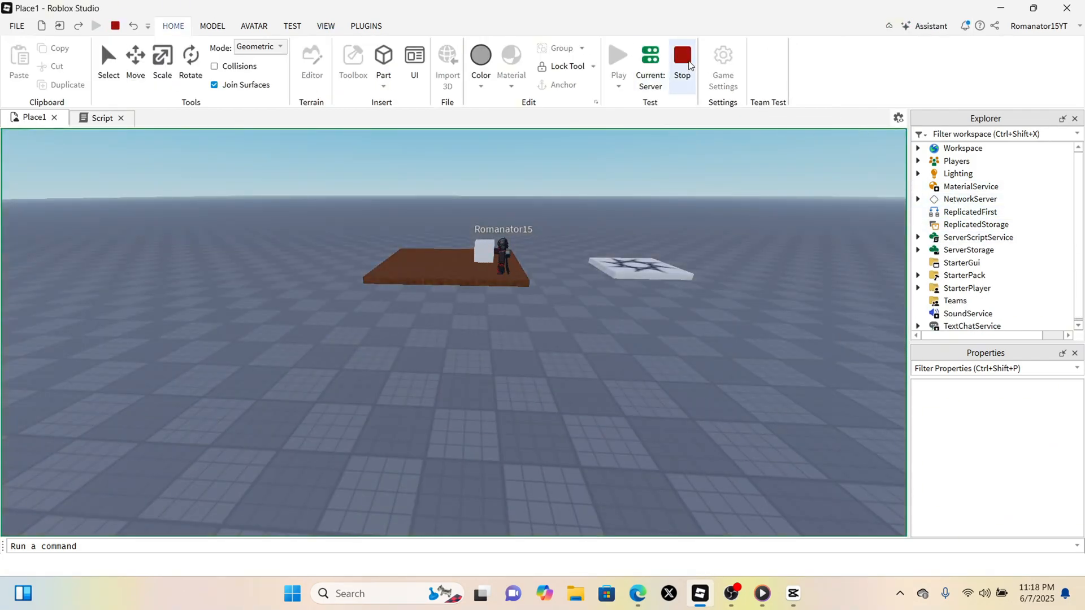
pyautogui.click(682, 55)
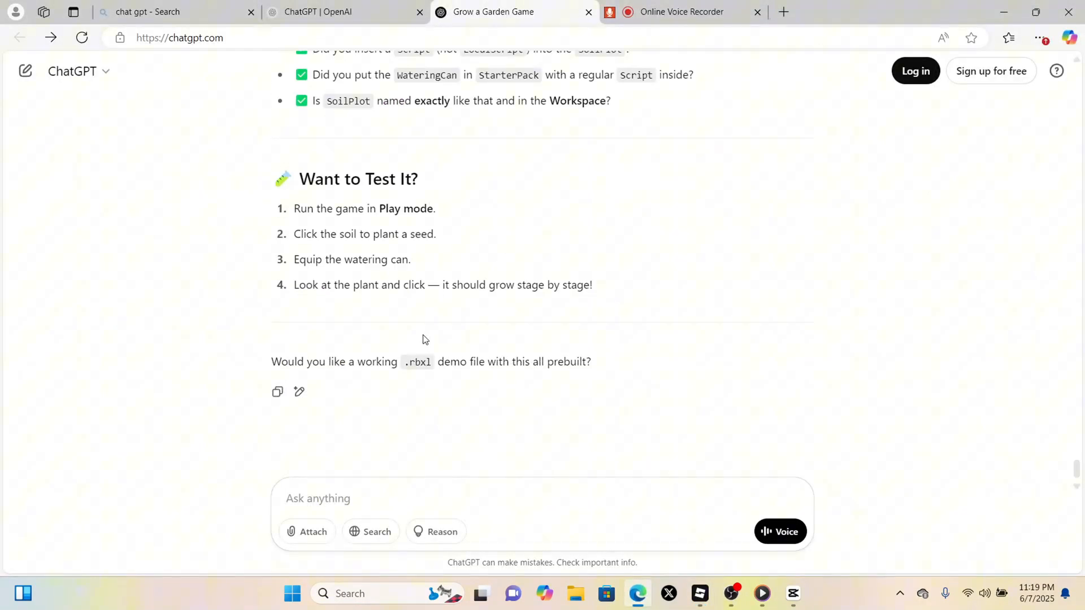
# Playtest, dismiss the UI Tools window, plant a sprout on SoilPlot, and try watering.
pyautogui.scroll(3)
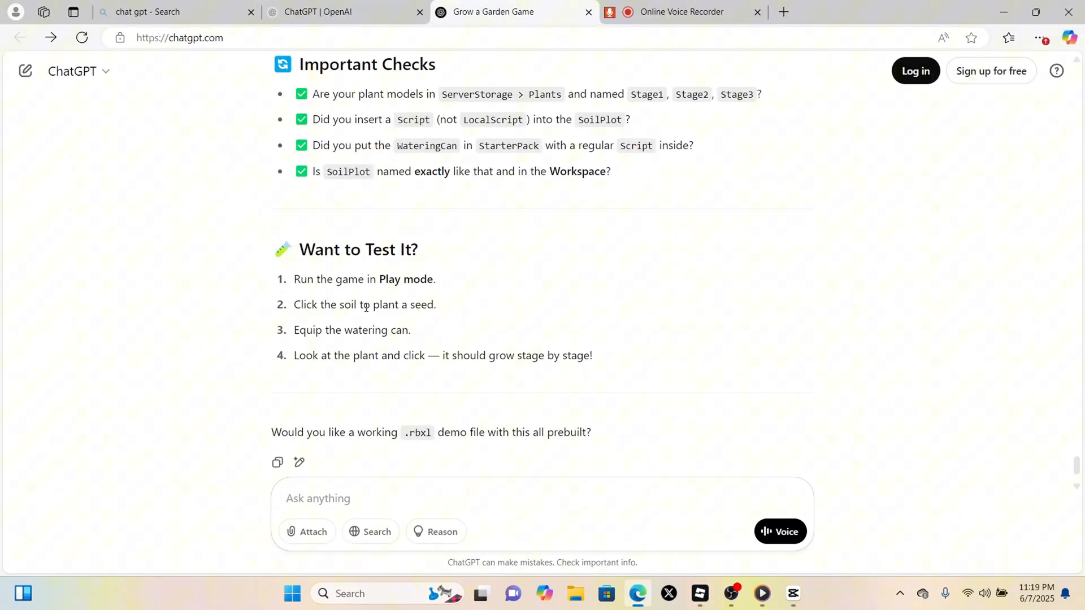
pyautogui.moveTo(329, 295)
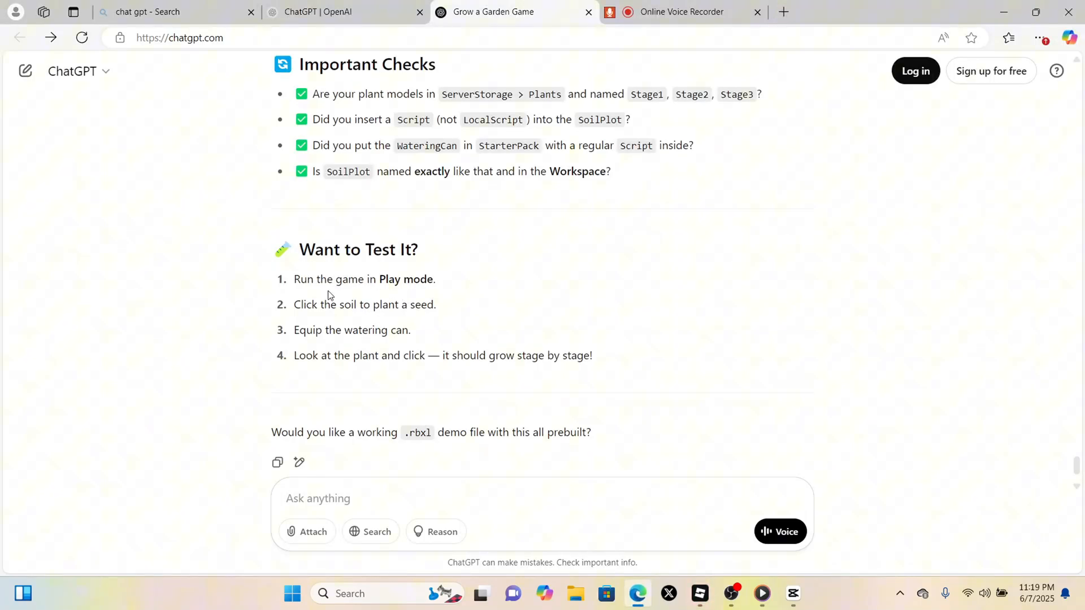
pyautogui.moveTo(334, 385)
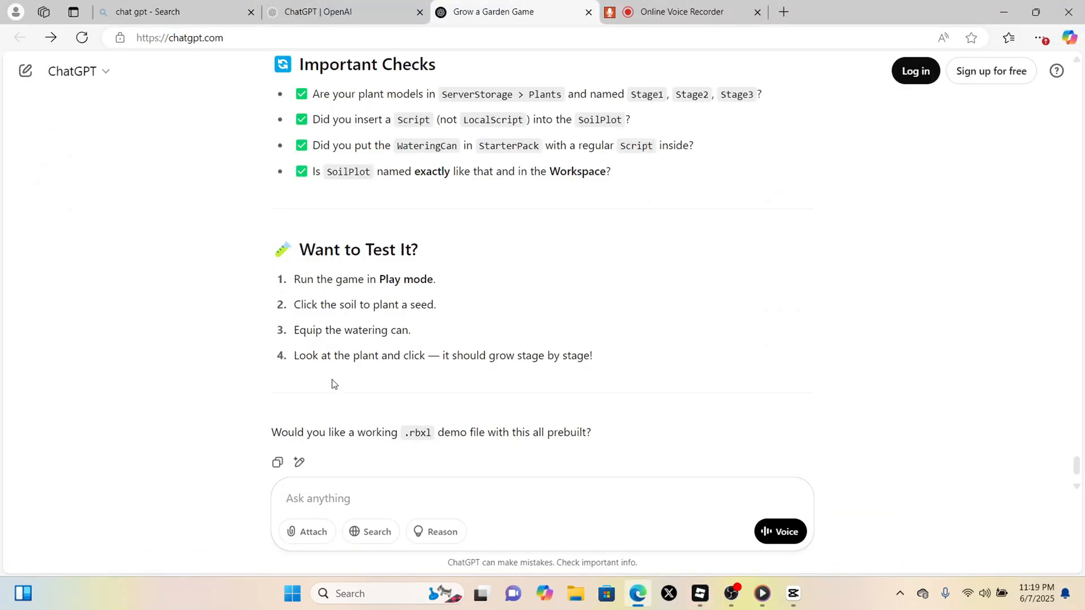
pyautogui.moveTo(463, 368)
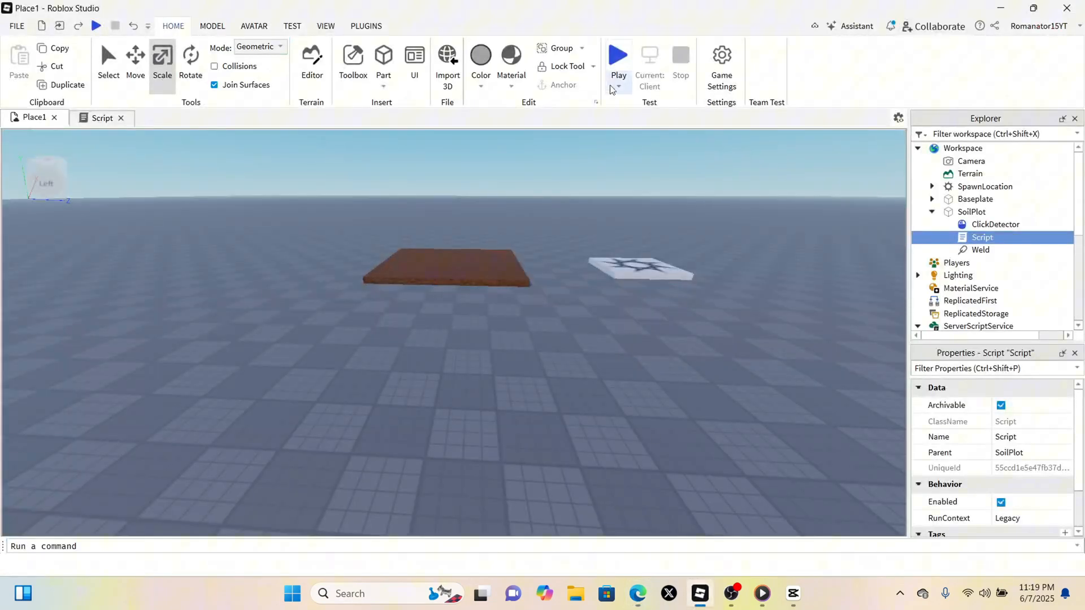
pyautogui.click(616, 54)
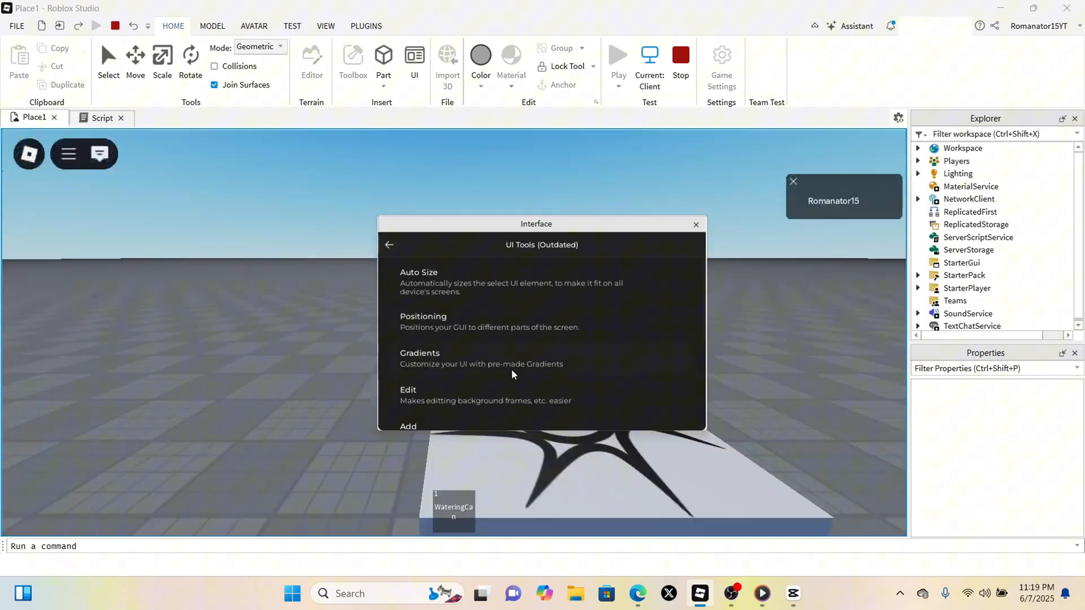
pyautogui.click(696, 225)
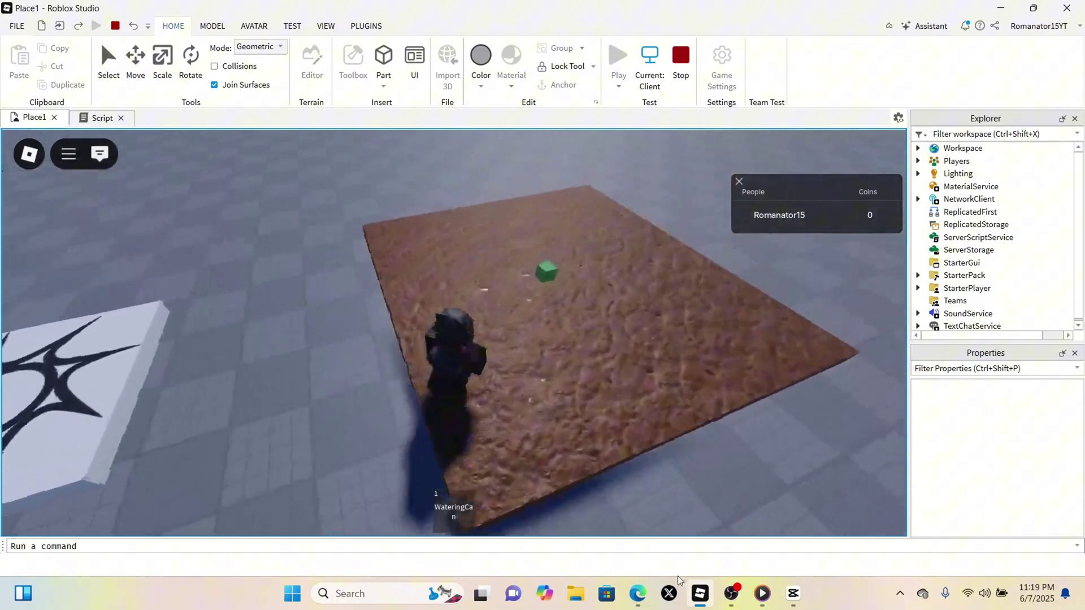
pyautogui.click(637, 594)
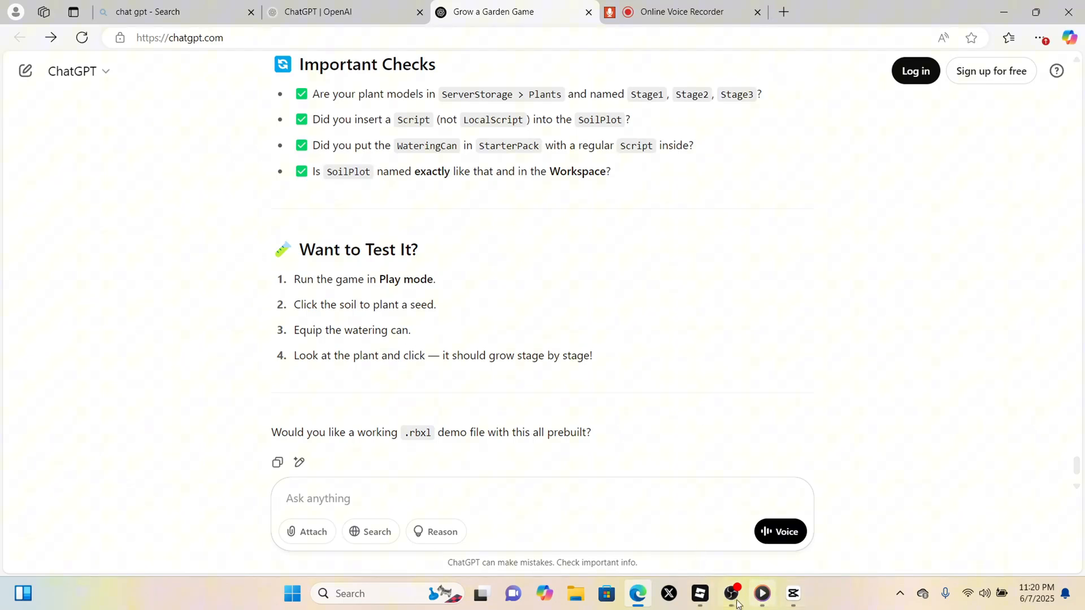
pyautogui.click(699, 594)
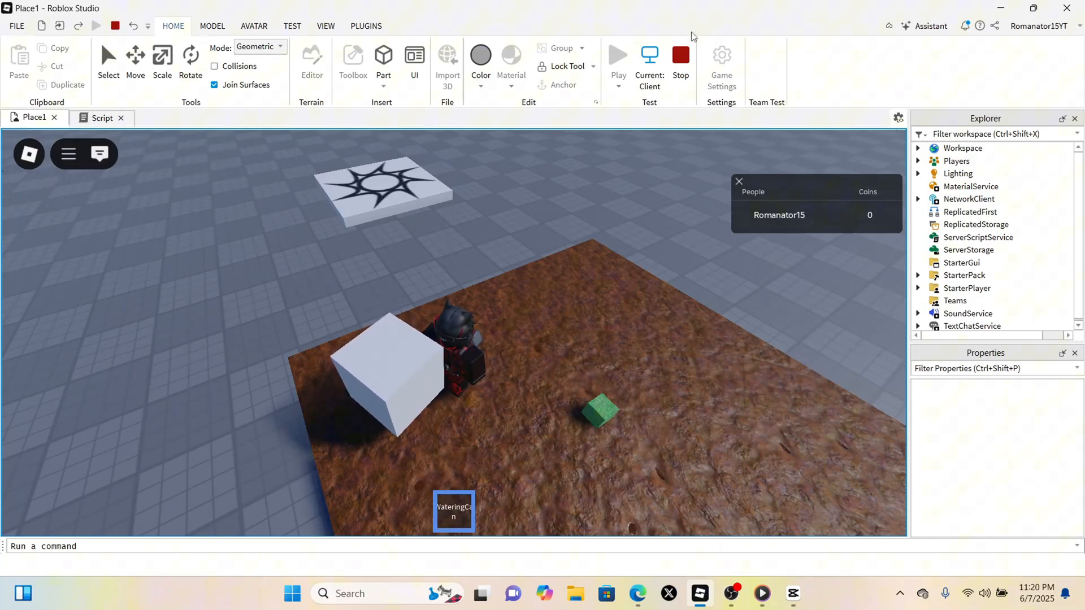
pyautogui.click(679, 55)
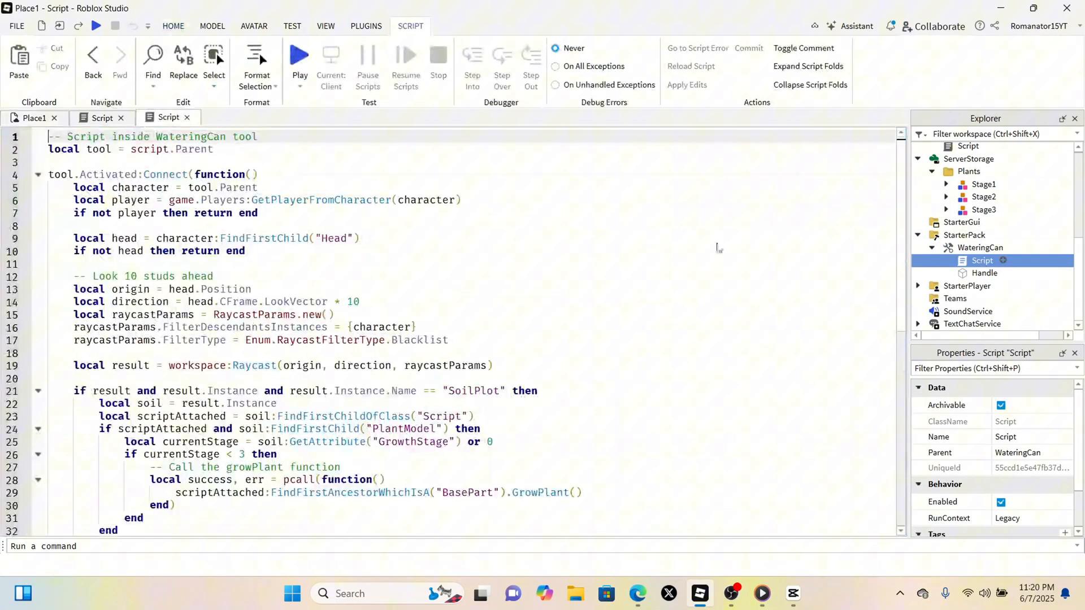
# Scroll through the WateringCan and SoilPlot scripts, then bring back the ChatGPT checklist.
pyautogui.scroll(-3)
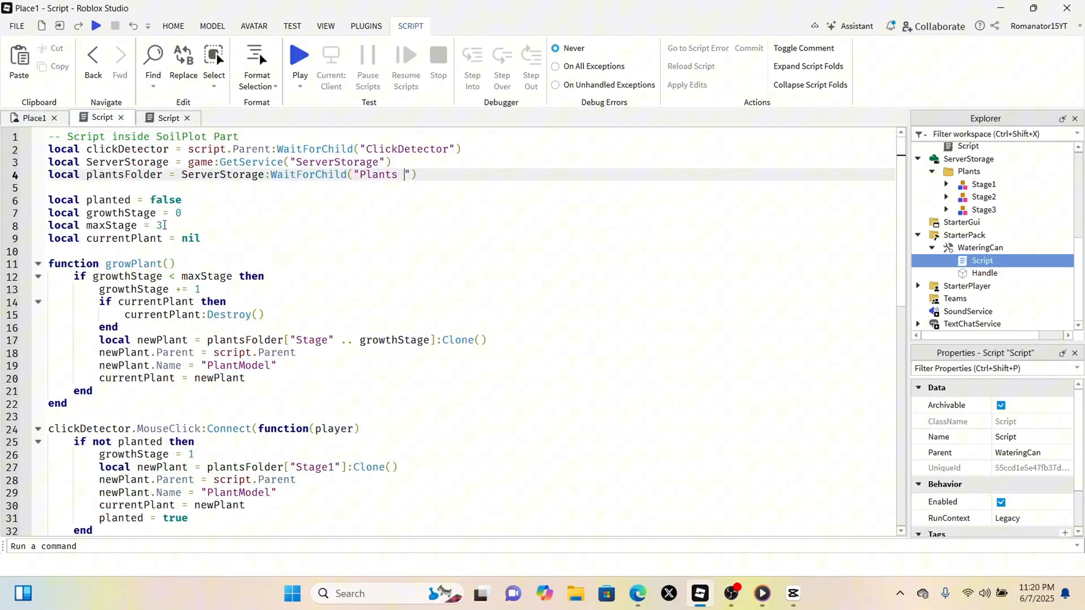
pyautogui.scroll(-3)
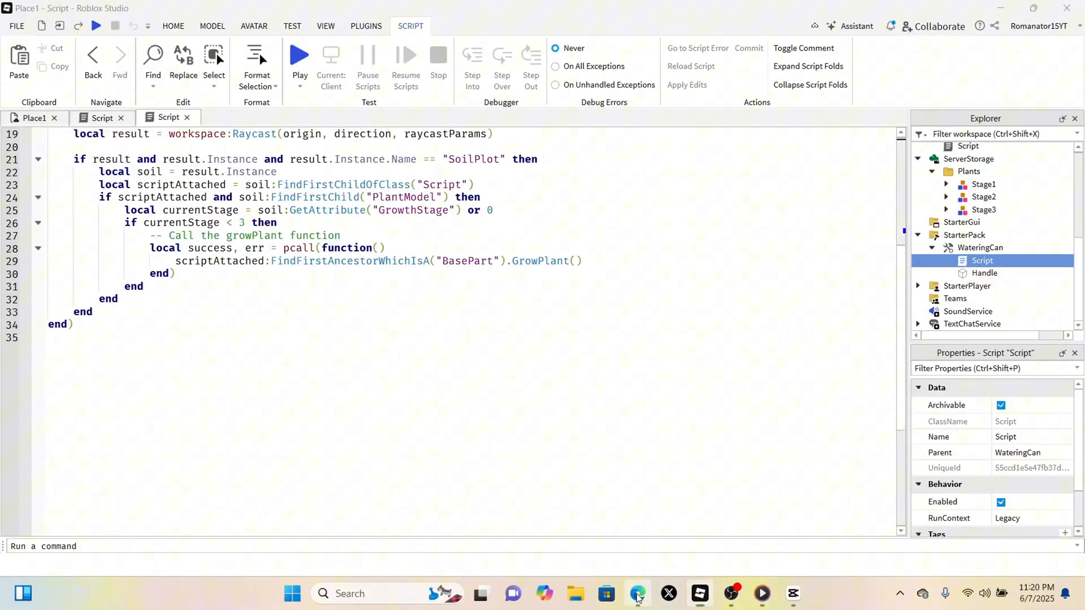
pyautogui.click(636, 594)
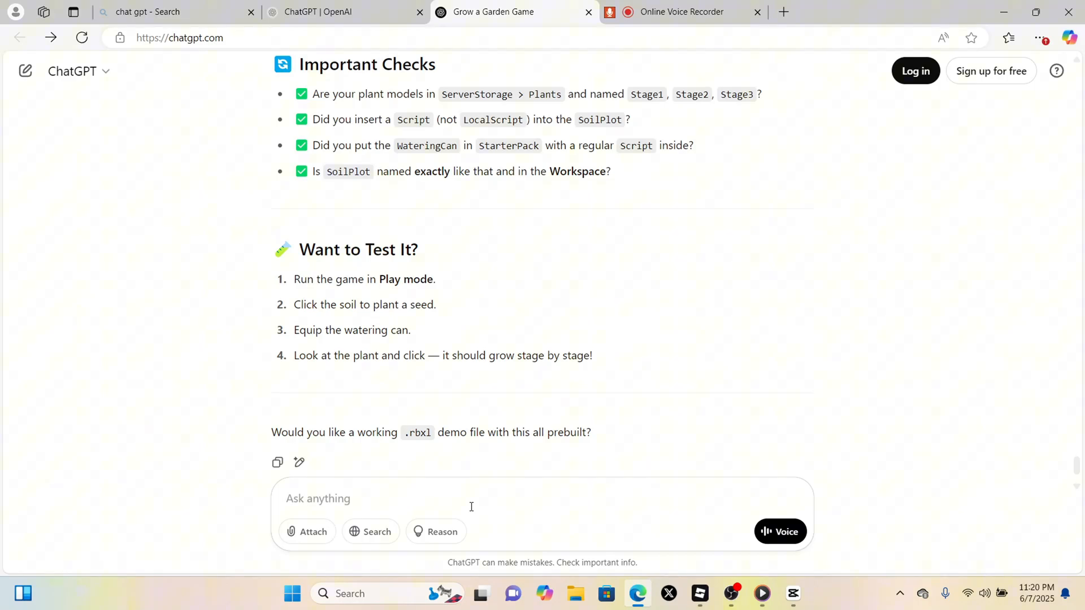
# Tell ChatGPT the seed worked but the watering can wouldn't grow later stages.
pyautogui.write('the s')
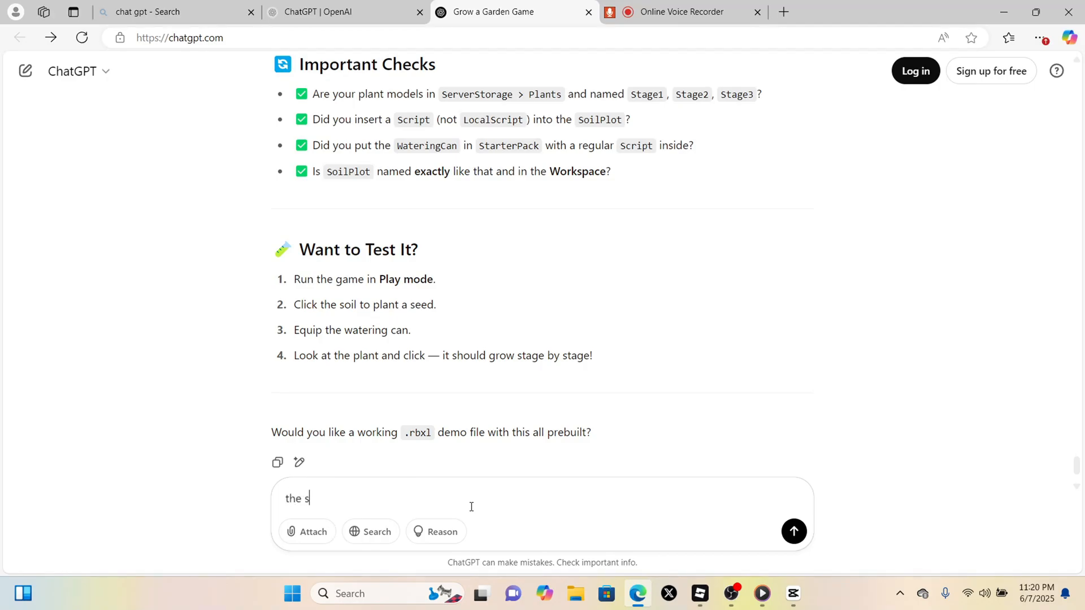
pyautogui.write('eed wokred but the wateing')
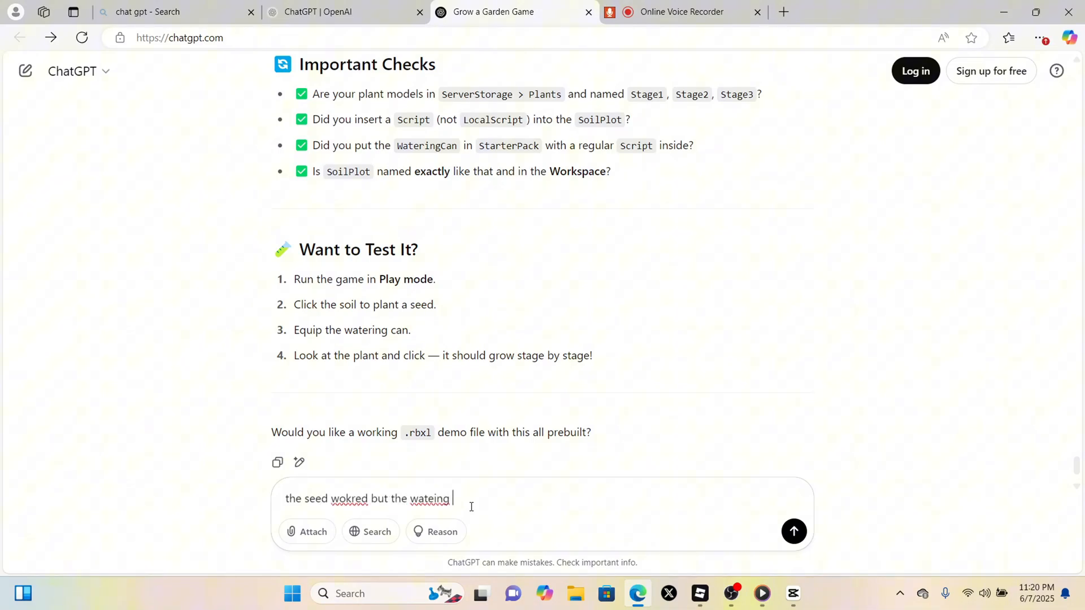
pyautogui.write('can from there wouldnt allow any pother stahes to gr')
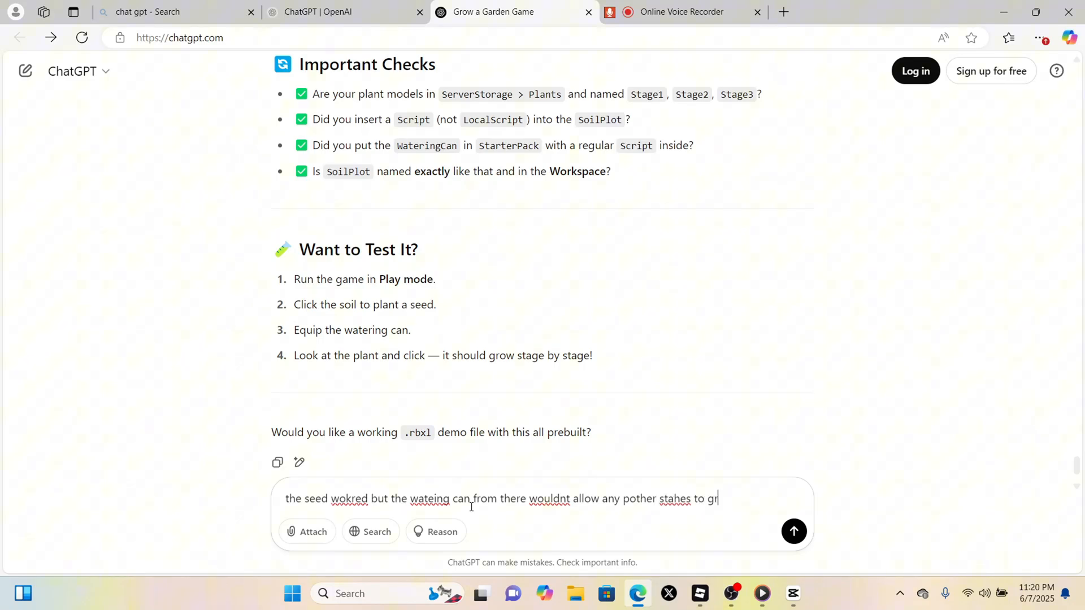
pyautogui.click(794, 531)
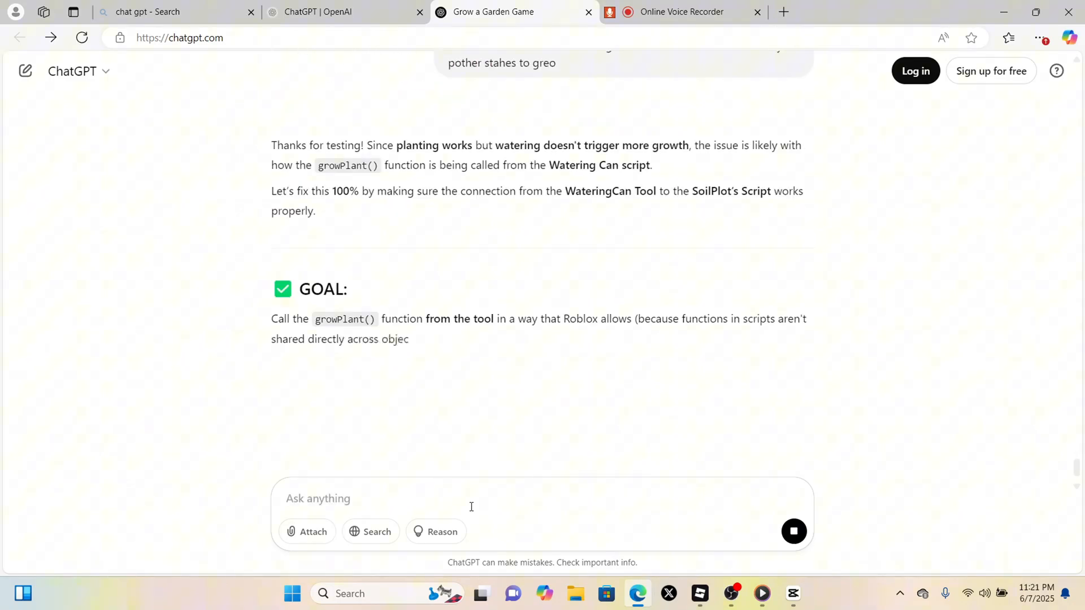
# Read through ChatGPT's BindableFunction fix for the SoilPlot and WateringCan scripts.
pyautogui.scroll(-3)
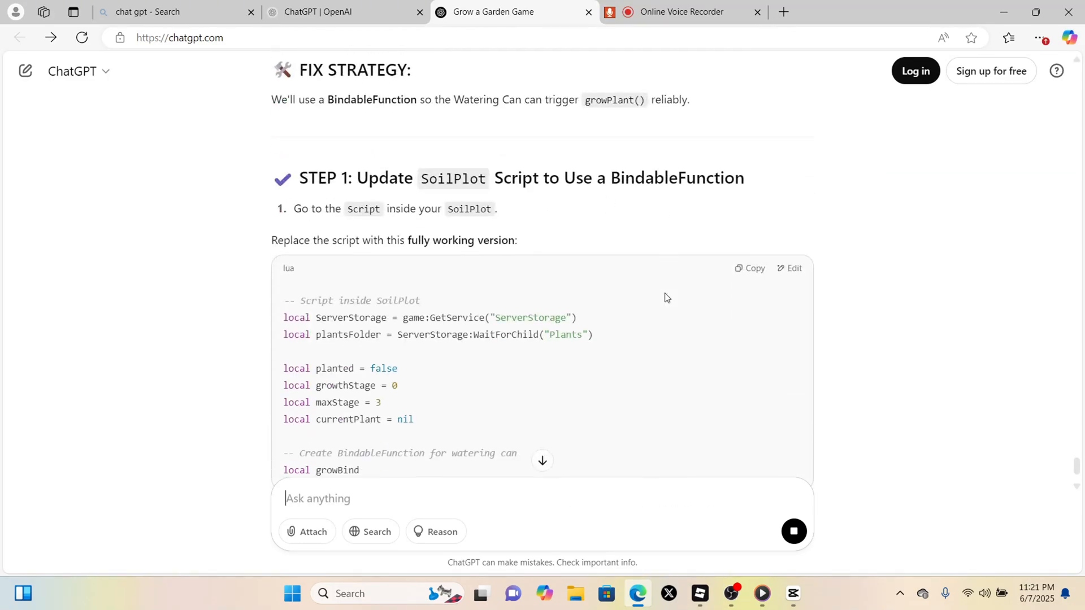
pyautogui.scroll(-3)
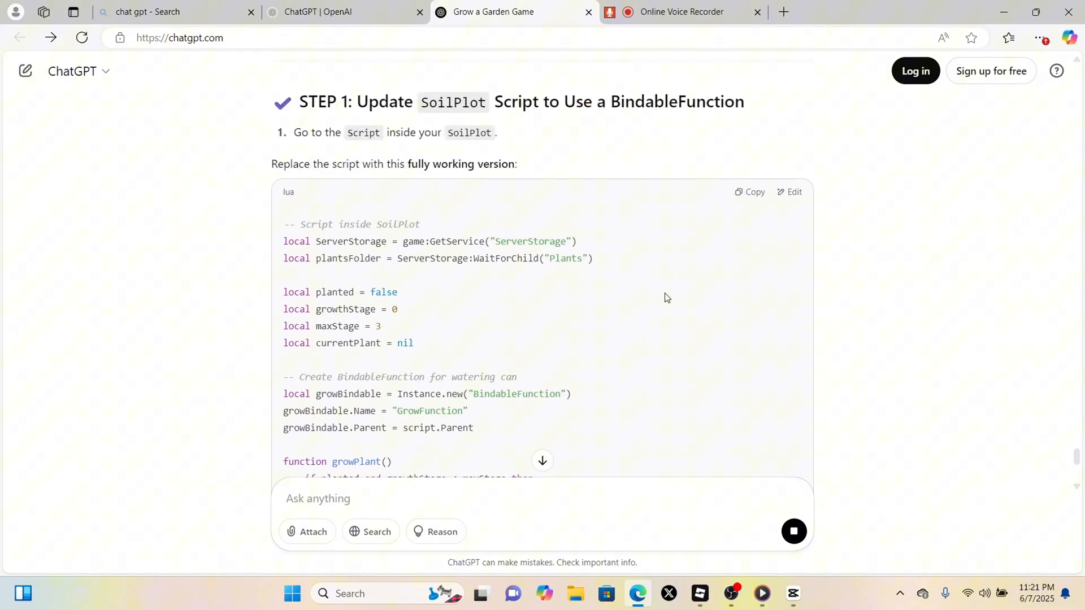
pyautogui.scroll(-3)
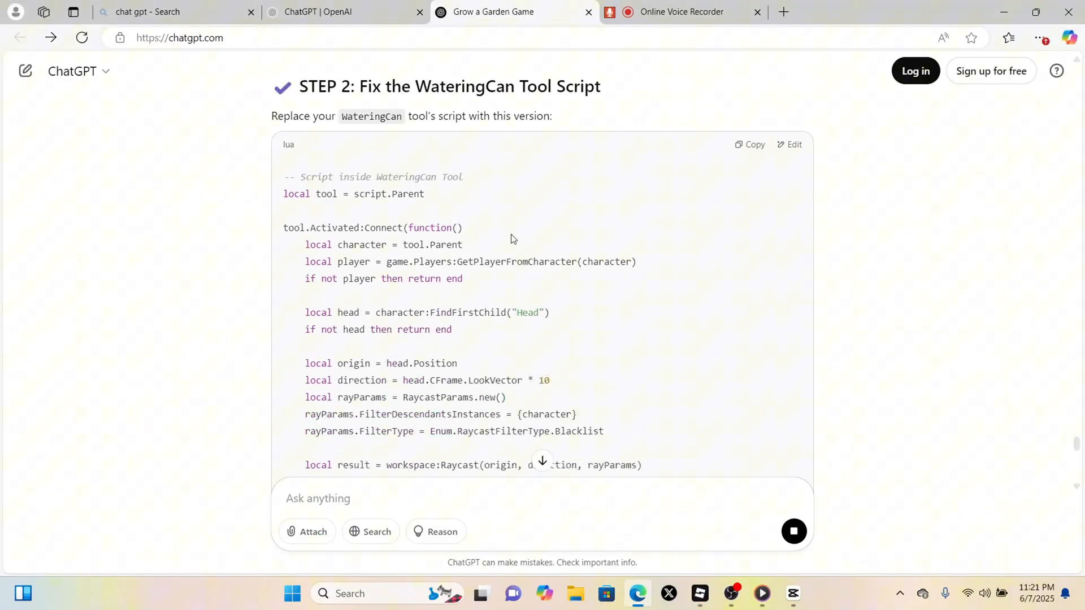
pyautogui.scroll(-3)
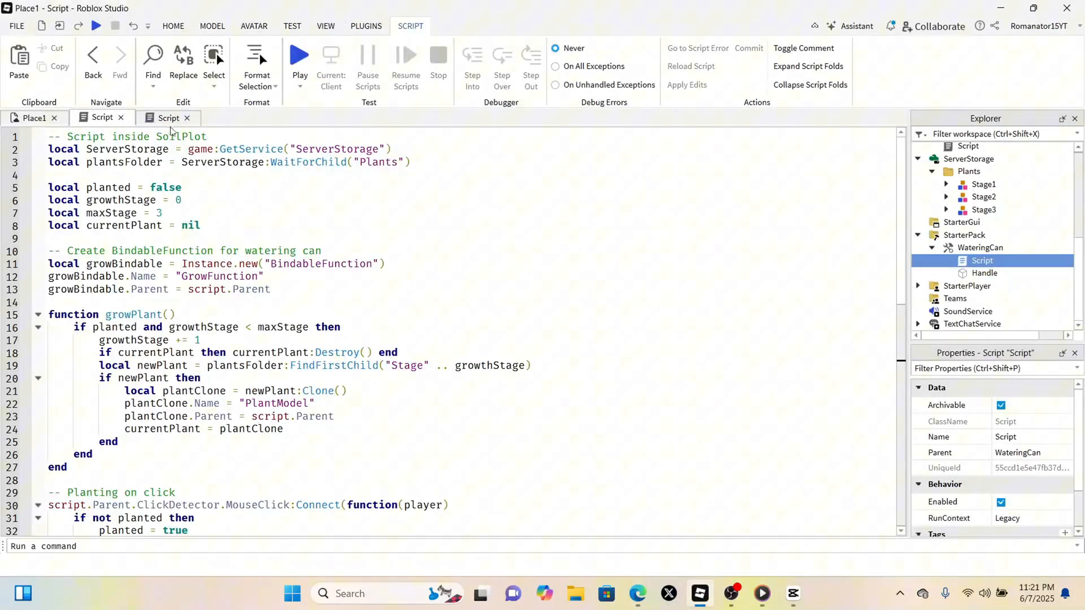
# Run and end a playtest using the SoilPlot script that creates GrowFunction.
pyautogui.click(168, 118)
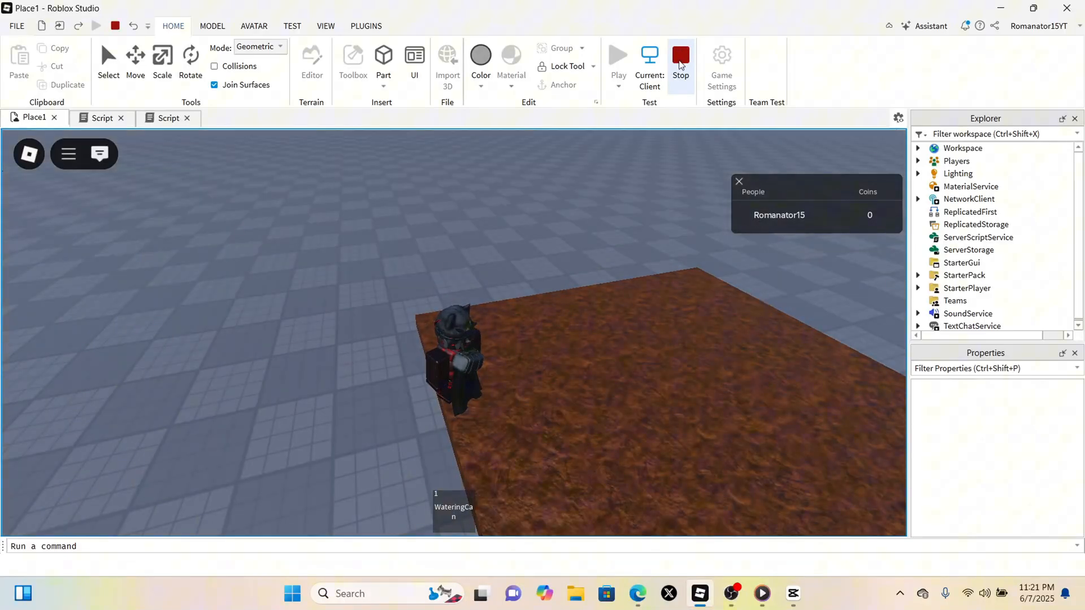
pyautogui.click(637, 594)
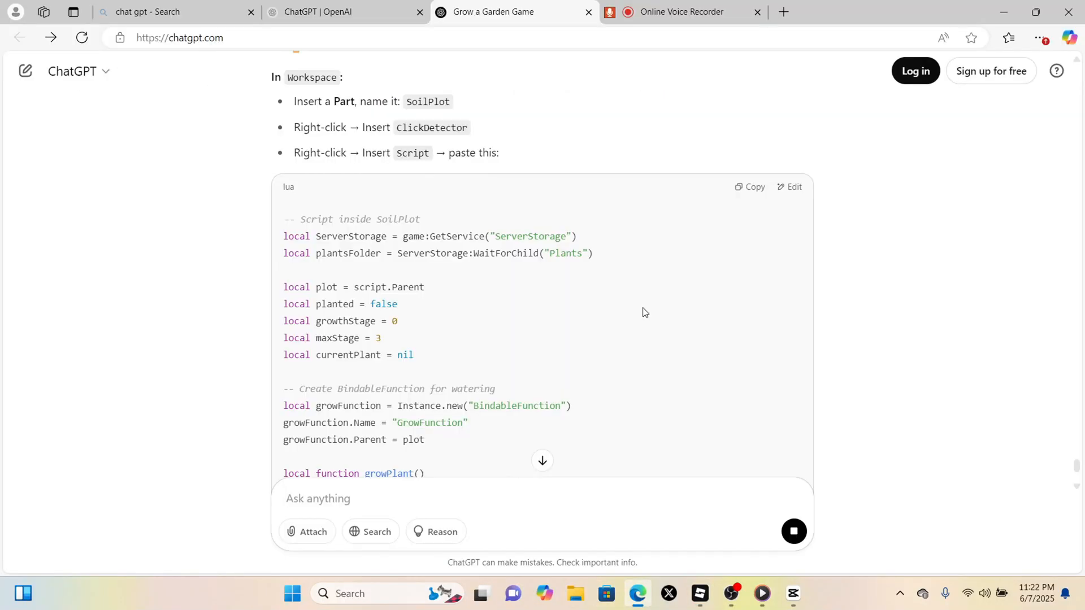
# Copy ChatGPT's revised WateringCan code that invokes SoilPlot's GrowFunction.
pyautogui.scroll(-3)
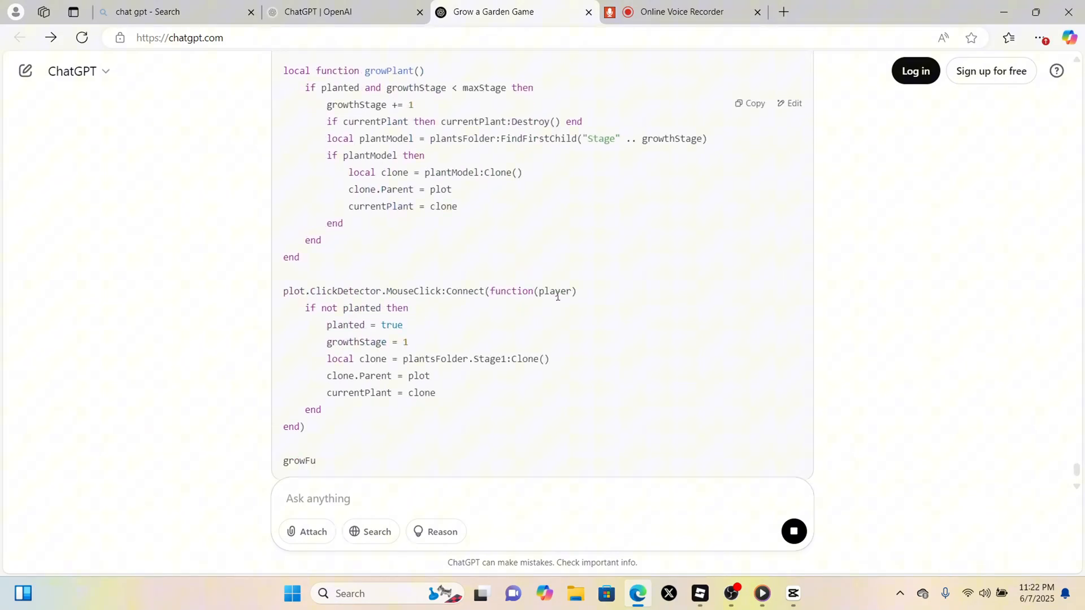
pyautogui.scroll(-3)
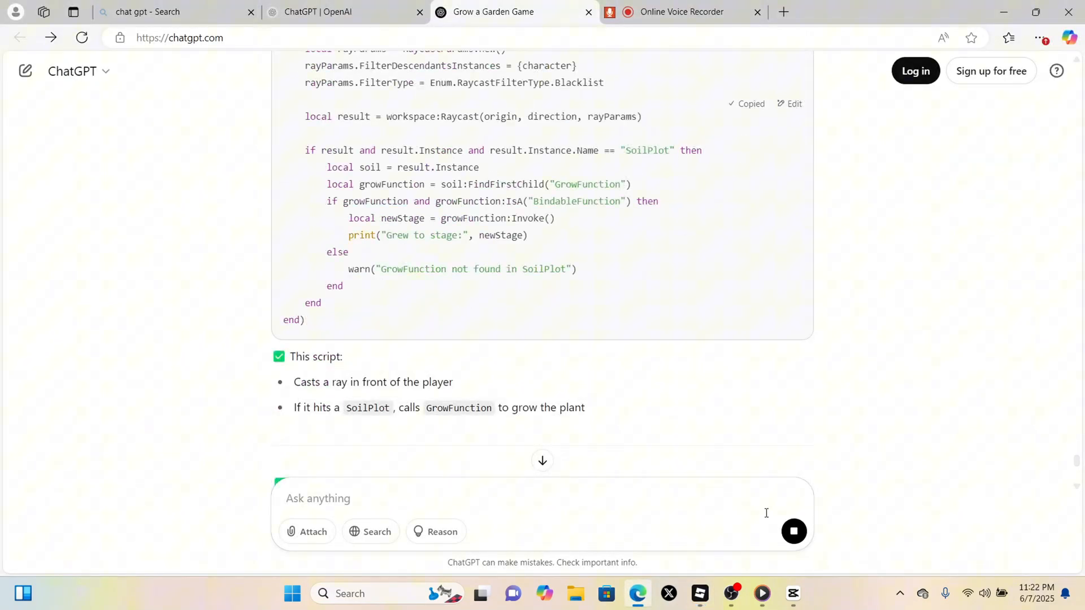
pyautogui.click(699, 593)
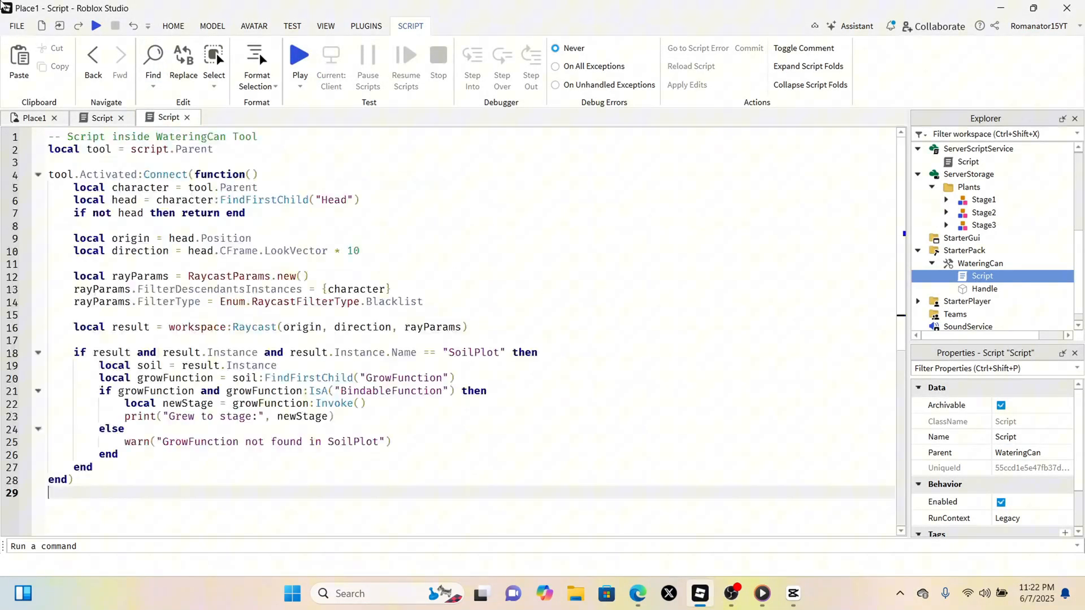
# Playtest the GrowFunction-based WateringCan by watering the soil plot, then stop.
pyautogui.click(300, 55)
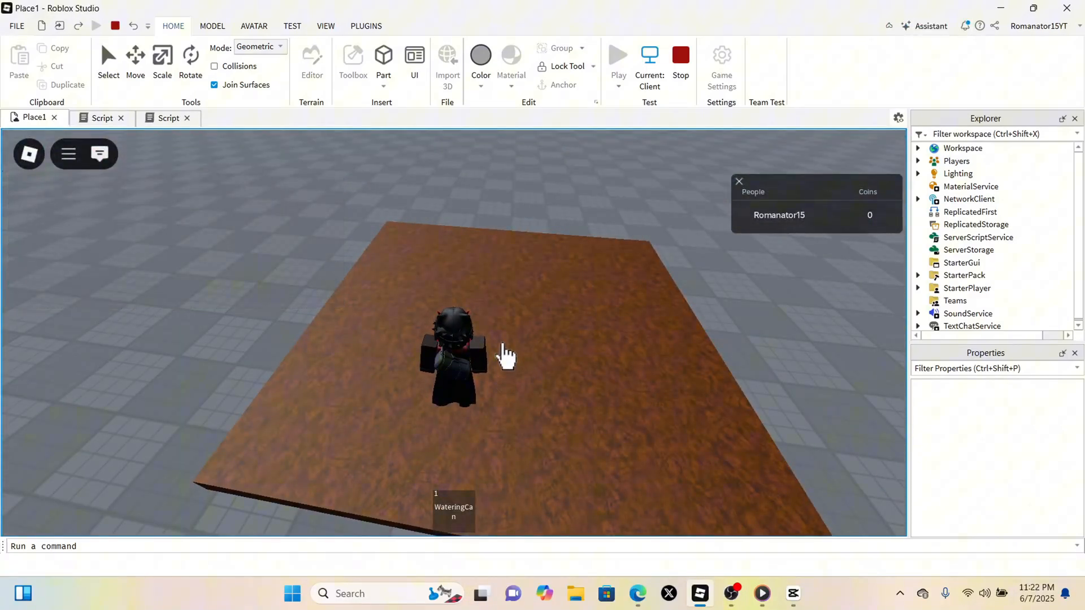
pyautogui.click(679, 55)
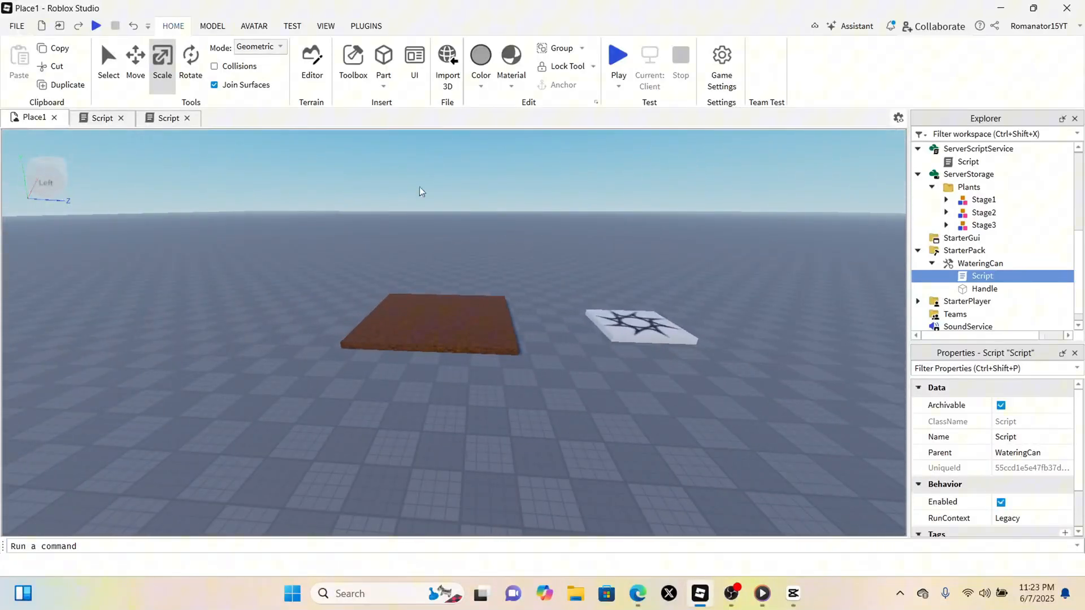
pyautogui.moveTo(395, 173)
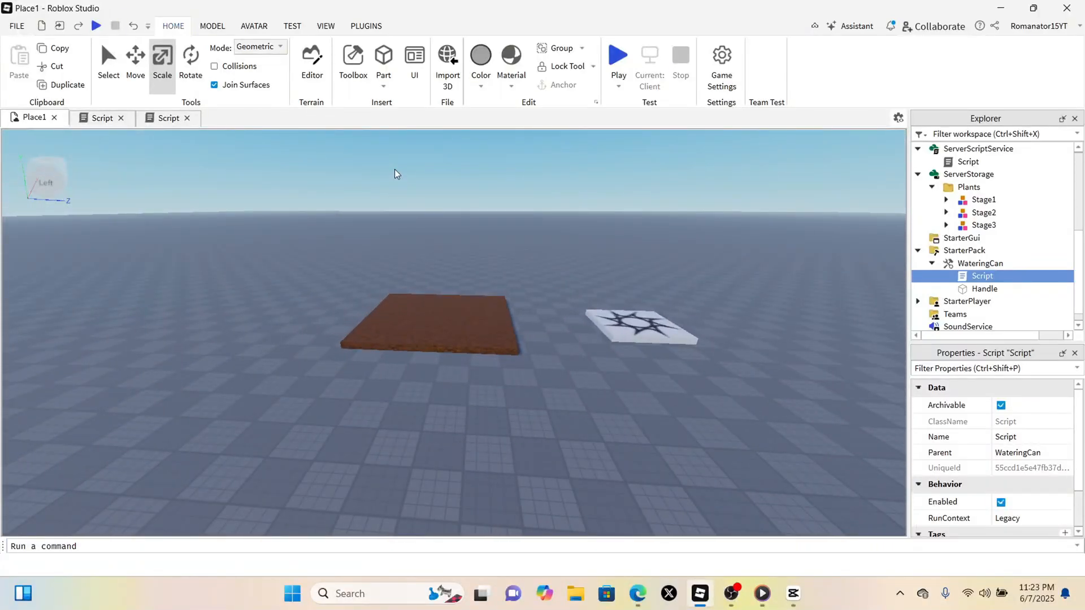